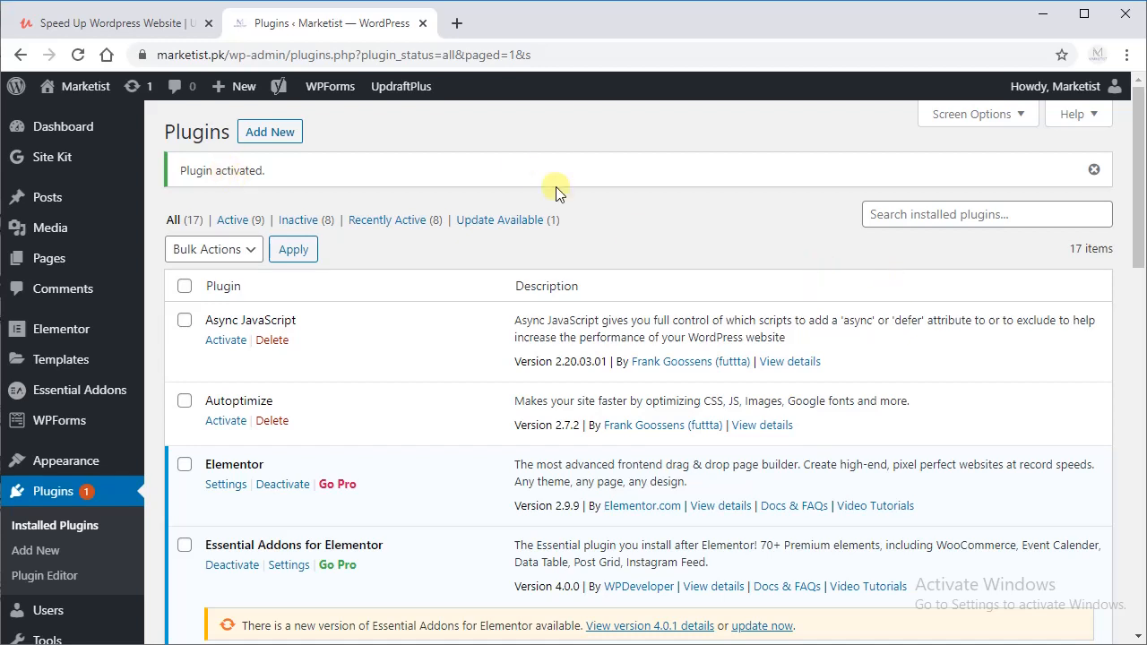
mouse_move(185, 172)
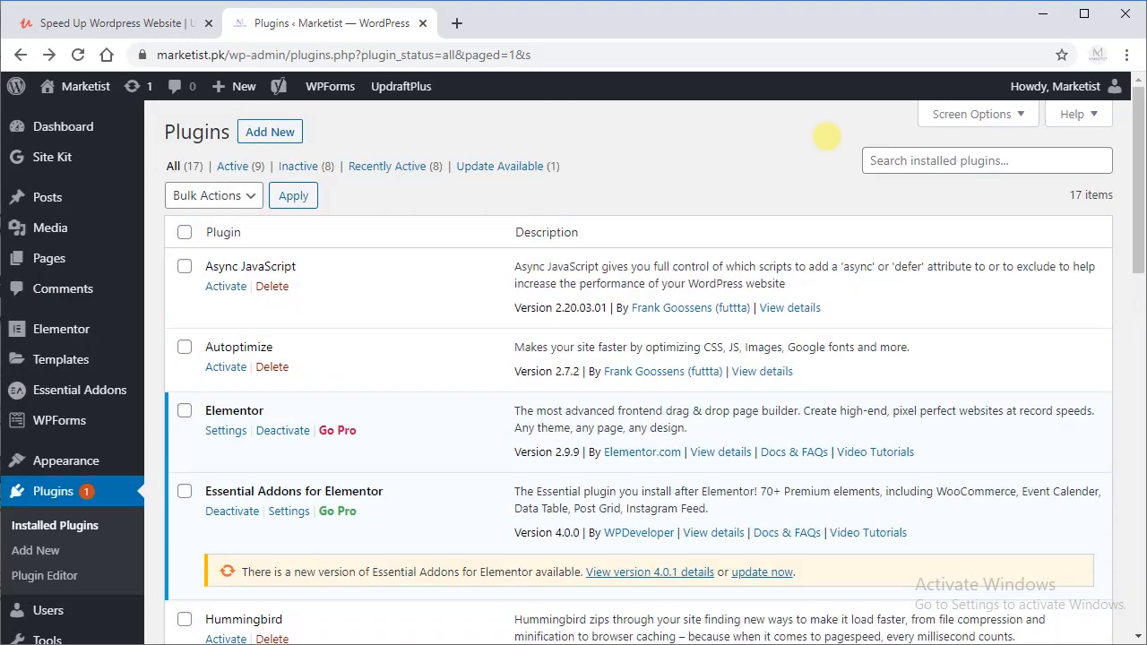
mouse_move(1136, 188)
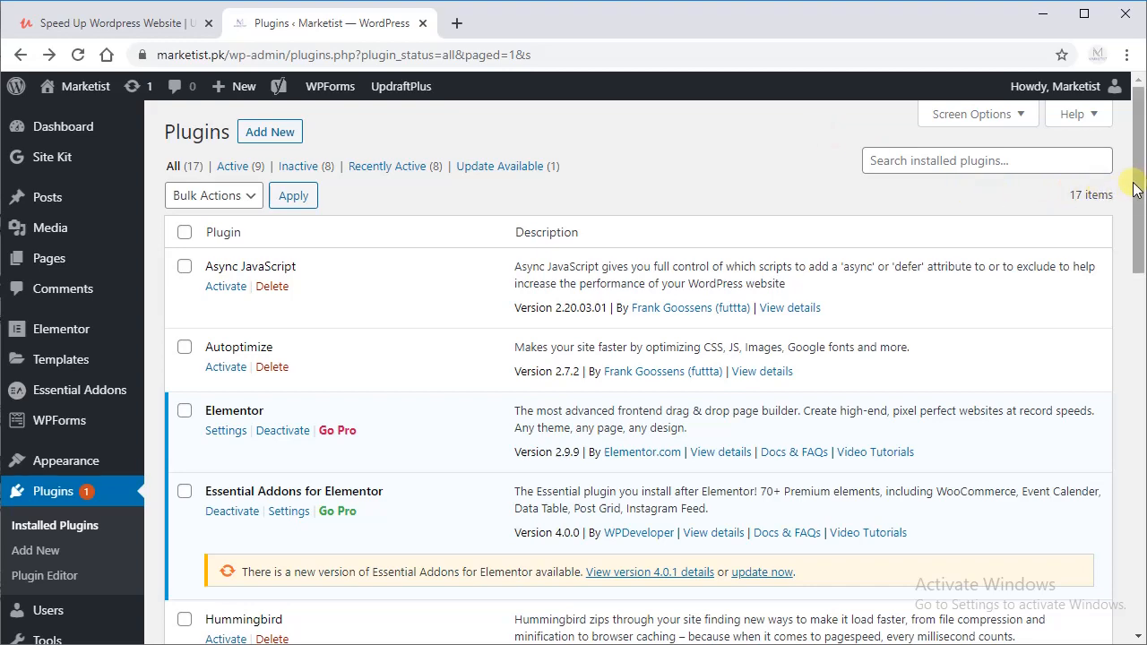
Step: Open the Smush dashboard from the admin sidebar
scroll(down, 3)
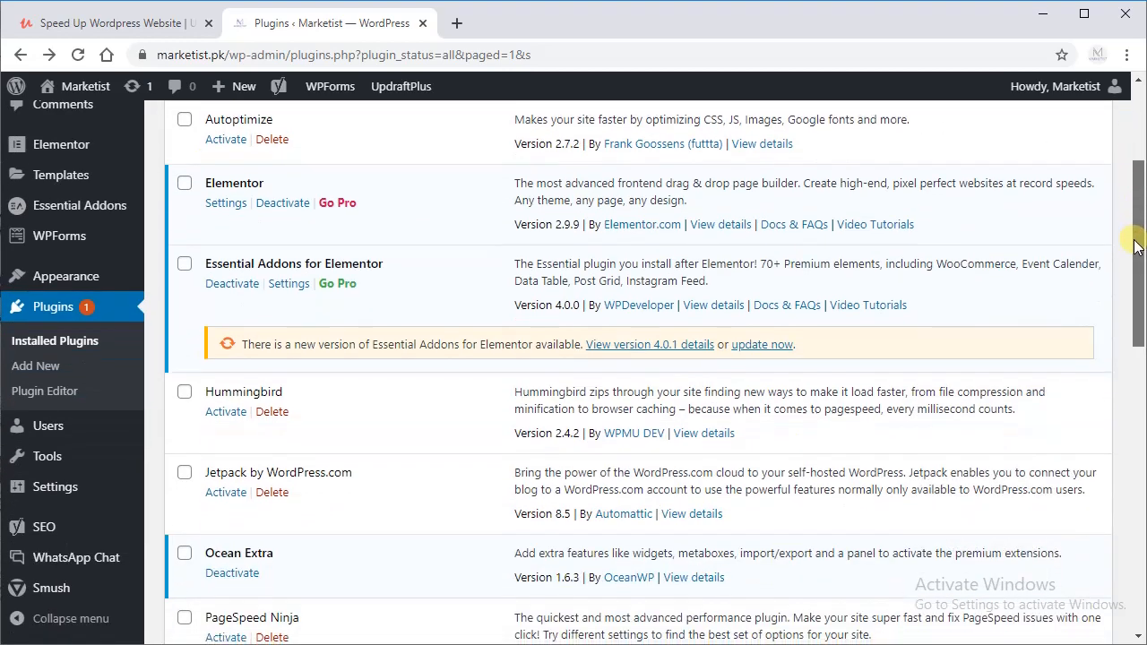
scroll(down, 3)
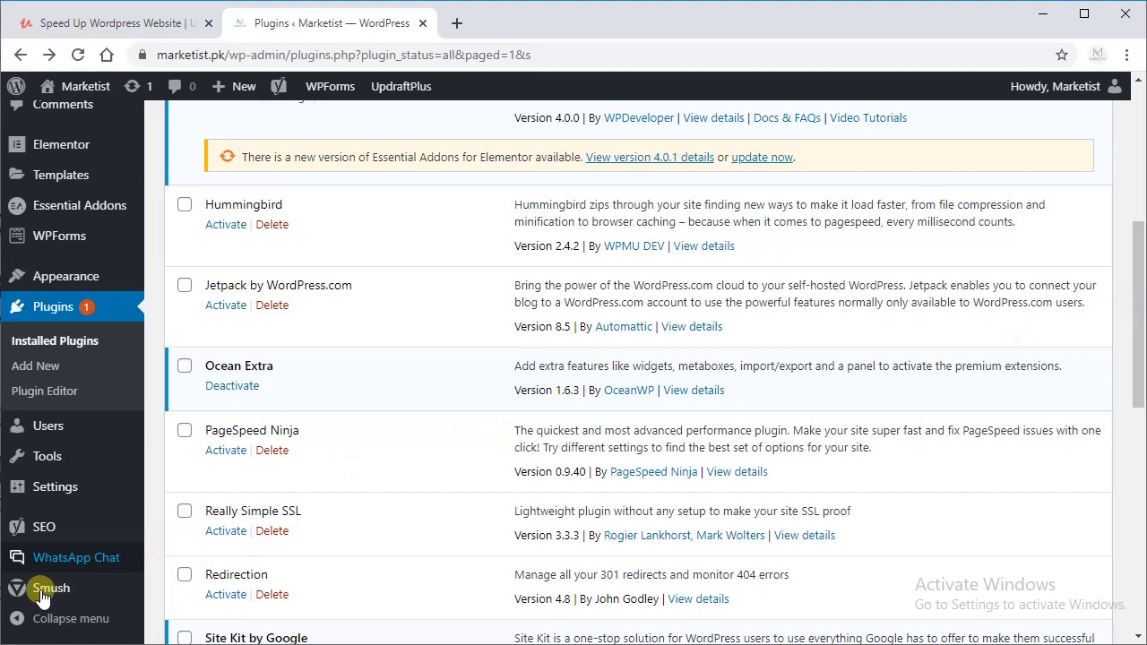
click(50, 588)
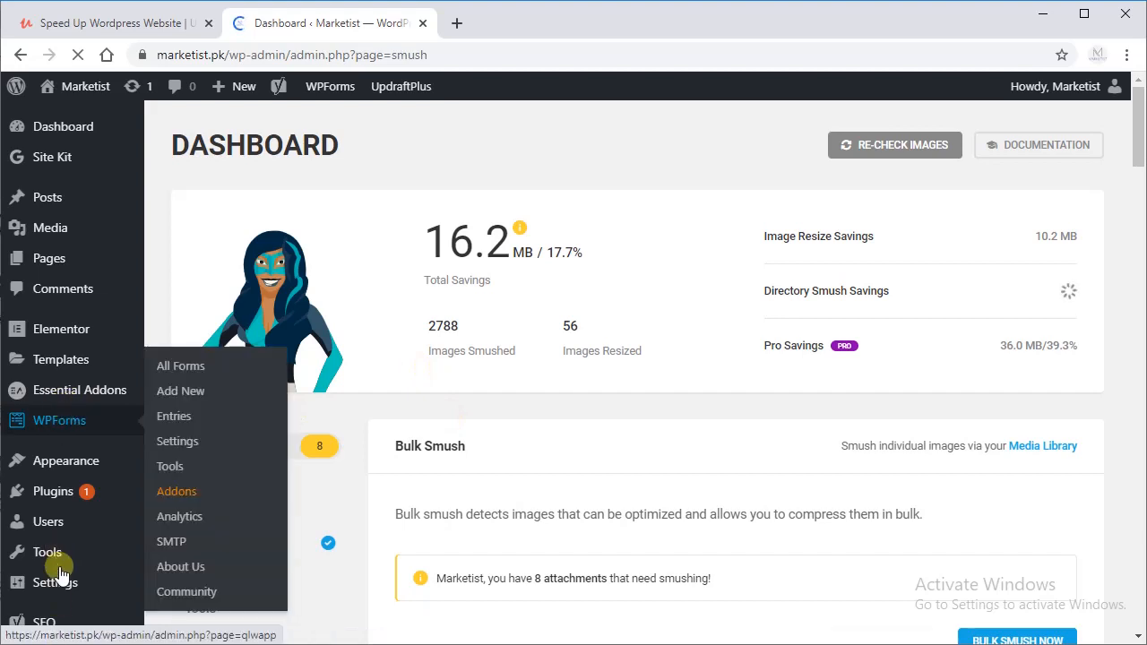
mouse_move(756, 222)
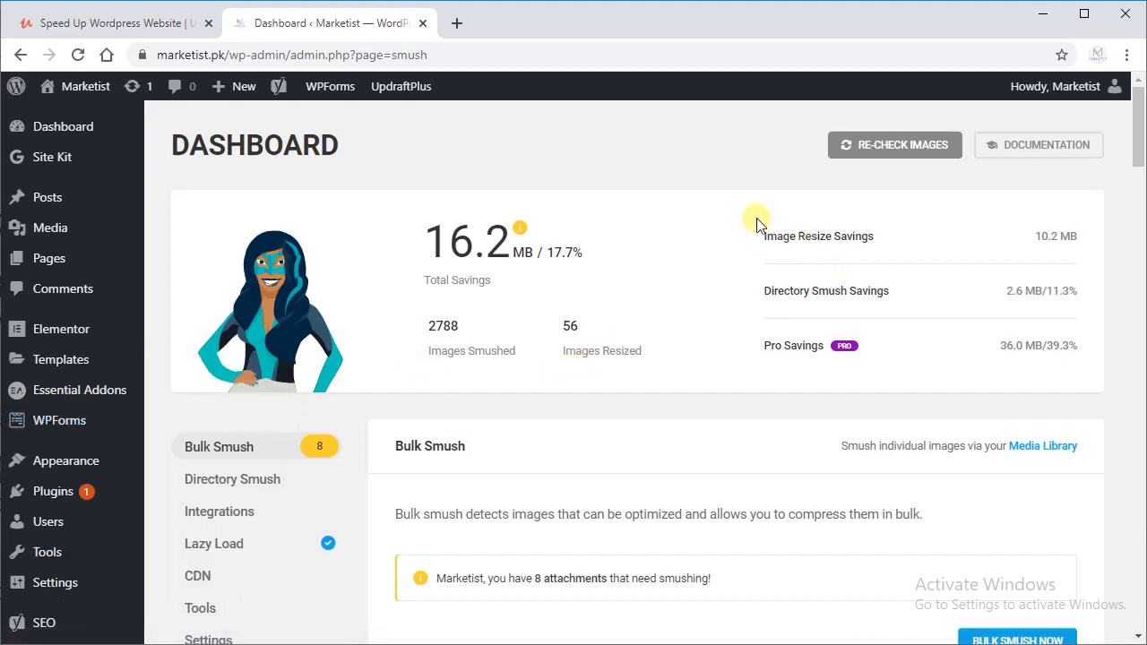
mouse_move(501, 275)
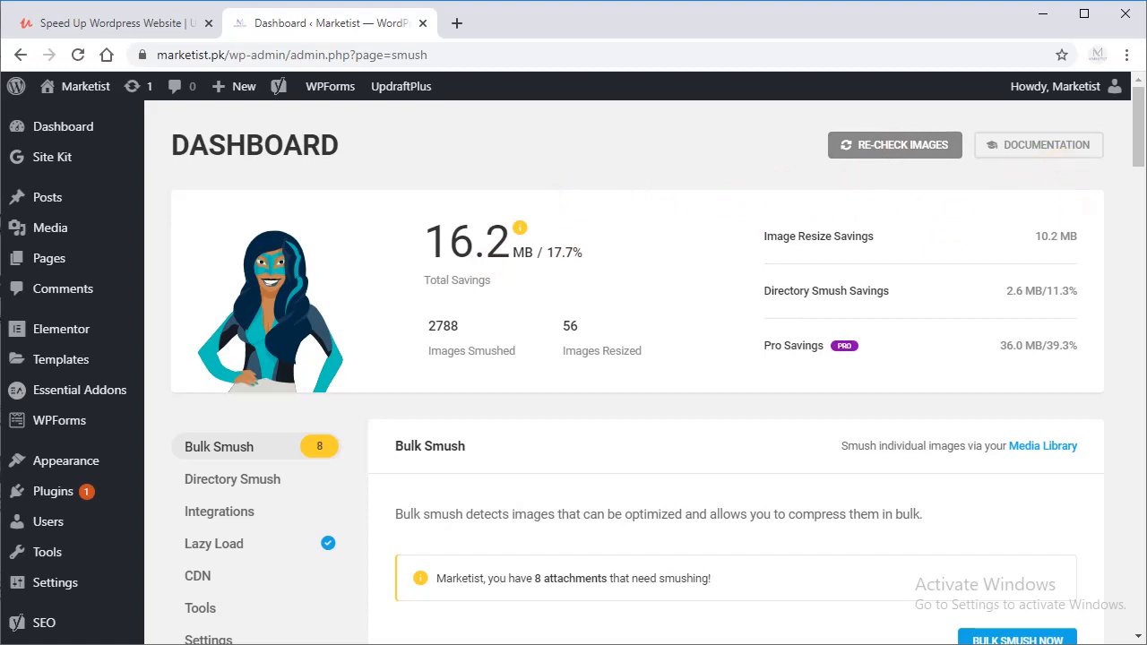
Step: Review the Bulk Smush settings: automatic compression, metadata stripping and 1024 px resizing
scroll(down, 3)
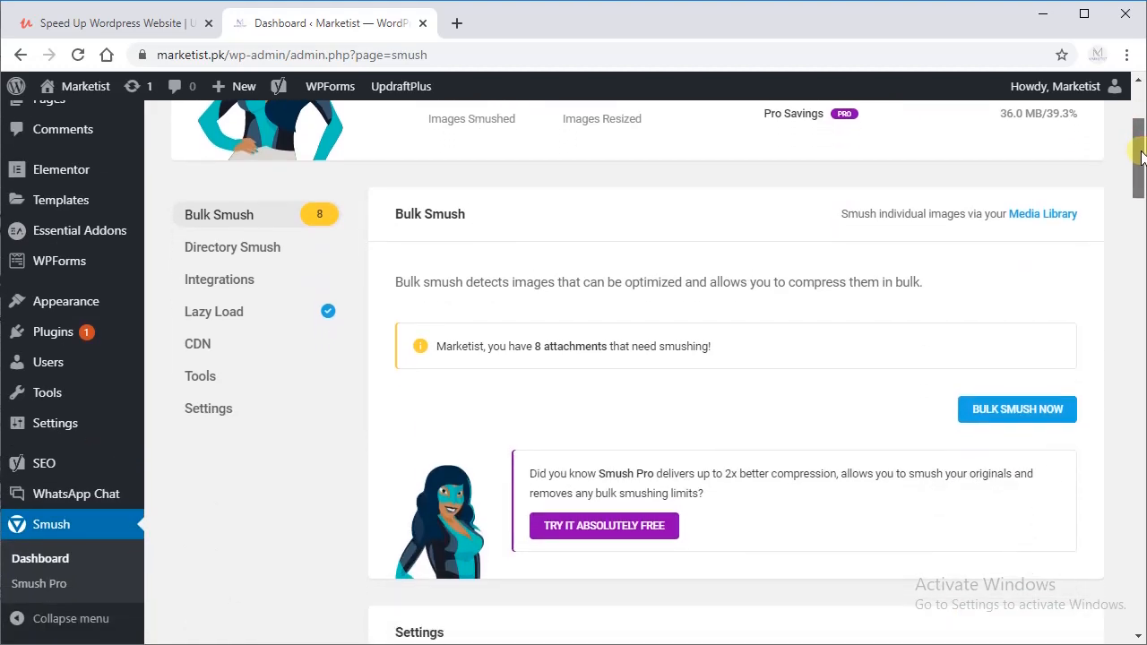
scroll(down, 3)
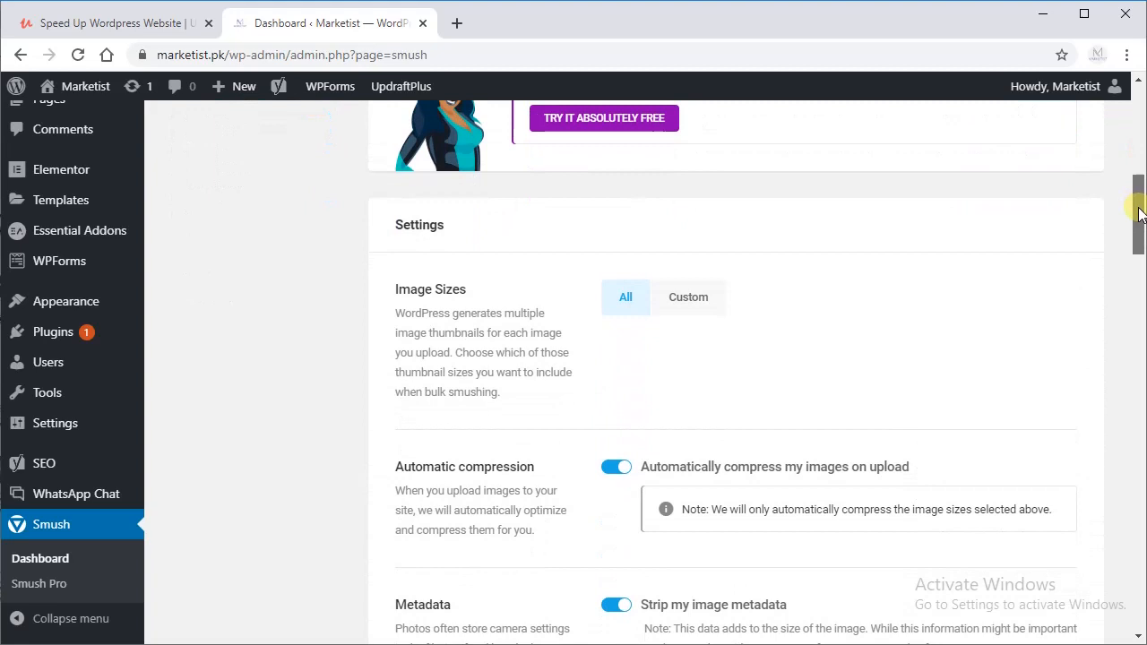
scroll(down, 3)
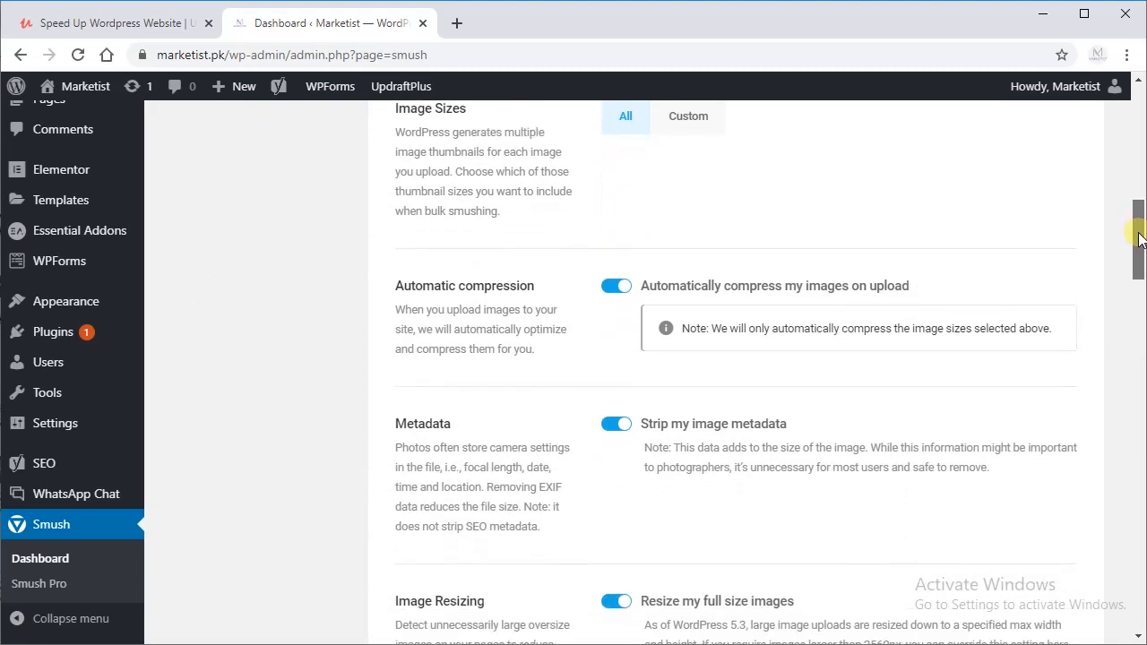
scroll(down, 3)
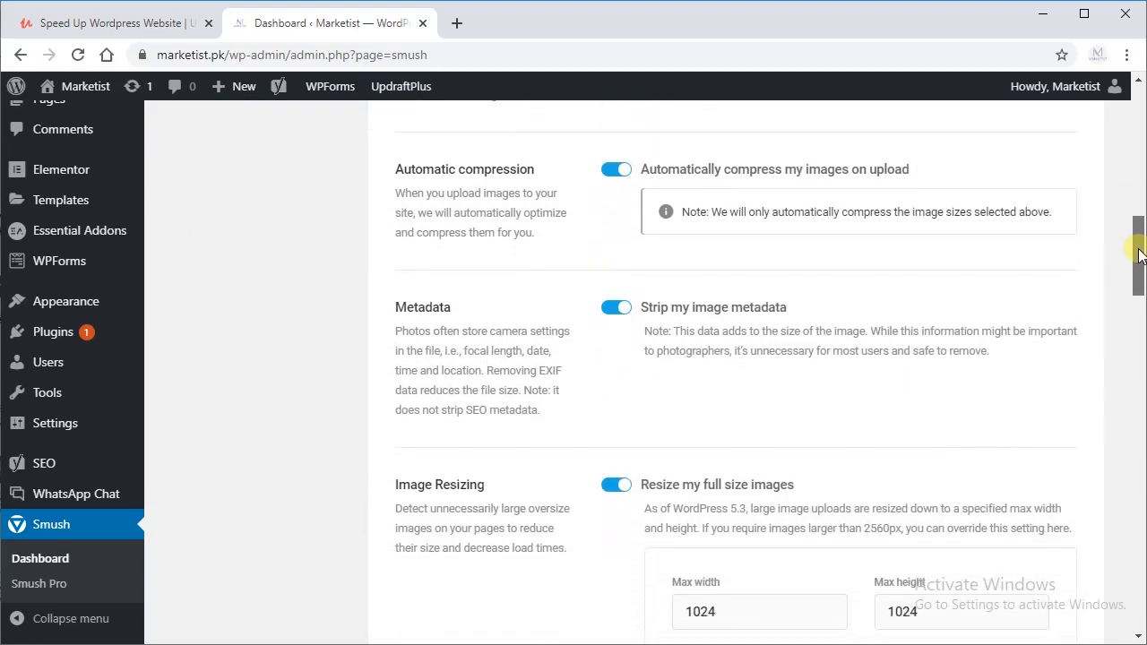
scroll(down, 3)
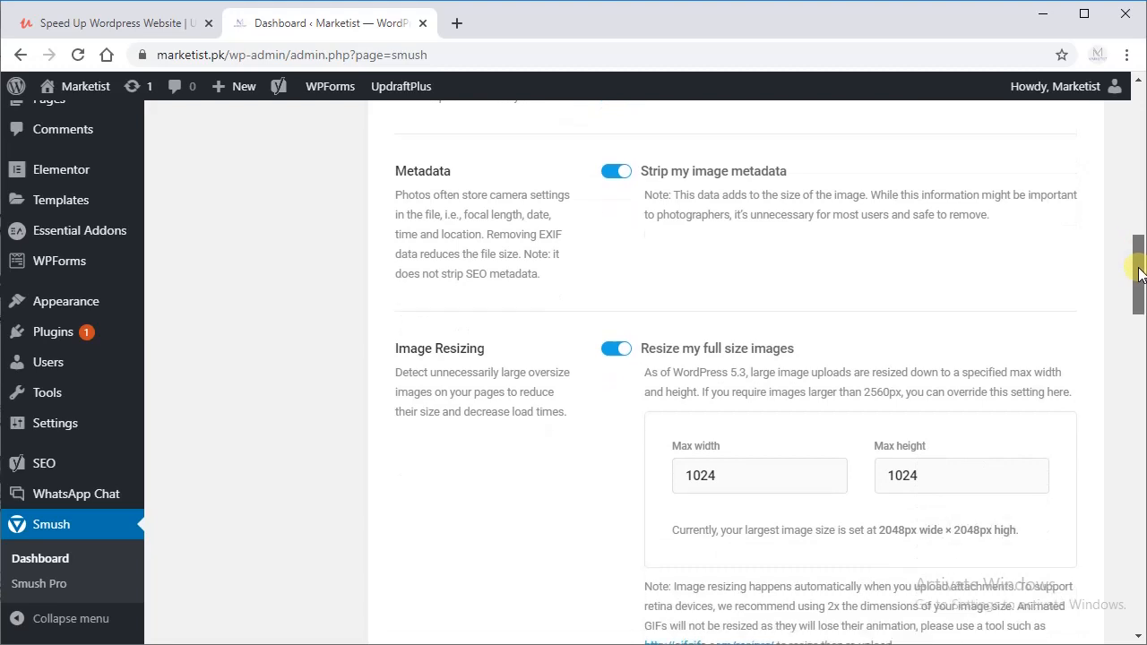
scroll(down, 3)
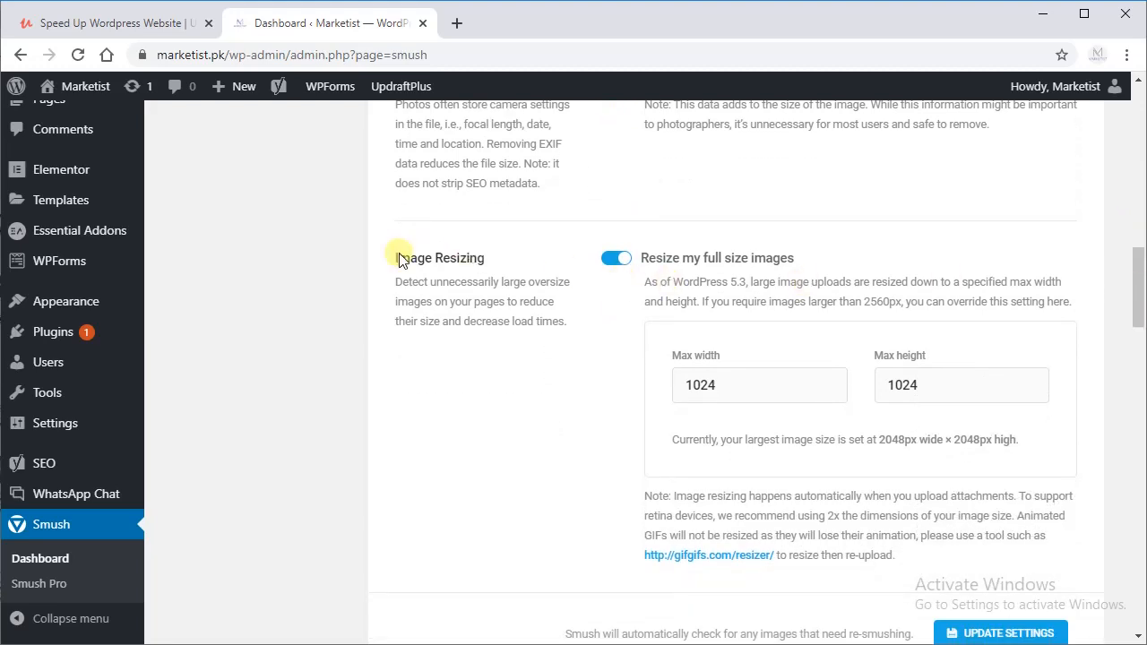
drag(512, 301, 566, 320)
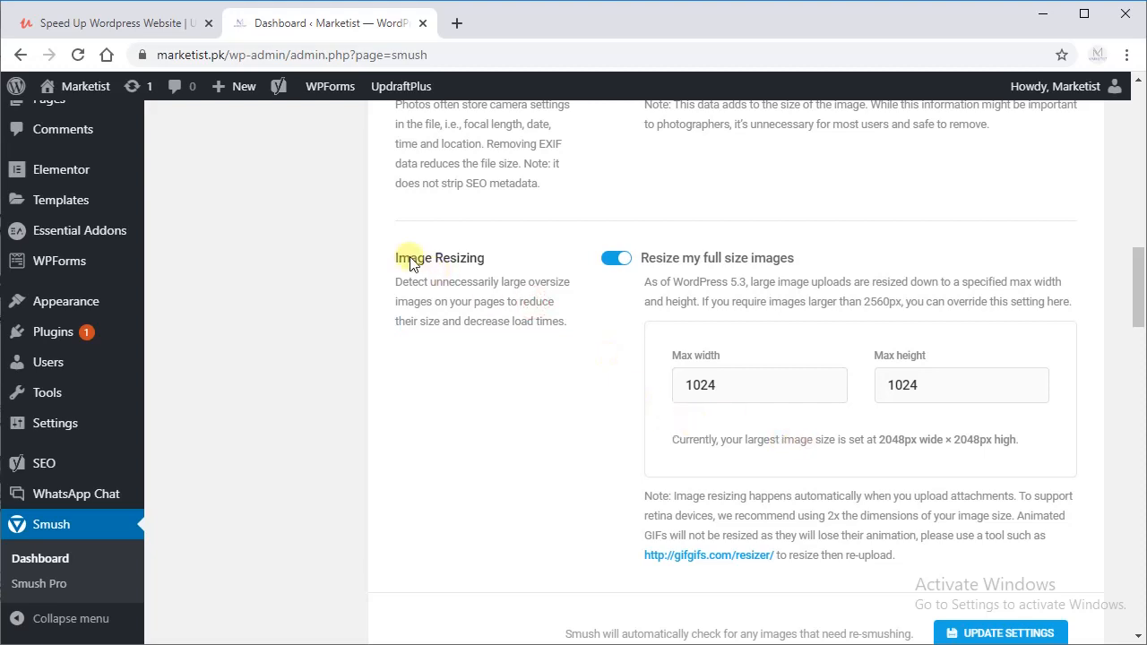
mouse_move(717, 419)
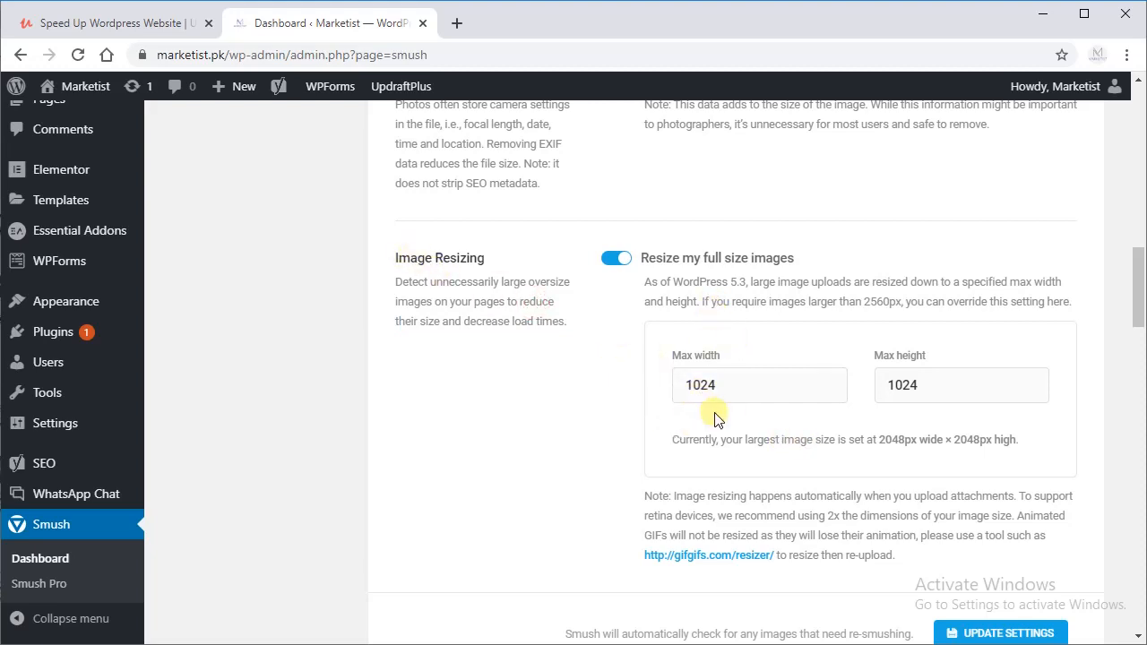
mouse_move(953, 502)
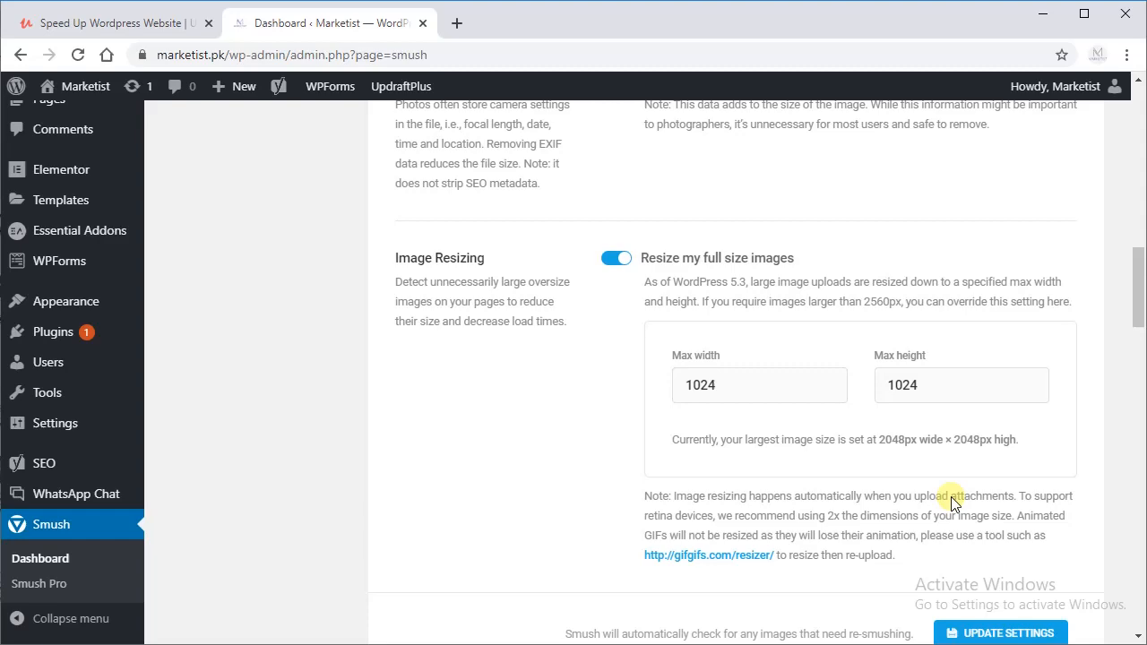
scroll(down, 3)
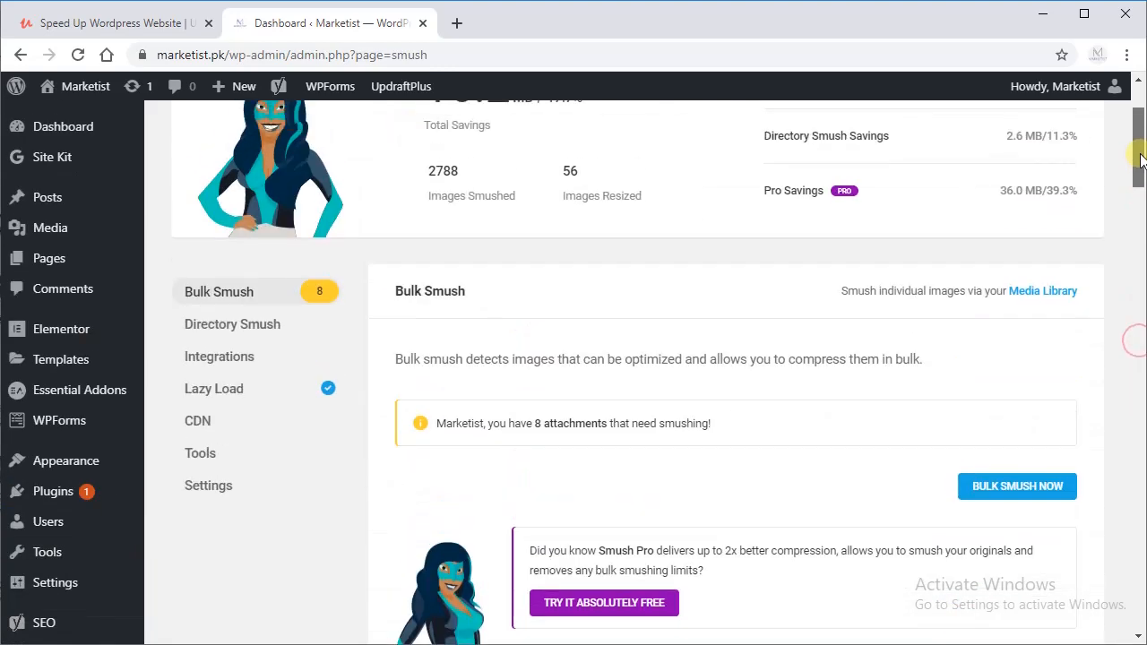
Step: Bulk smush the 8 unsmushed attachments until all are compressed
scroll(down, 3)
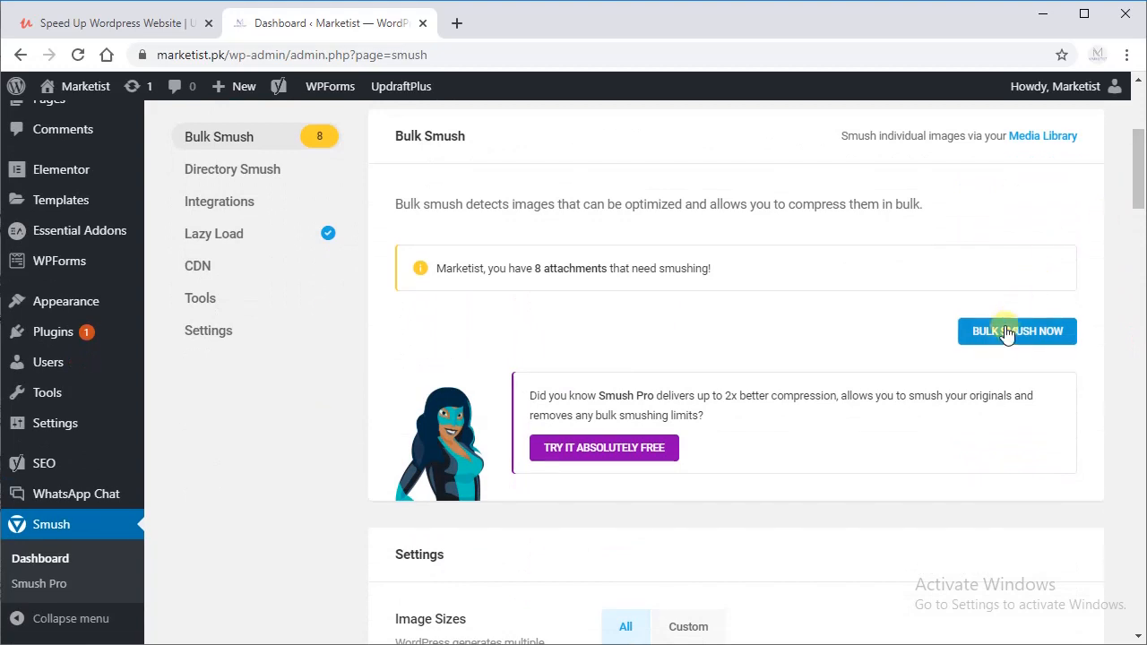
click(1016, 330)
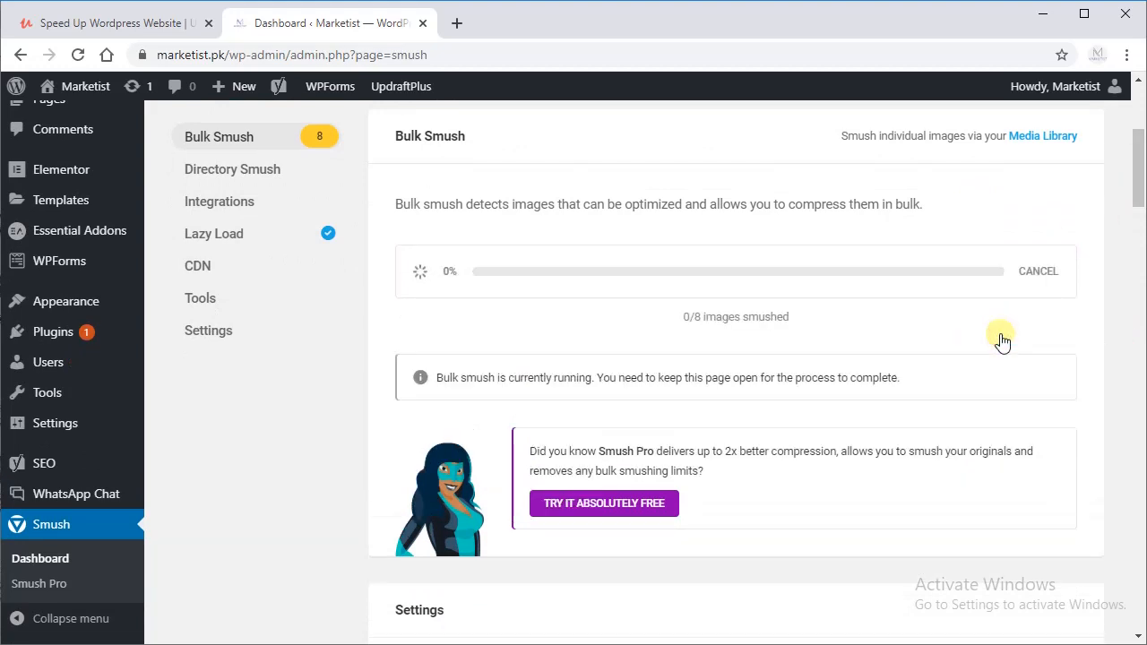
mouse_move(627, 260)
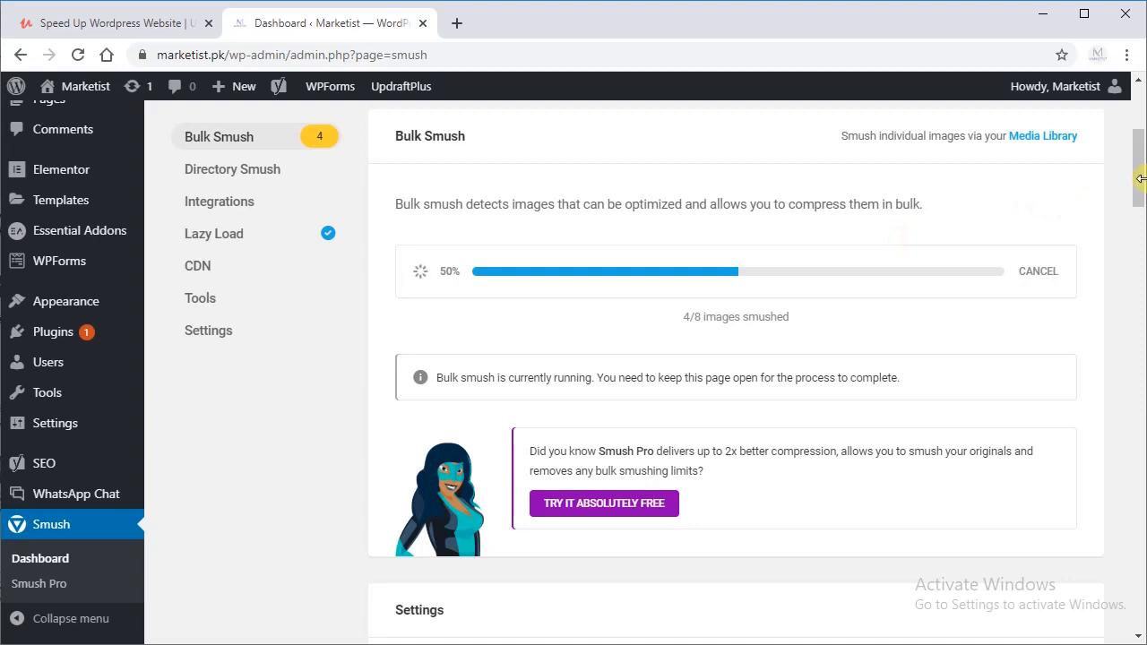
scroll(up, 3)
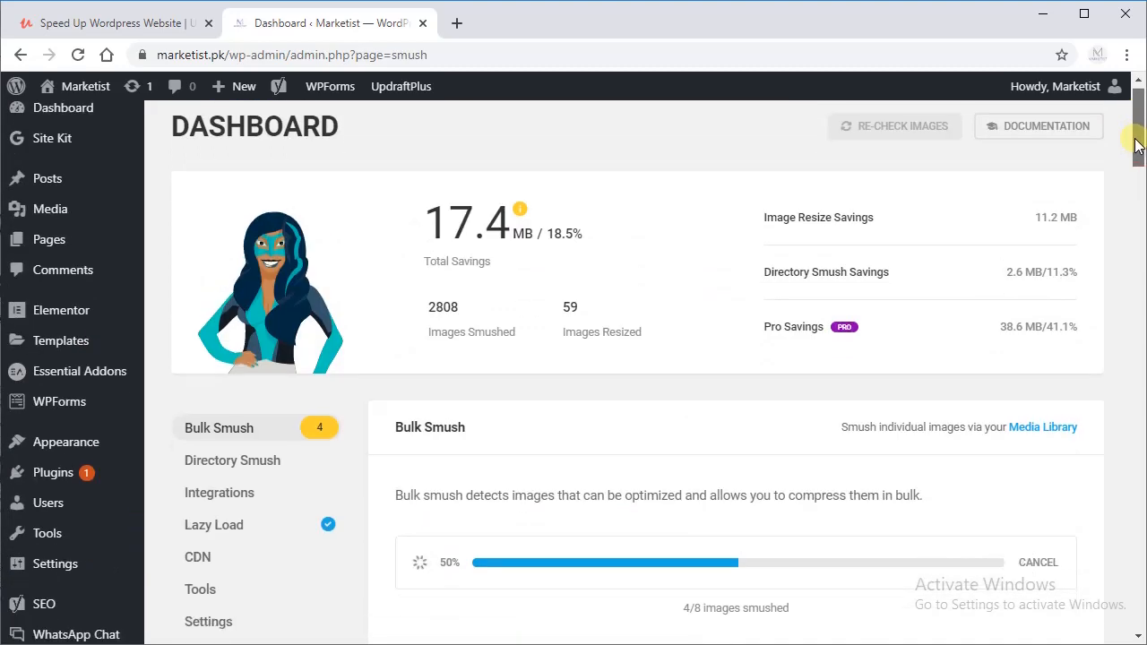
scroll(down, 3)
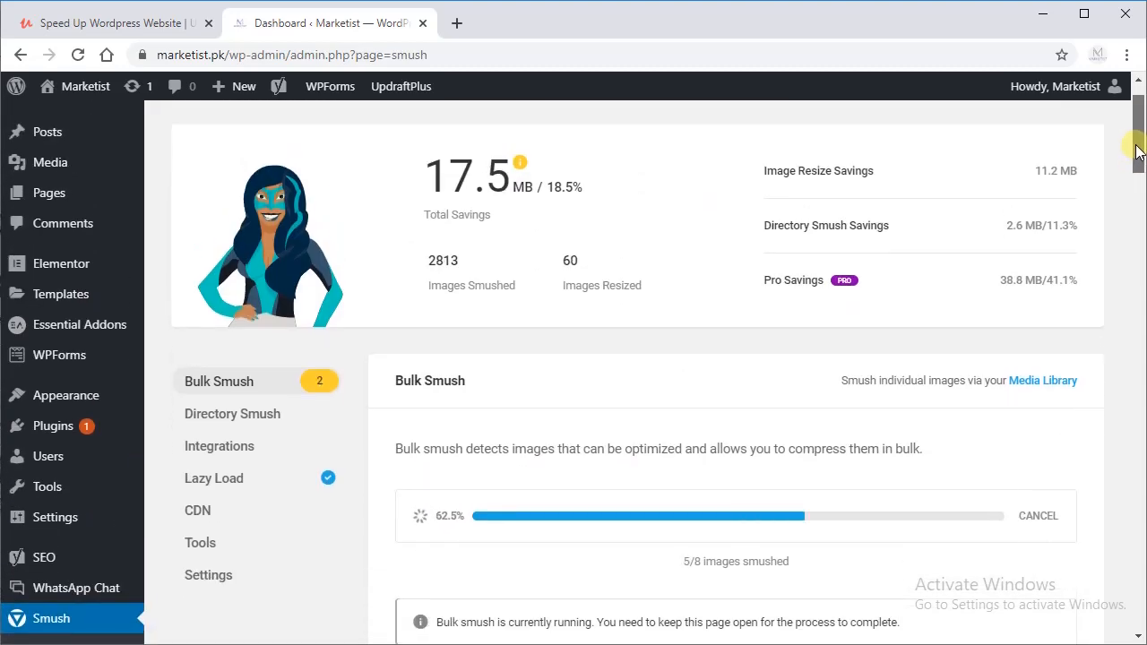
scroll(down, 3)
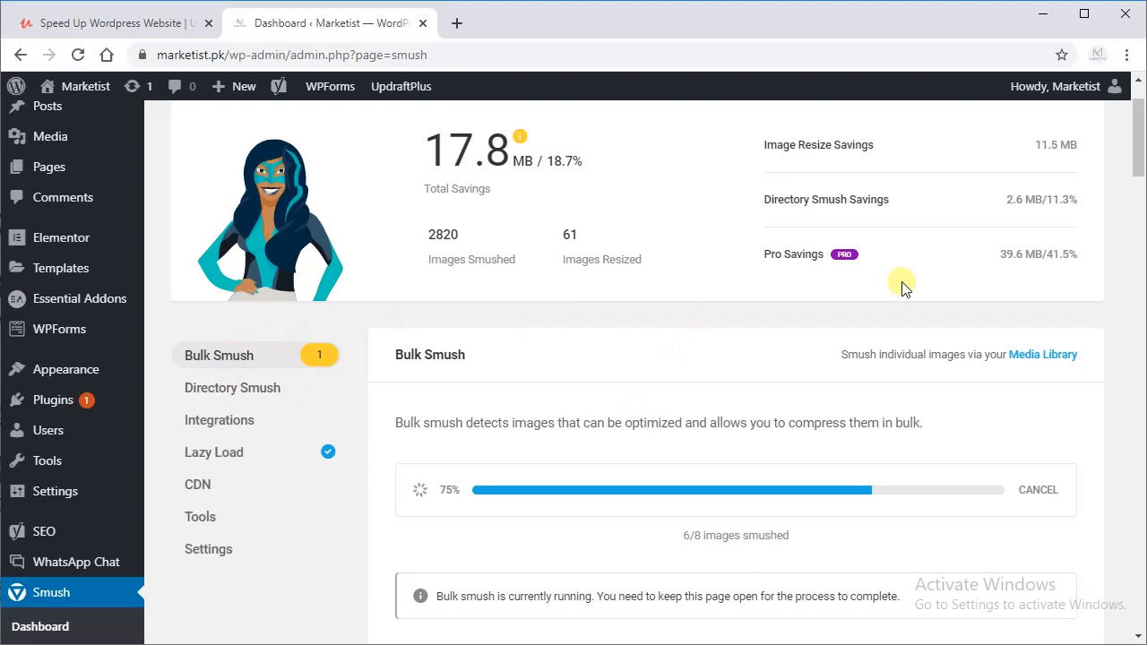
scroll(down, 3)
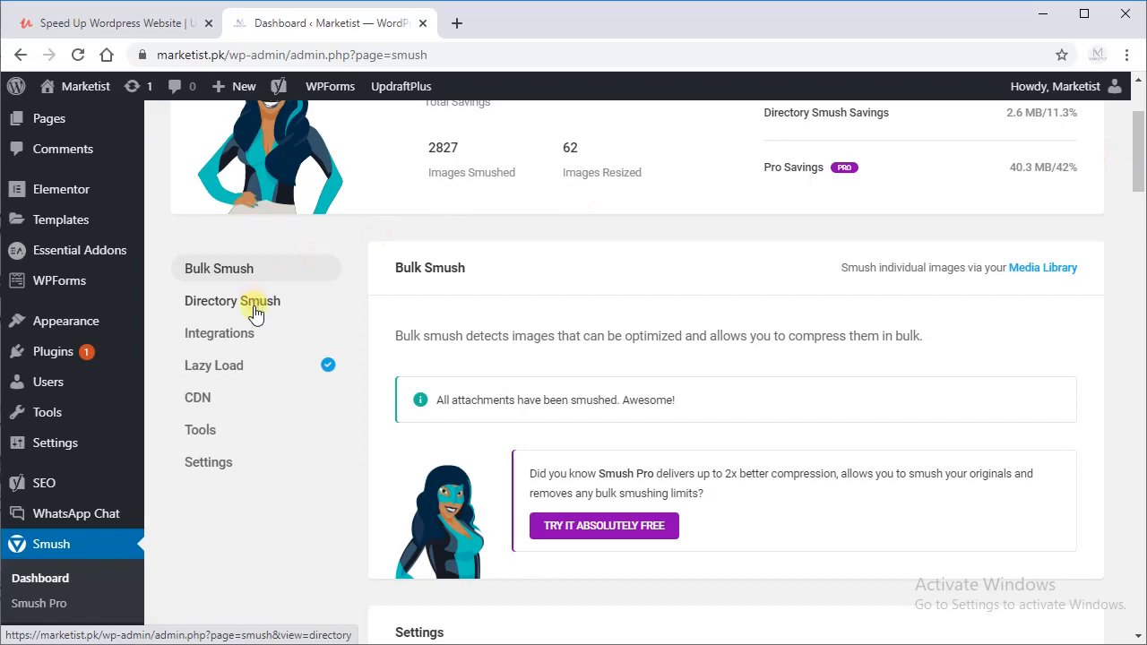
Step: In Directory Smush, choose the cgi-bin, s, wp-admin and wp-content folders for smushing
click(233, 301)
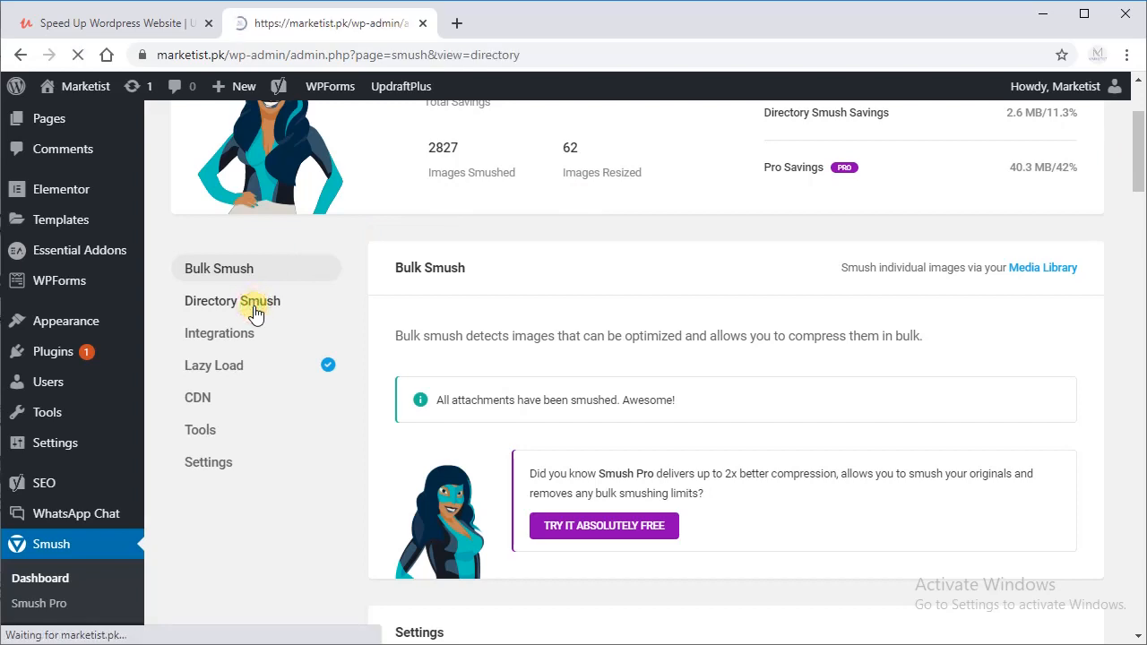
click(233, 301)
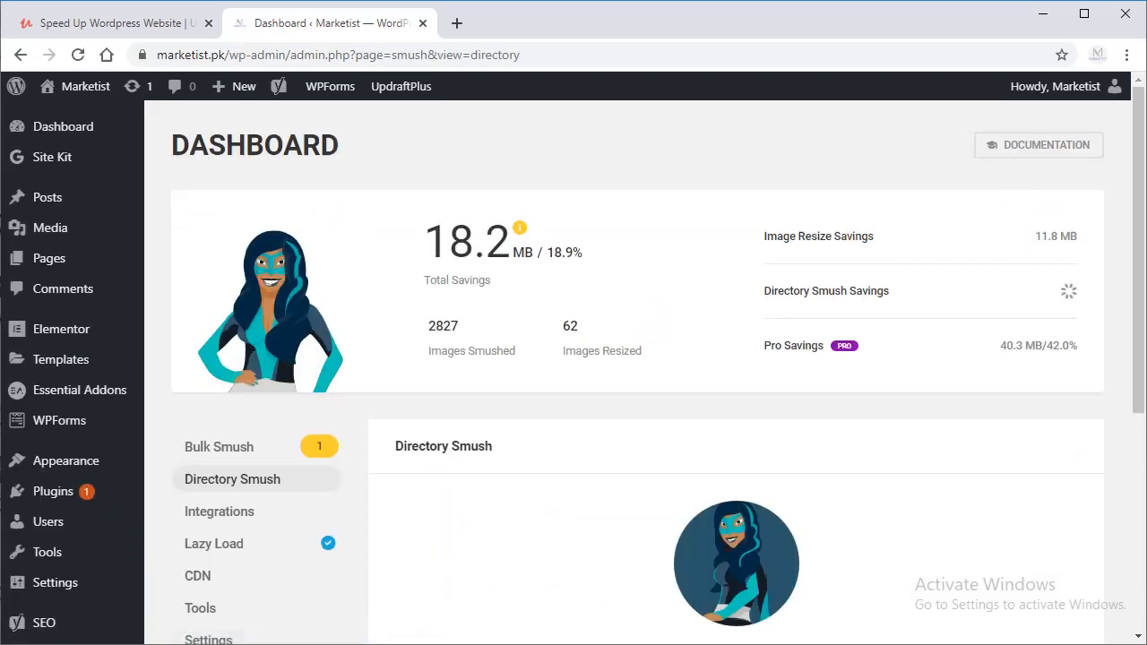
scroll(down, 3)
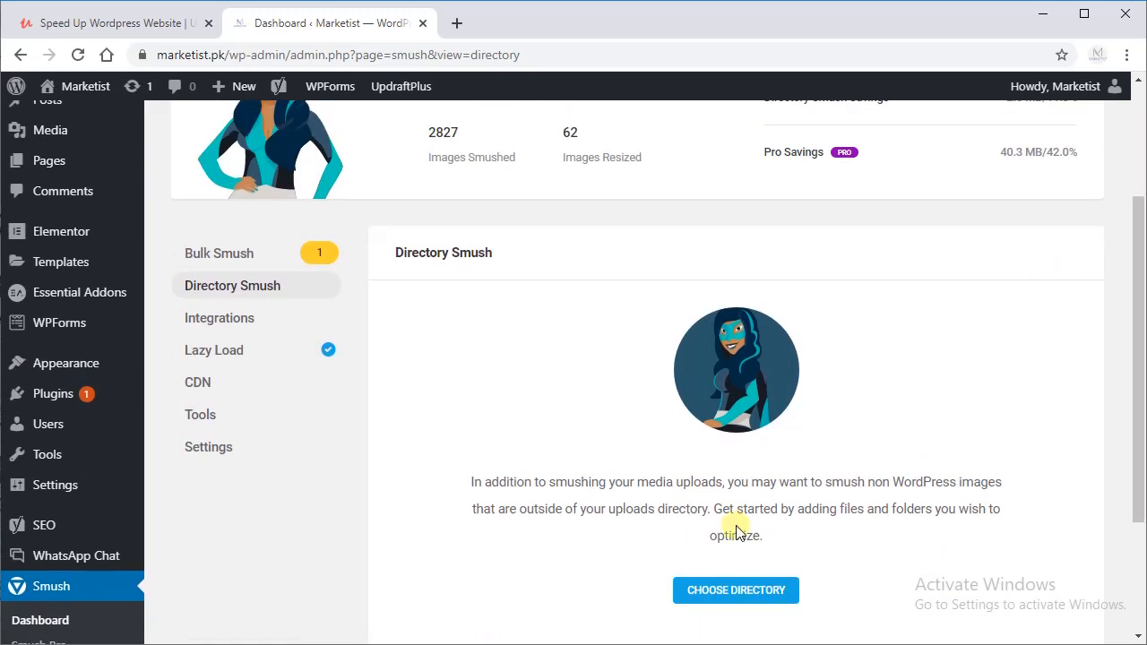
click(735, 589)
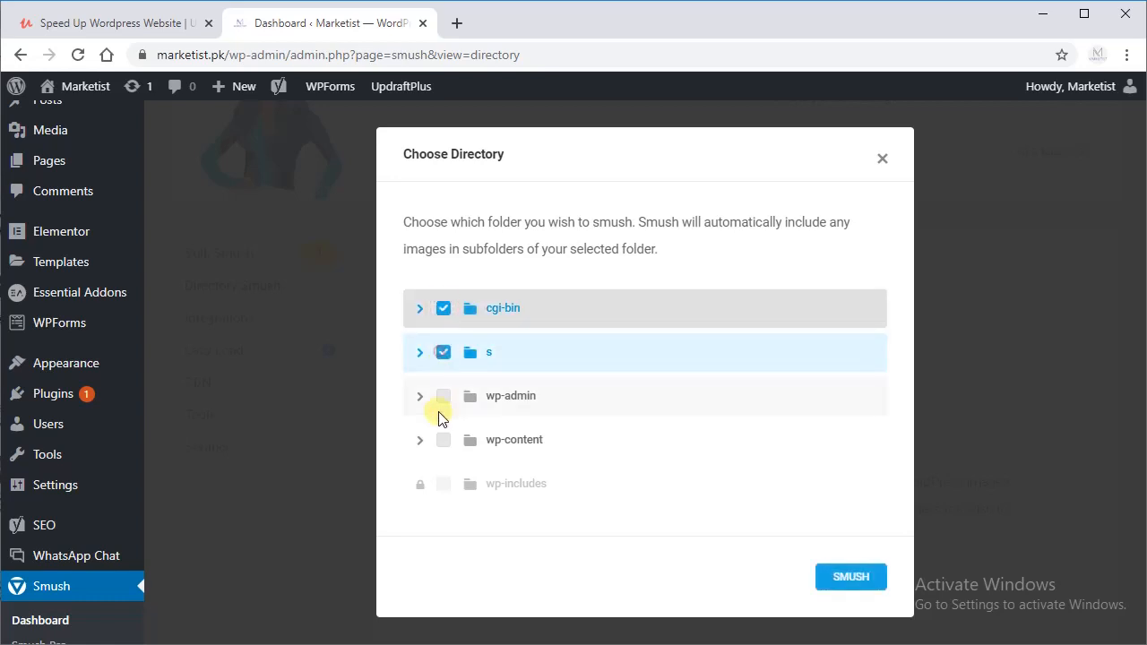
click(419, 396)
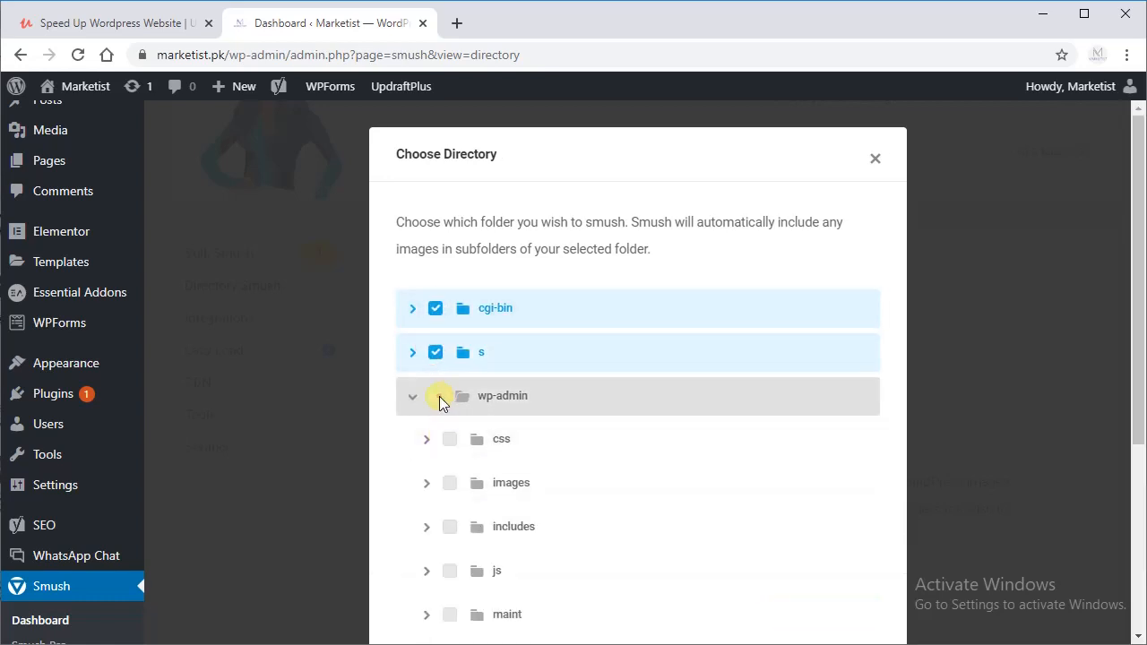
click(443, 396)
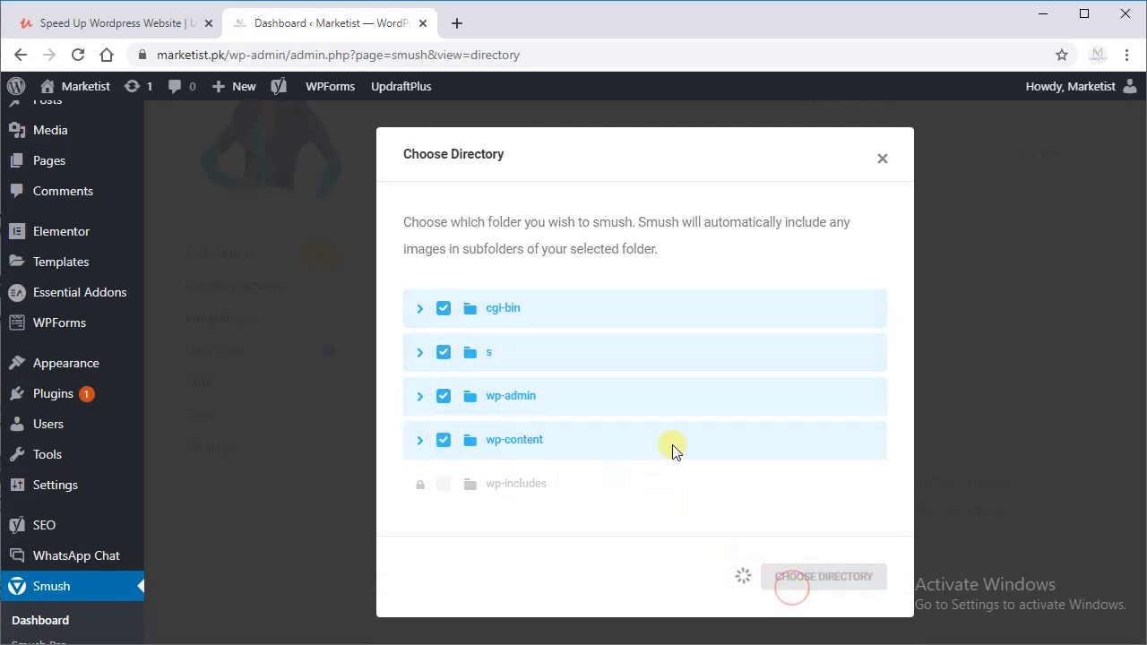
mouse_move(724, 337)
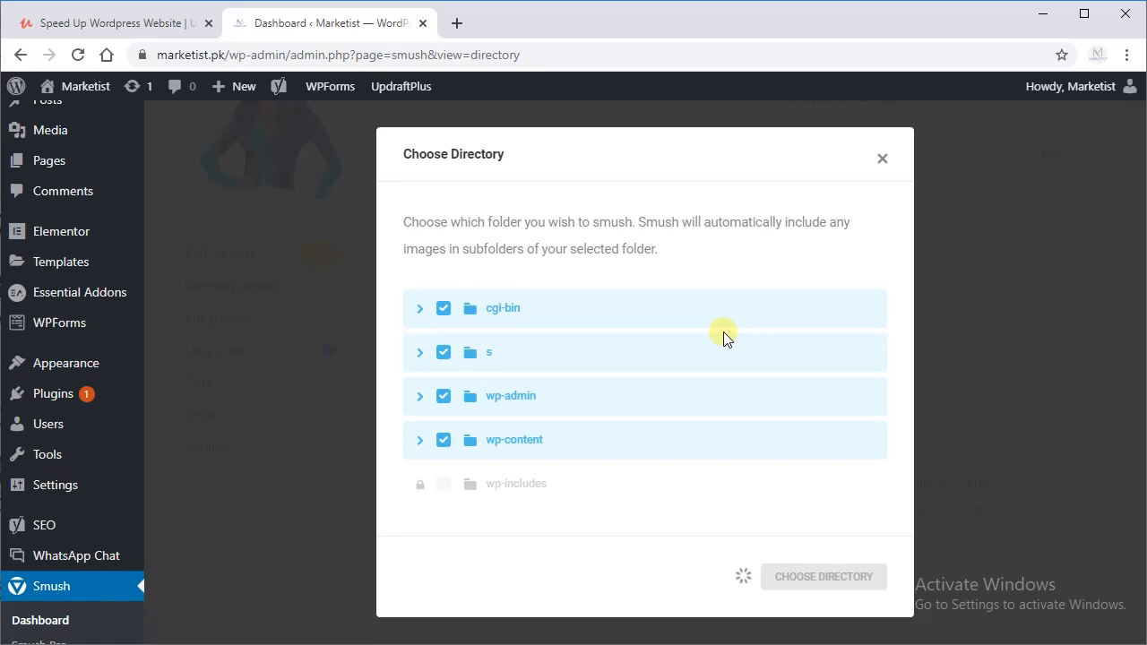
mouse_move(608, 321)
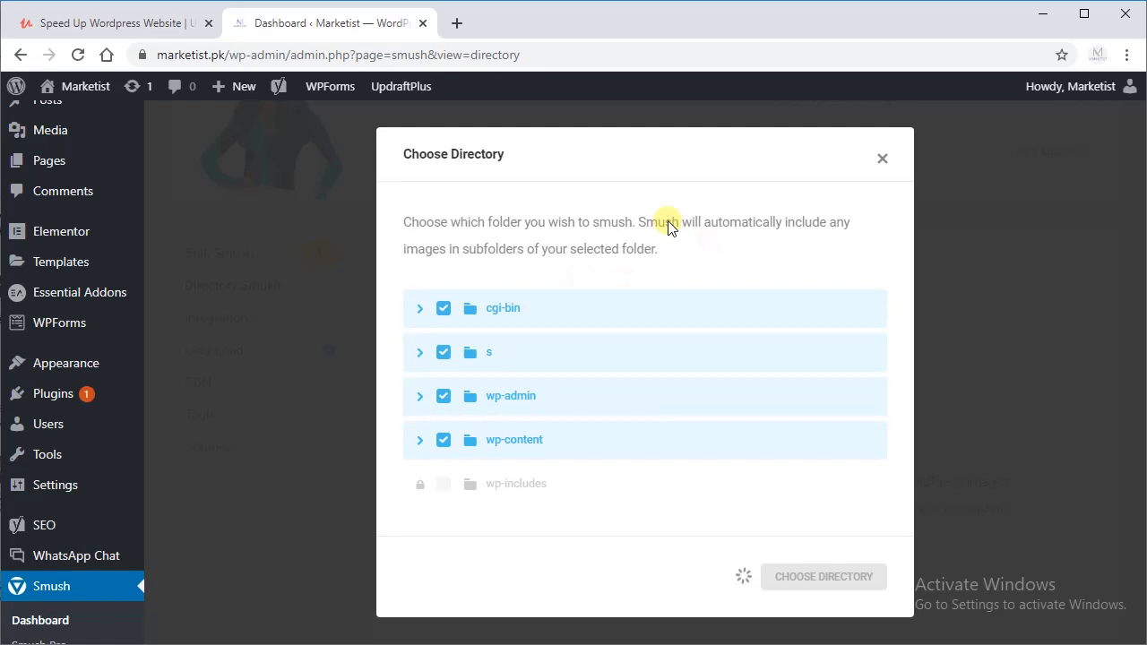
mouse_move(598, 287)
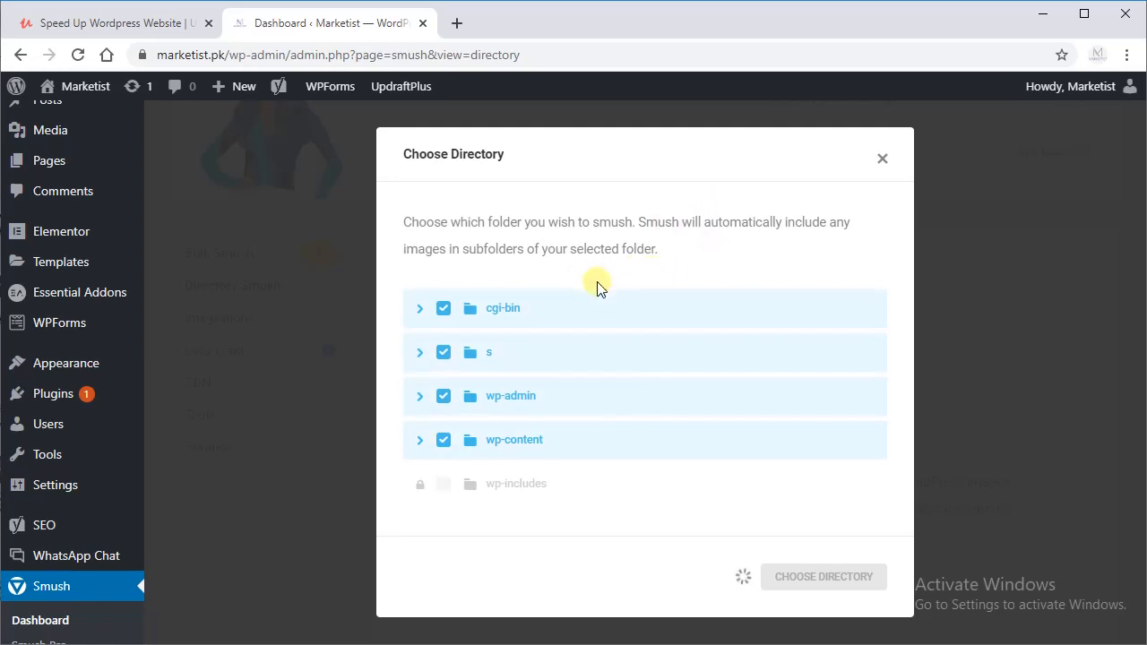
mouse_move(604, 267)
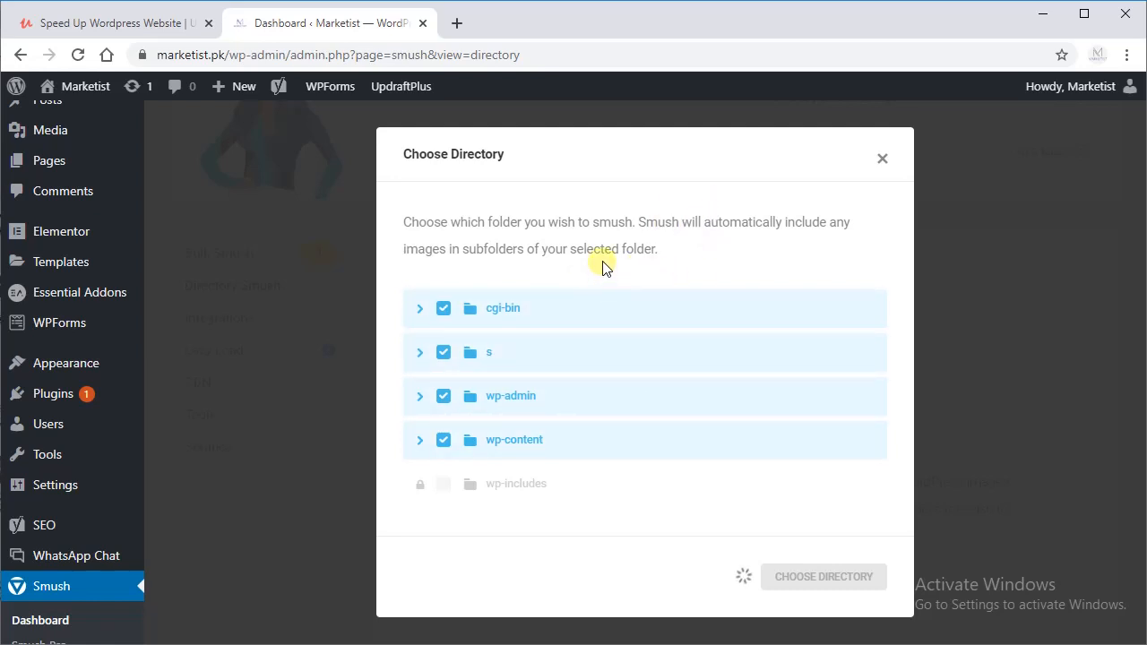
mouse_move(648, 496)
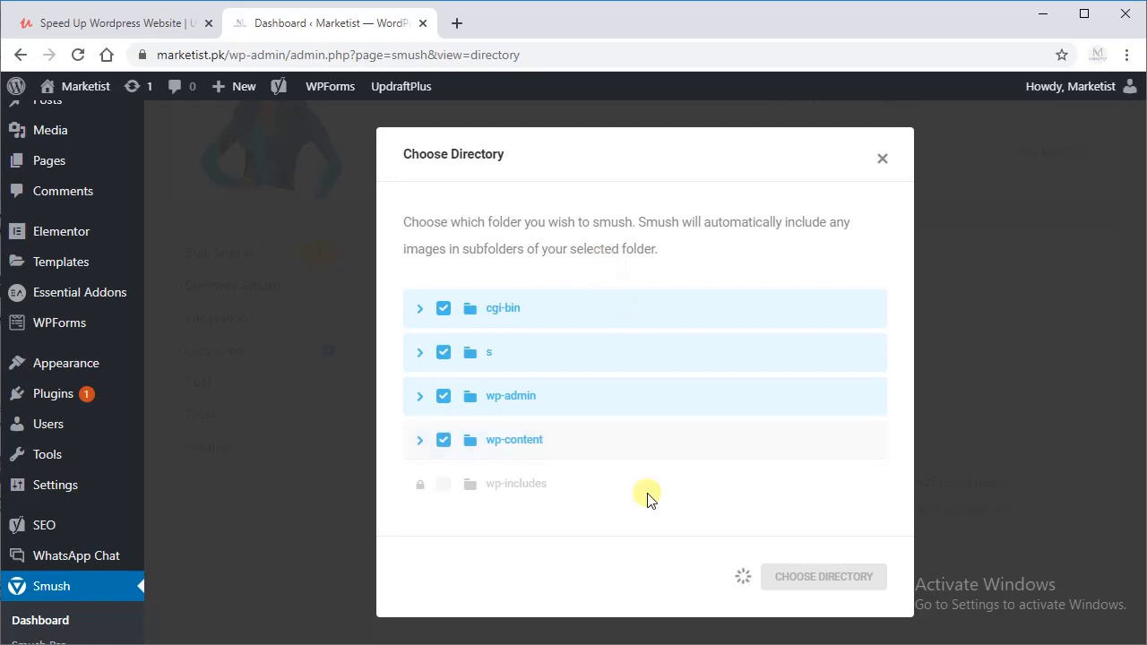
mouse_move(548, 405)
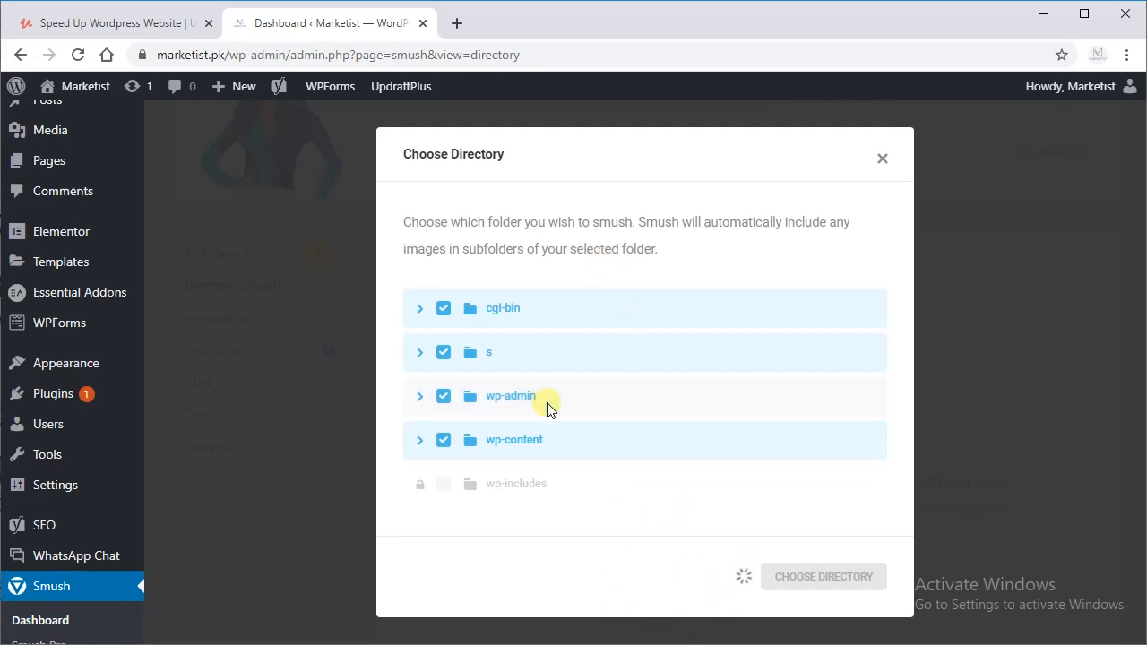
mouse_move(534, 463)
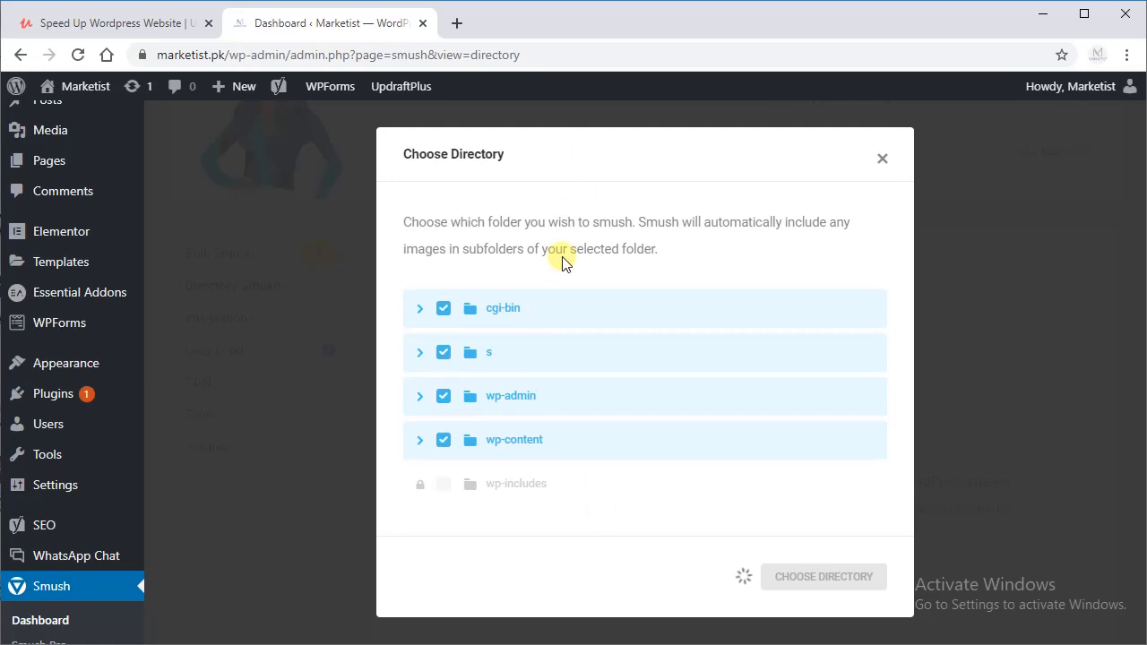
Step: Run the directory smush, resuming past the 50-image limit until it finishes
click(822, 577)
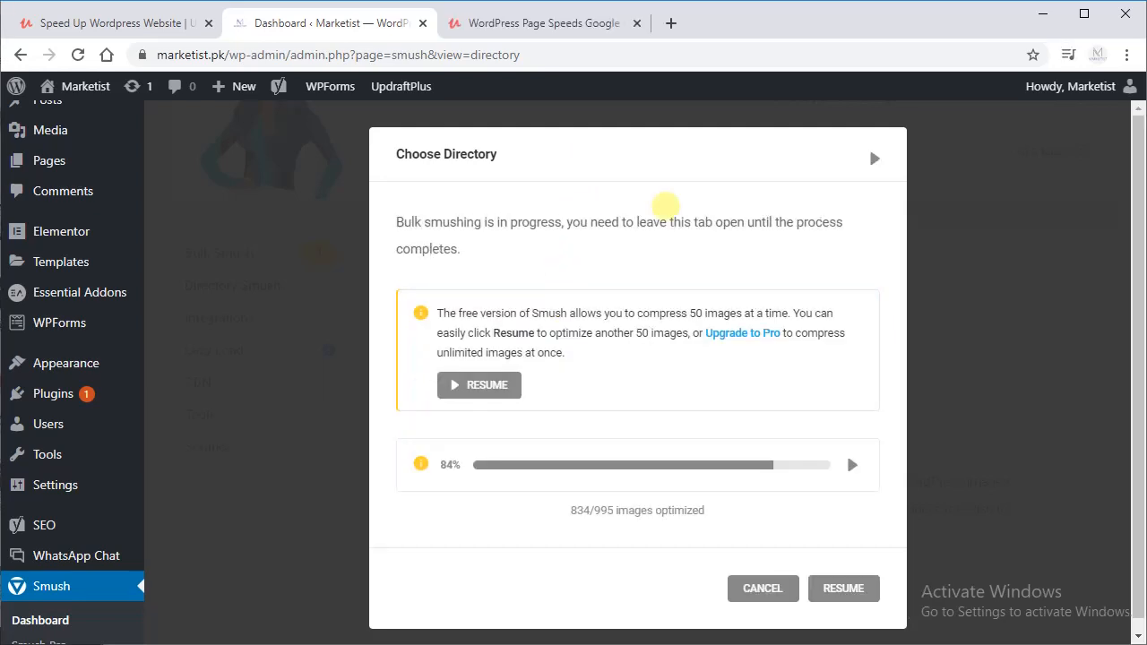
mouse_move(577, 258)
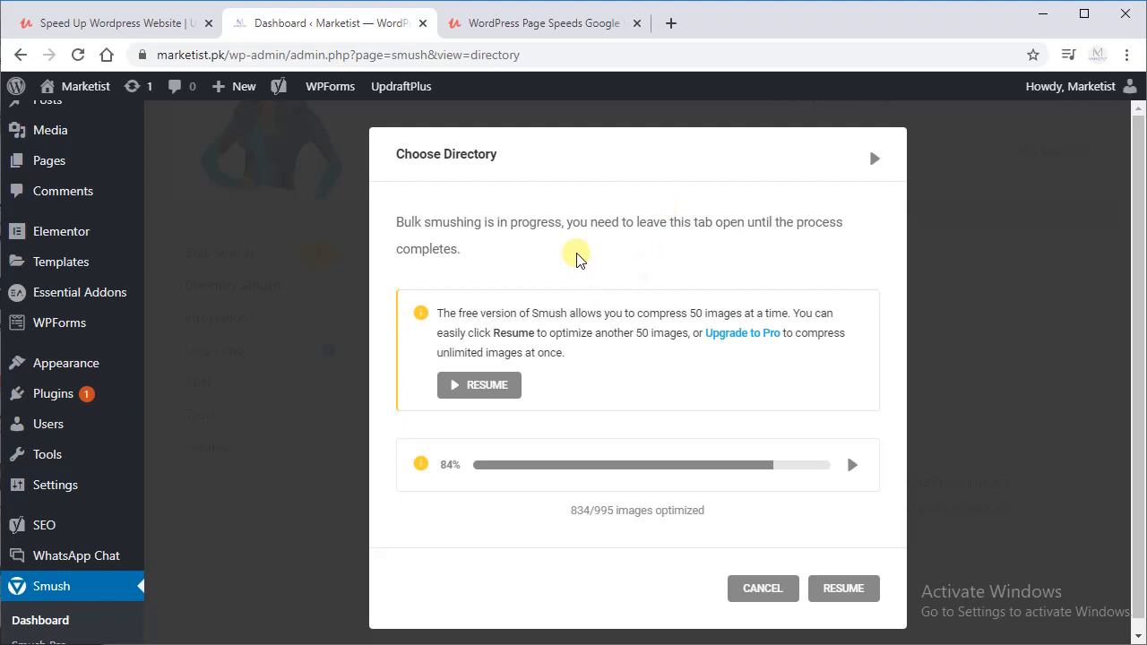
mouse_move(571, 448)
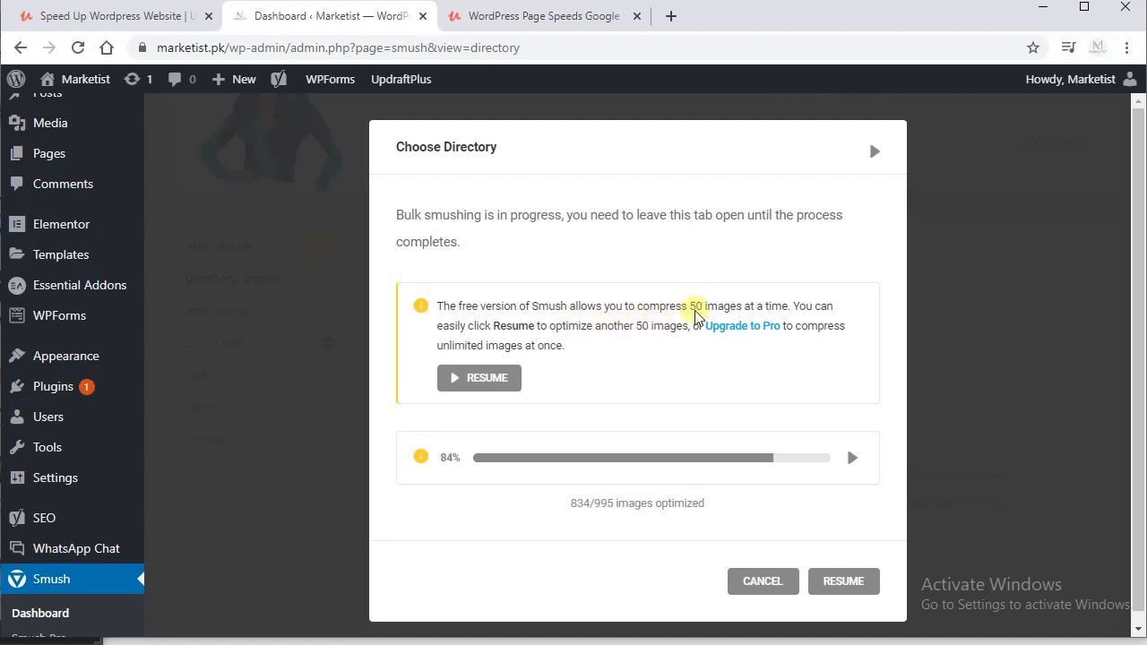
mouse_move(749, 487)
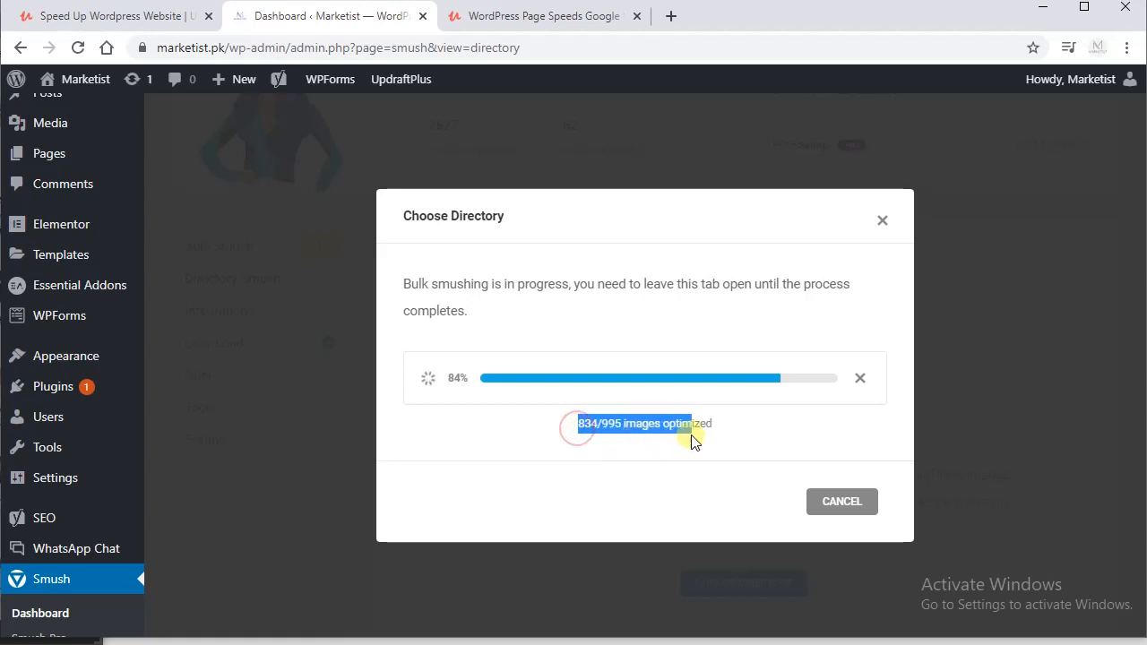
mouse_move(591, 301)
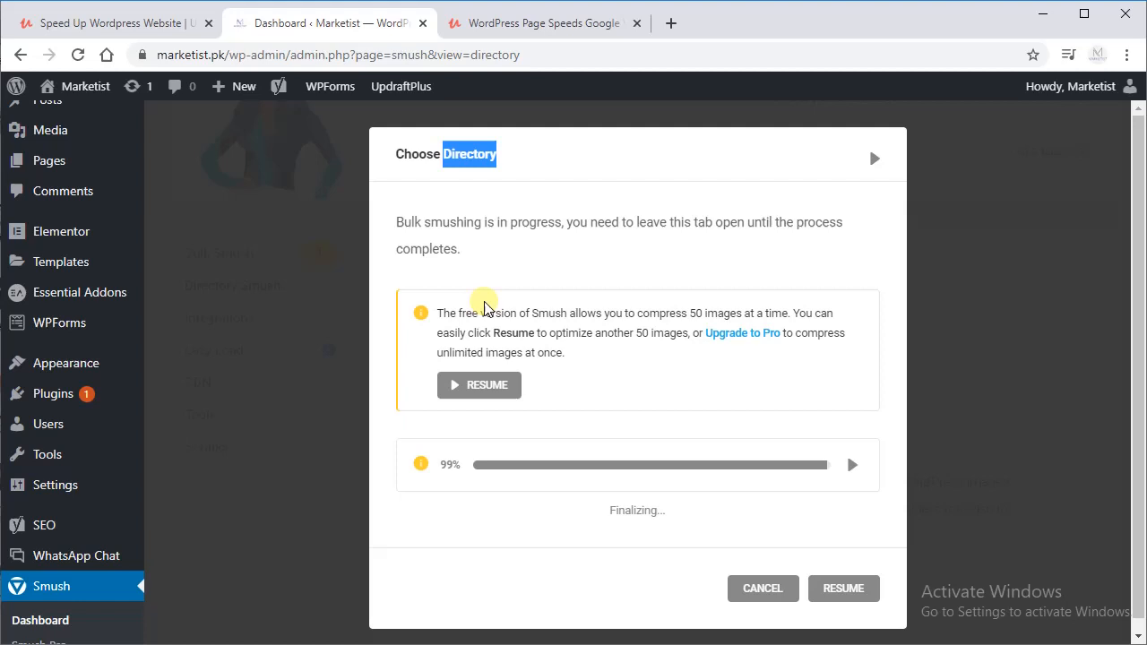
mouse_move(448, 329)
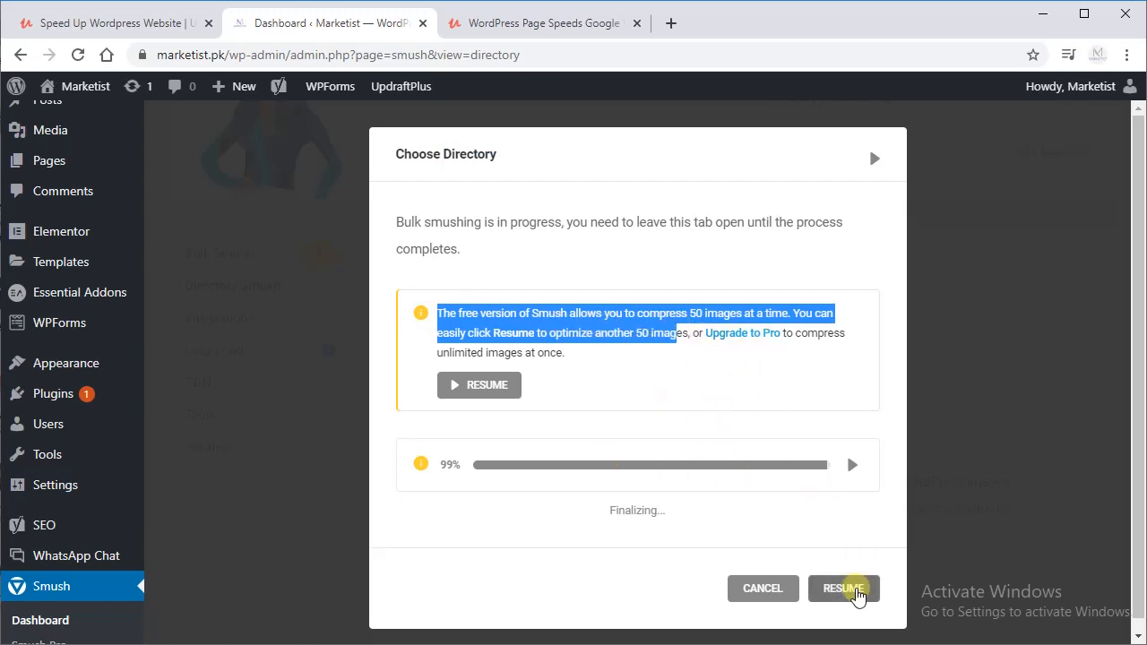
click(842, 587)
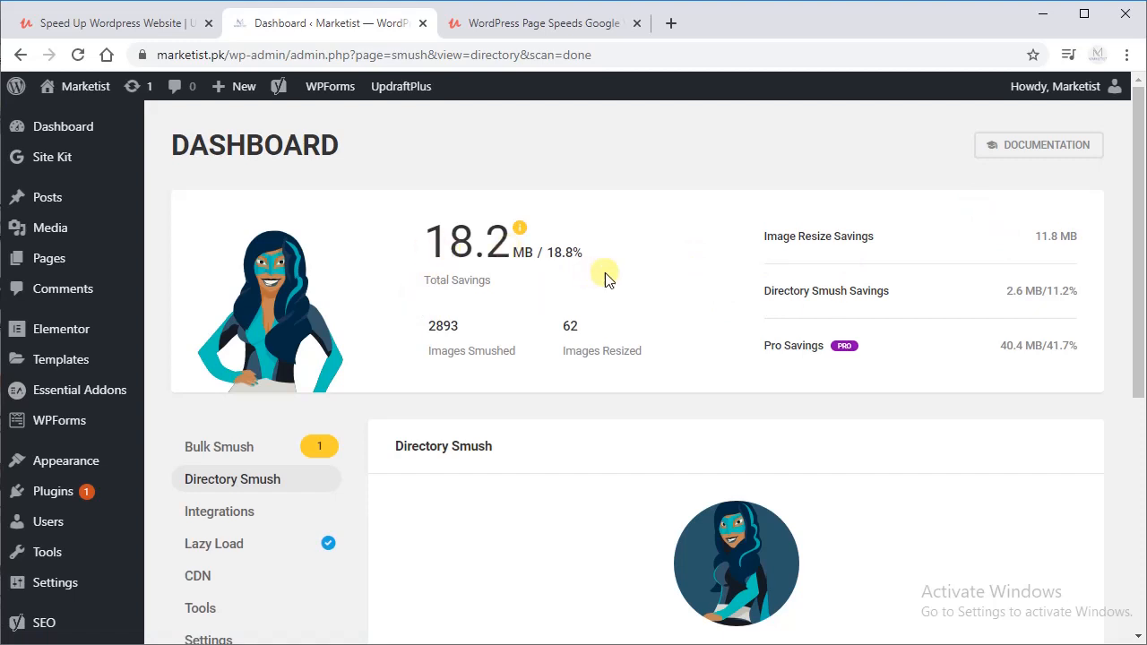
Step: Review the Integrations options: Gutenberg support, WPBakery and Amazon S3
scroll(down, 3)
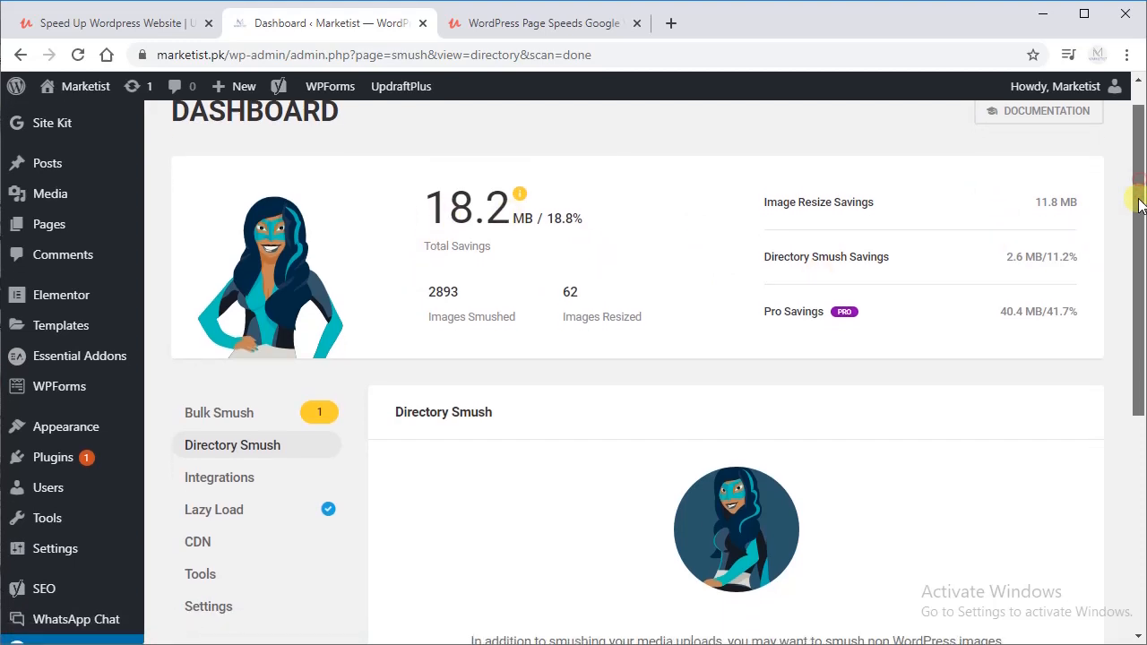
scroll(down, 3)
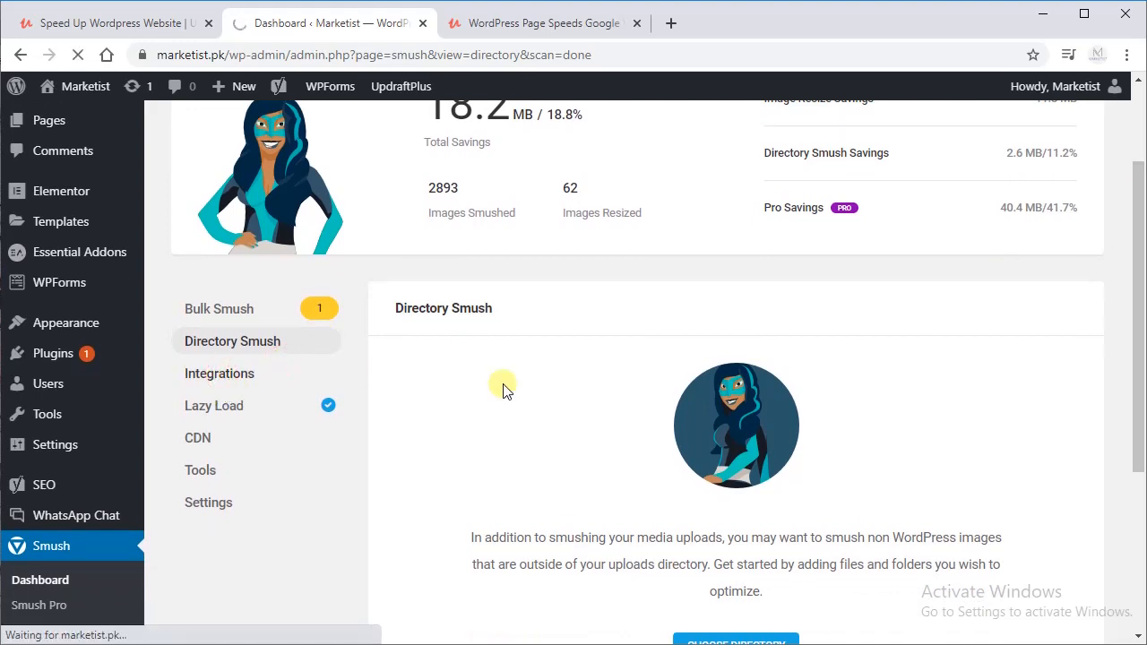
click(218, 375)
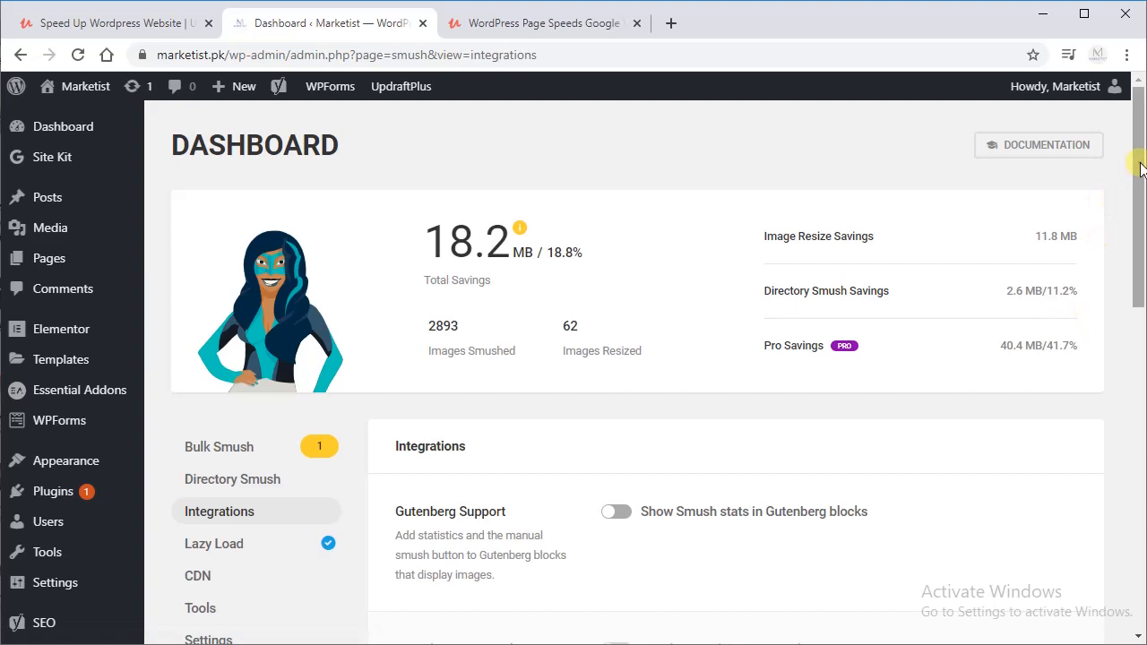
scroll(down, 3)
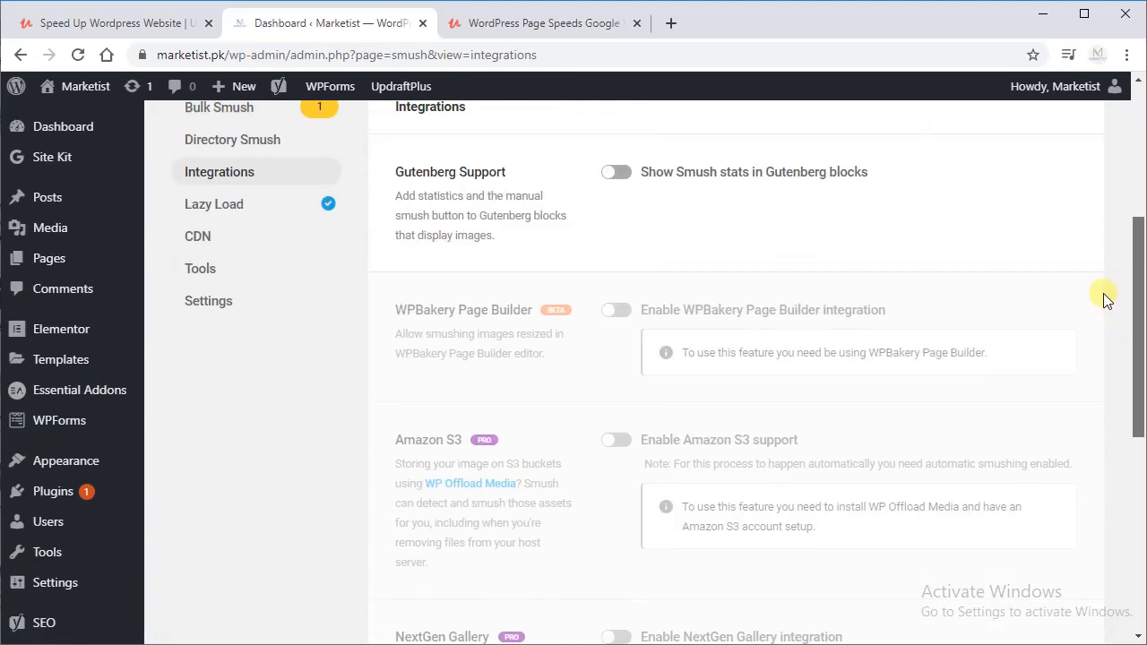
scroll(down, 3)
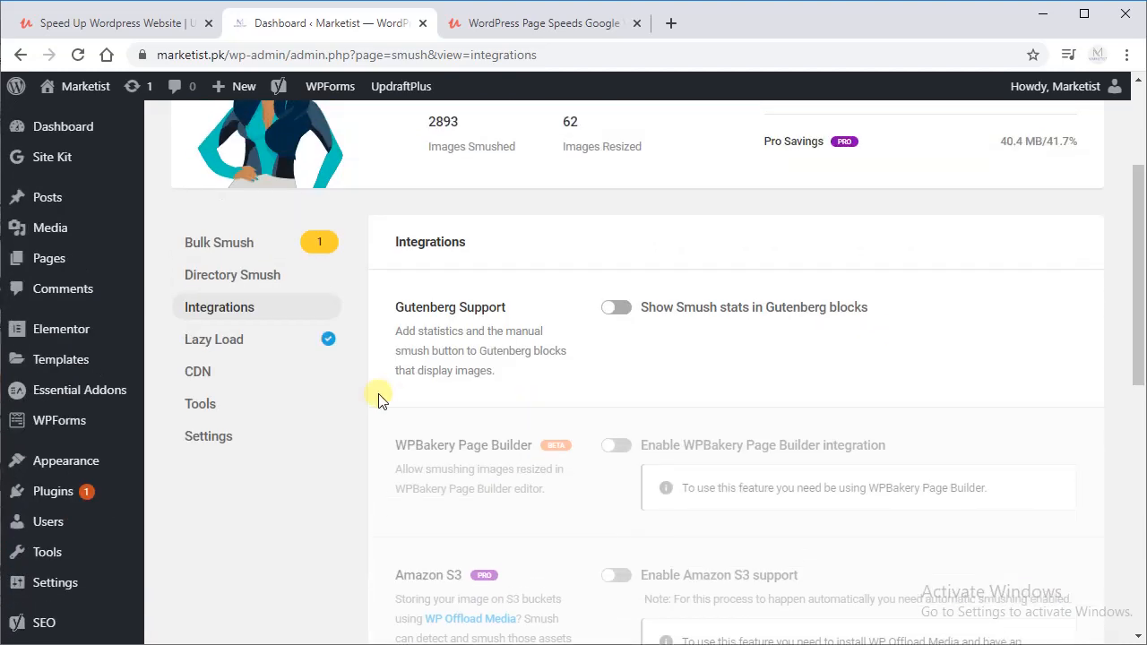
click(213, 340)
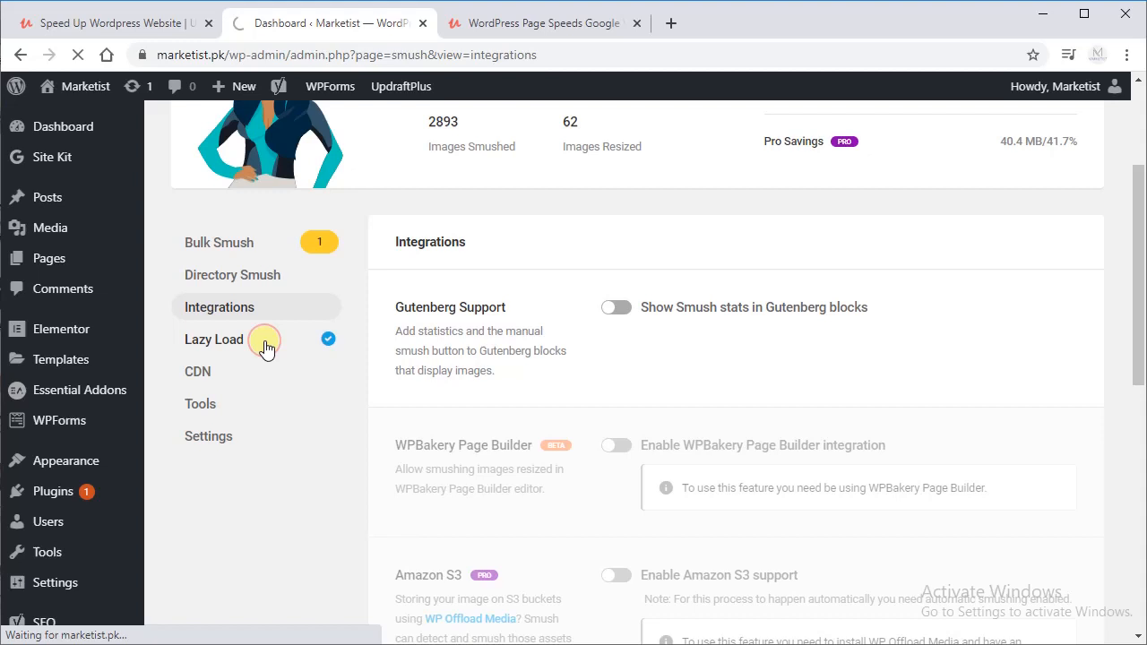
Step: Activate lazy load for jpeg, png, gif, svg and iframe images in content and widgets
click(213, 341)
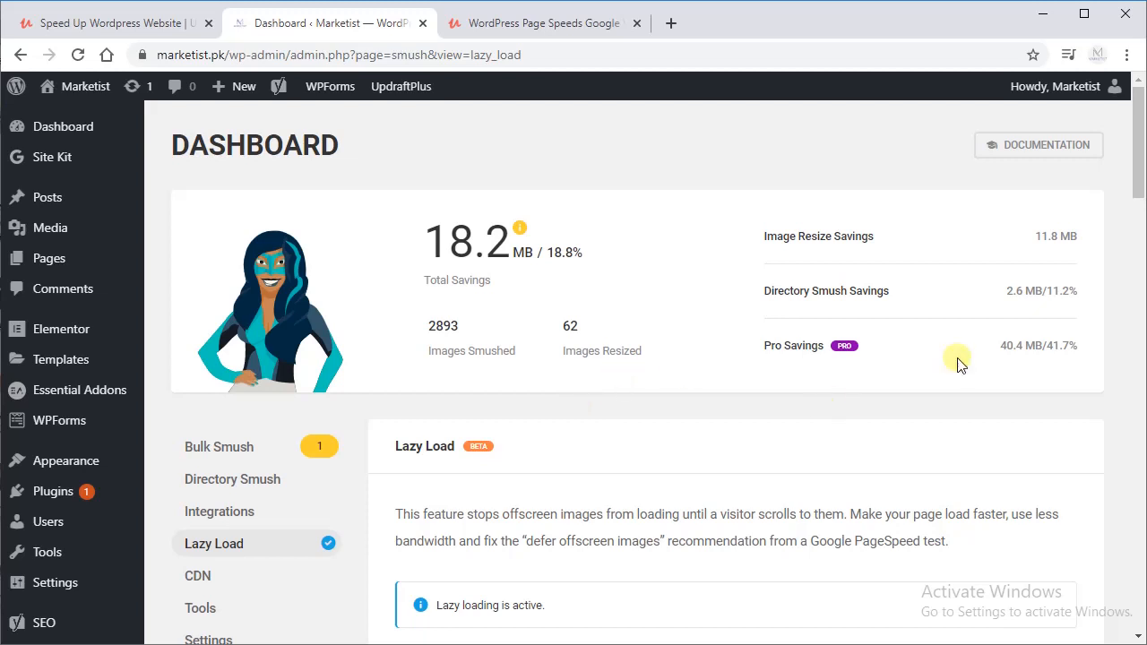
scroll(down, 3)
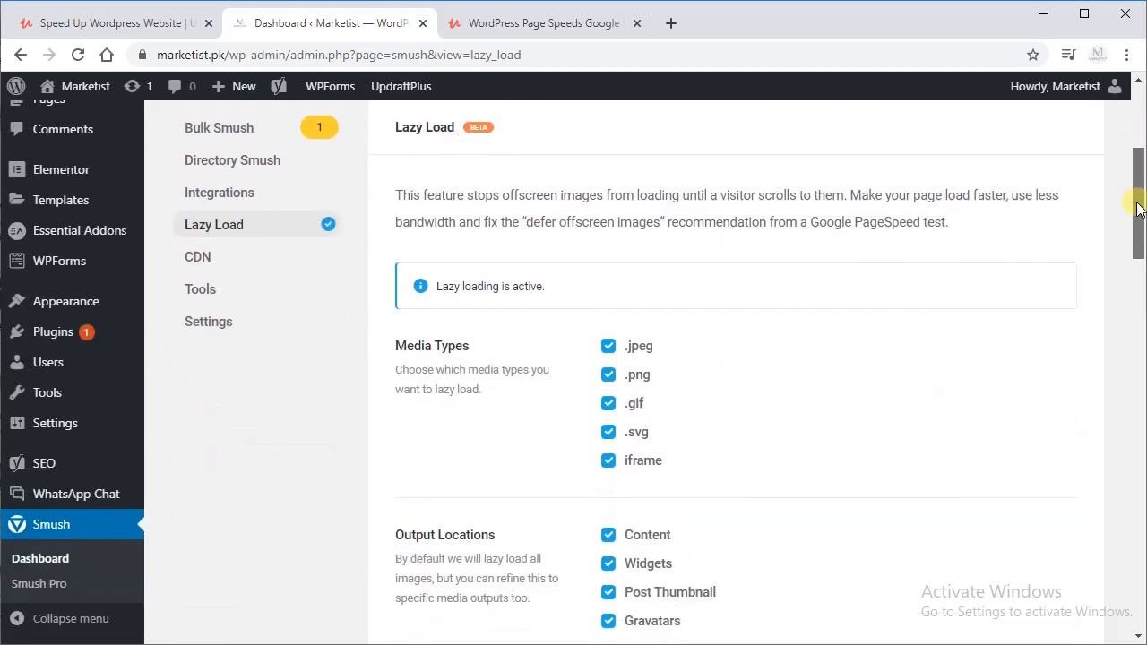
scroll(down, 3)
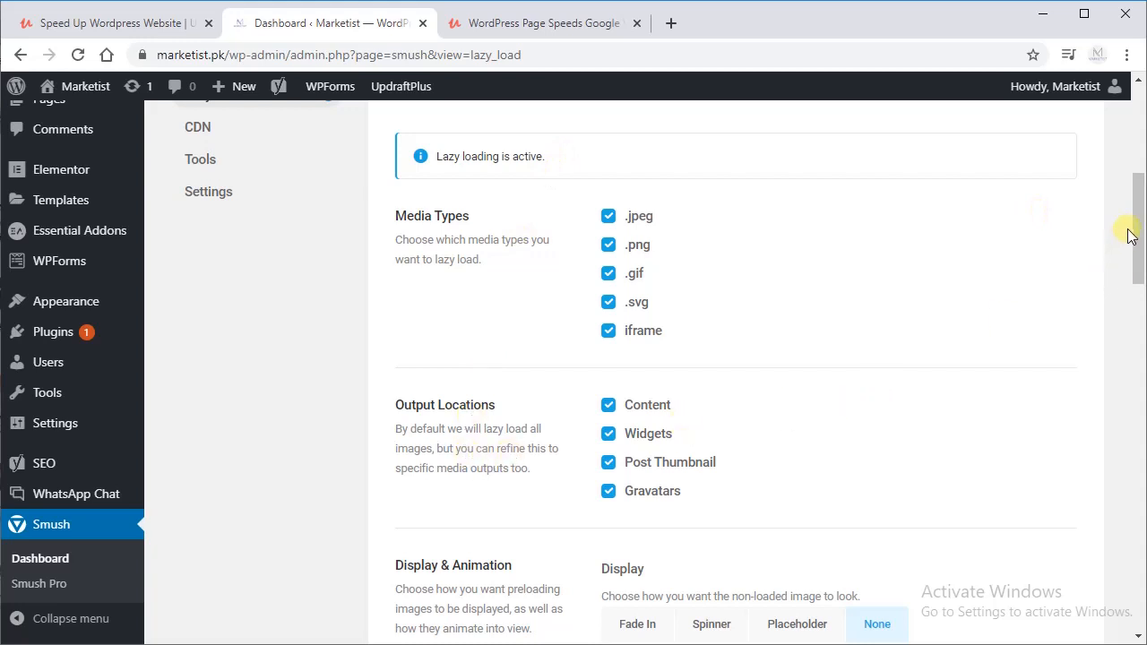
scroll(down, 3)
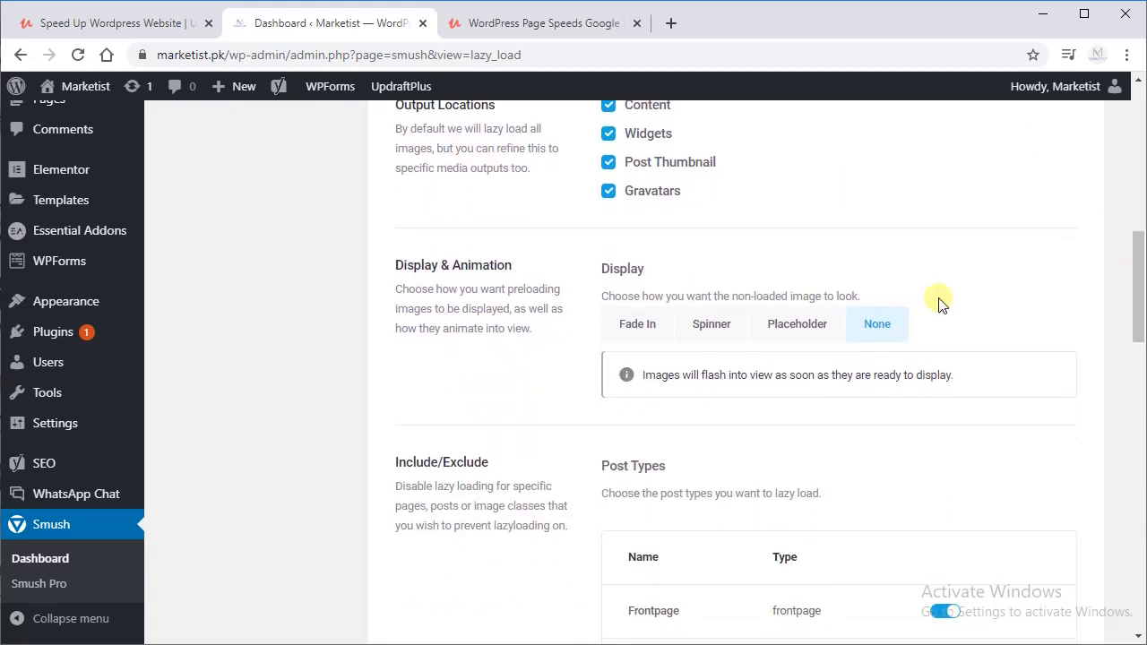
mouse_move(753, 308)
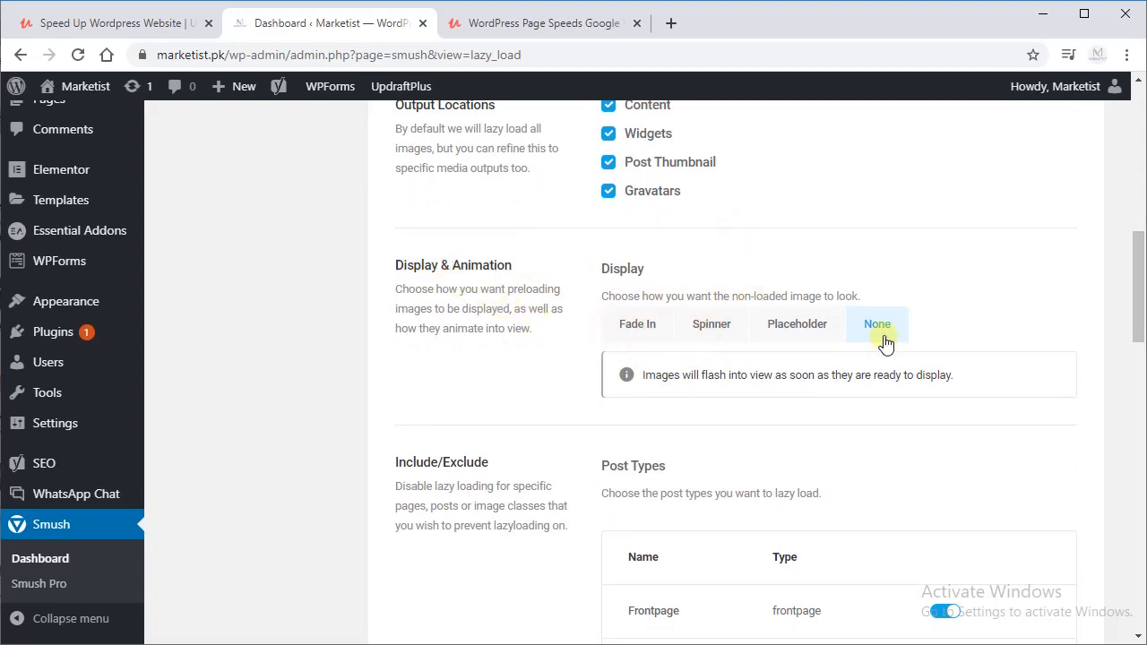
scroll(down, 3)
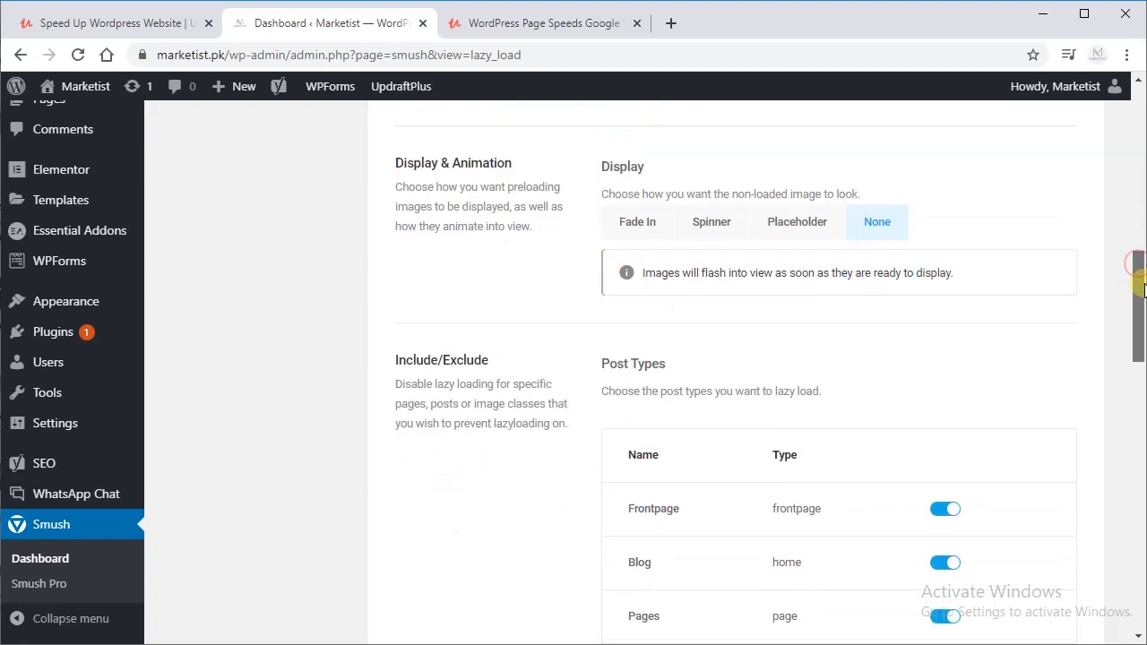
scroll(down, 3)
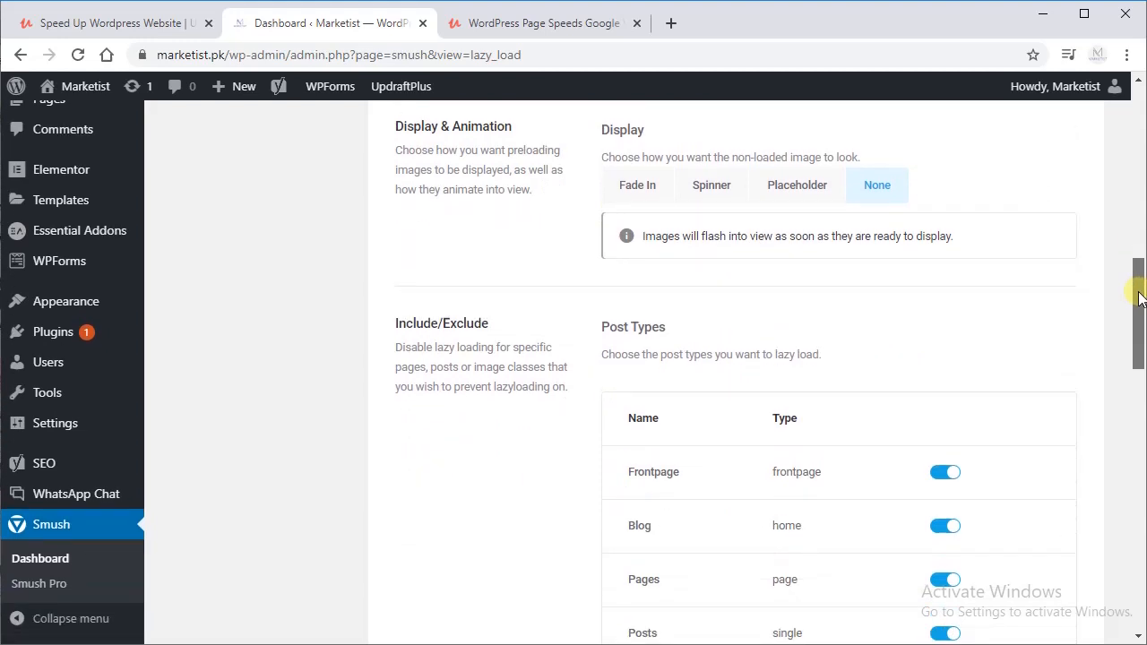
Step: Keep native lazy loading with footer scripts and save the lazy load settings
scroll(down, 3)
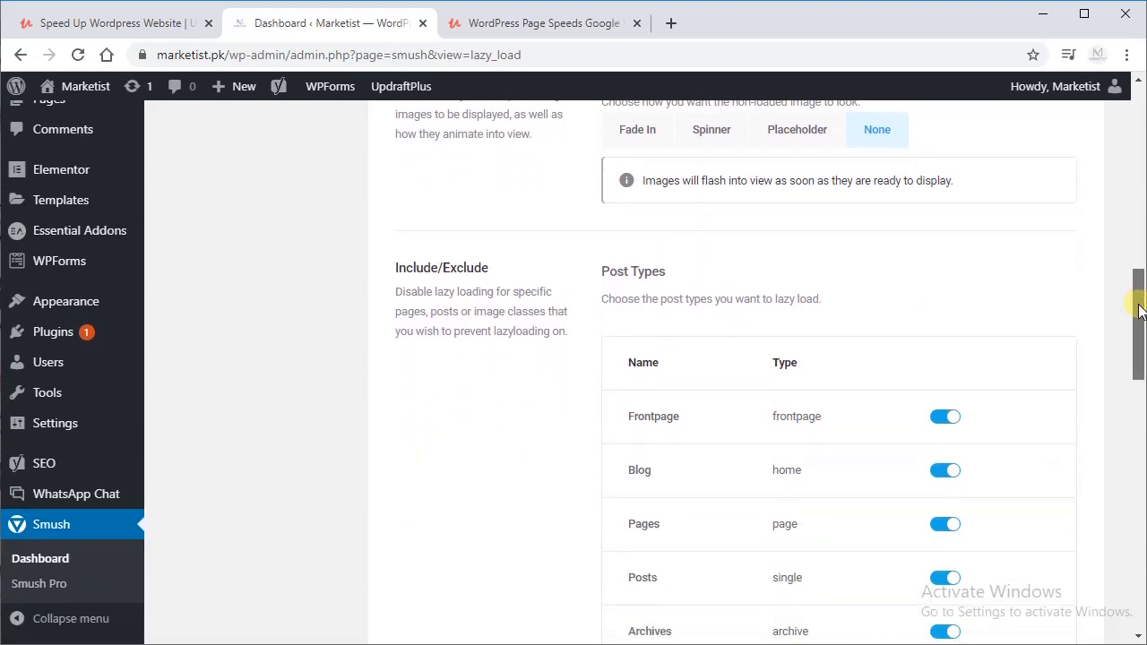
scroll(down, 3)
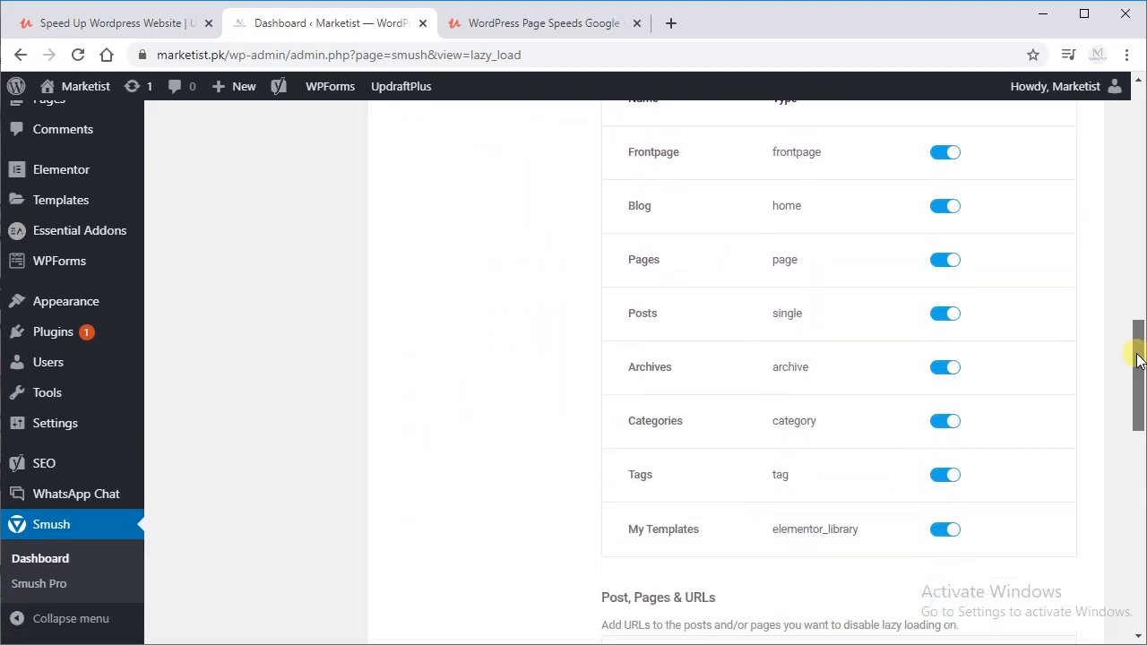
scroll(down, 3)
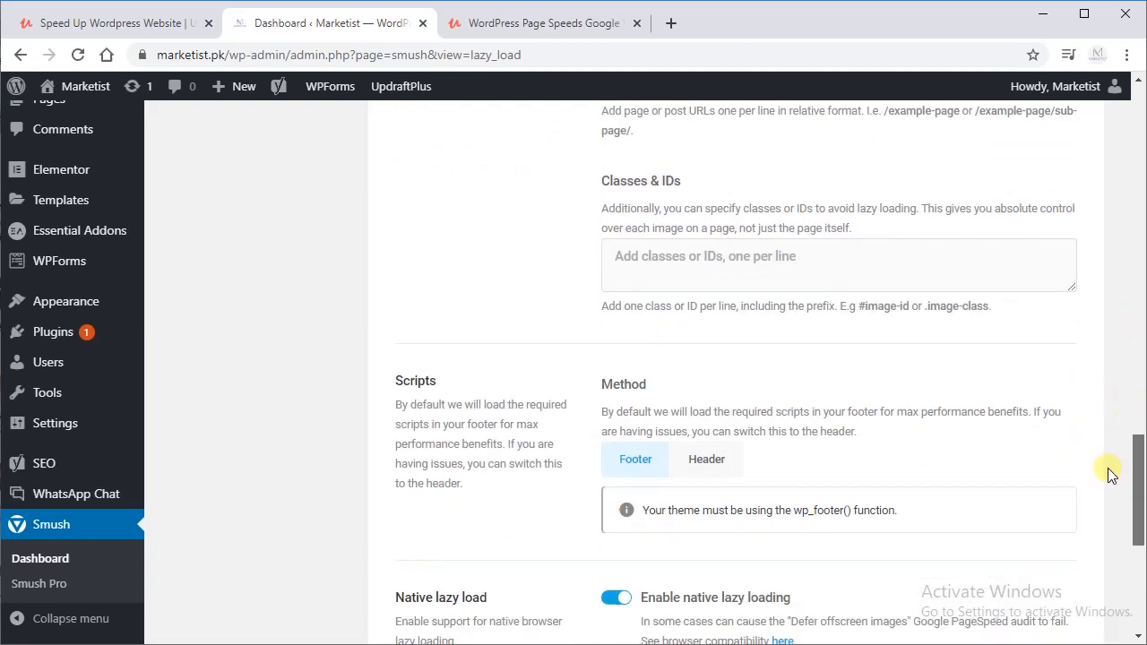
scroll(down, 3)
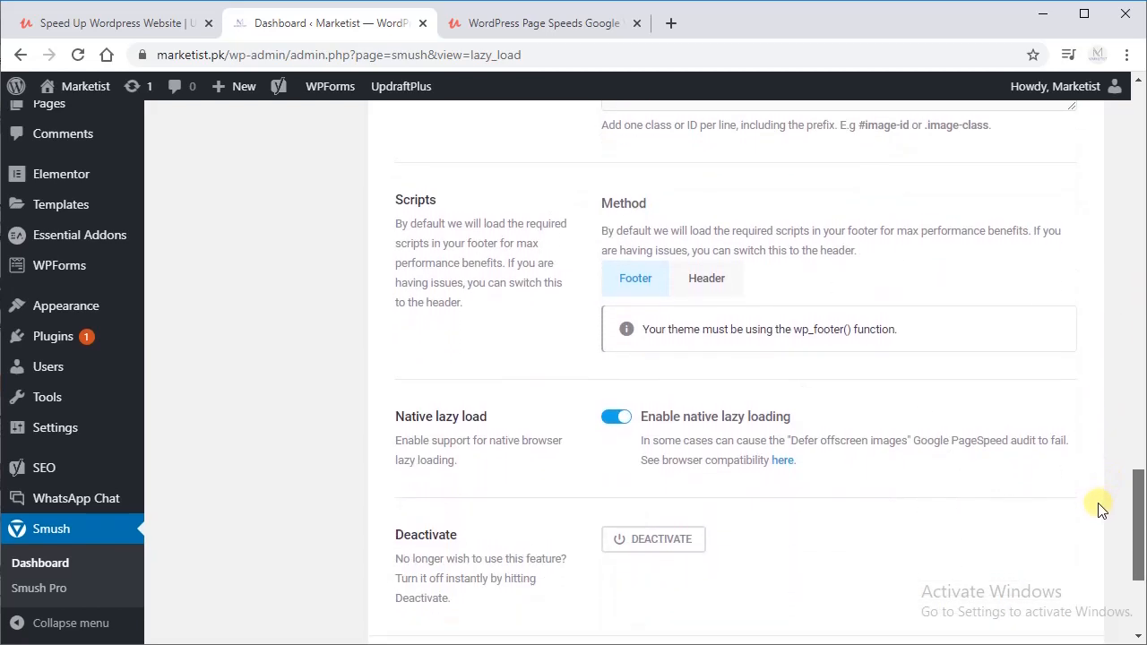
scroll(down, 3)
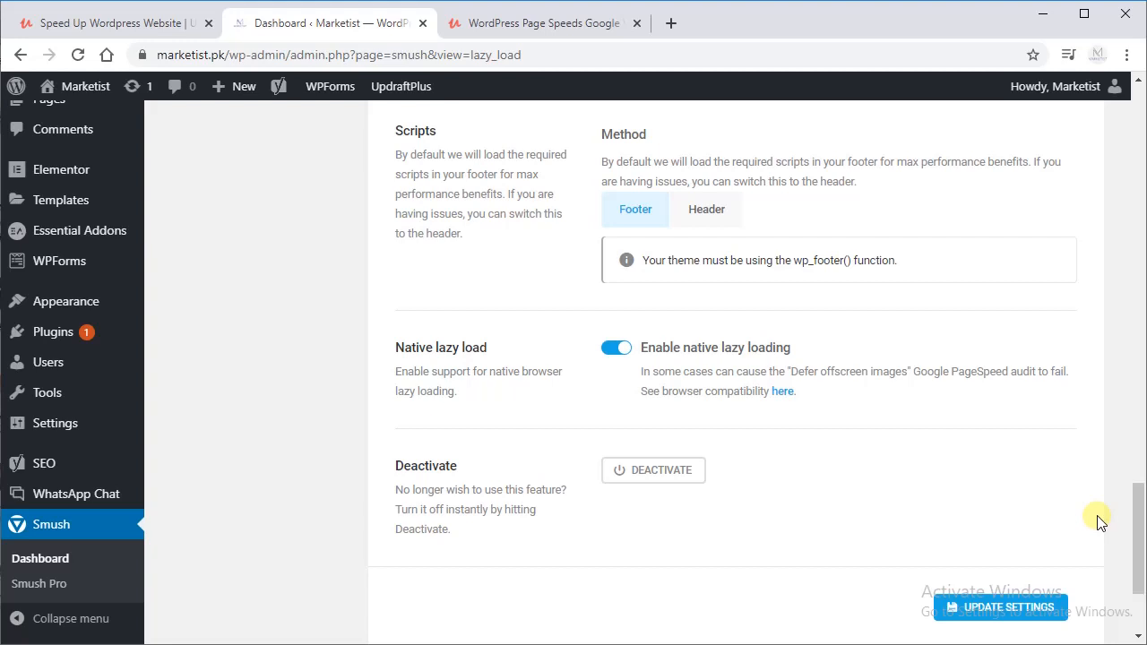
mouse_move(903, 566)
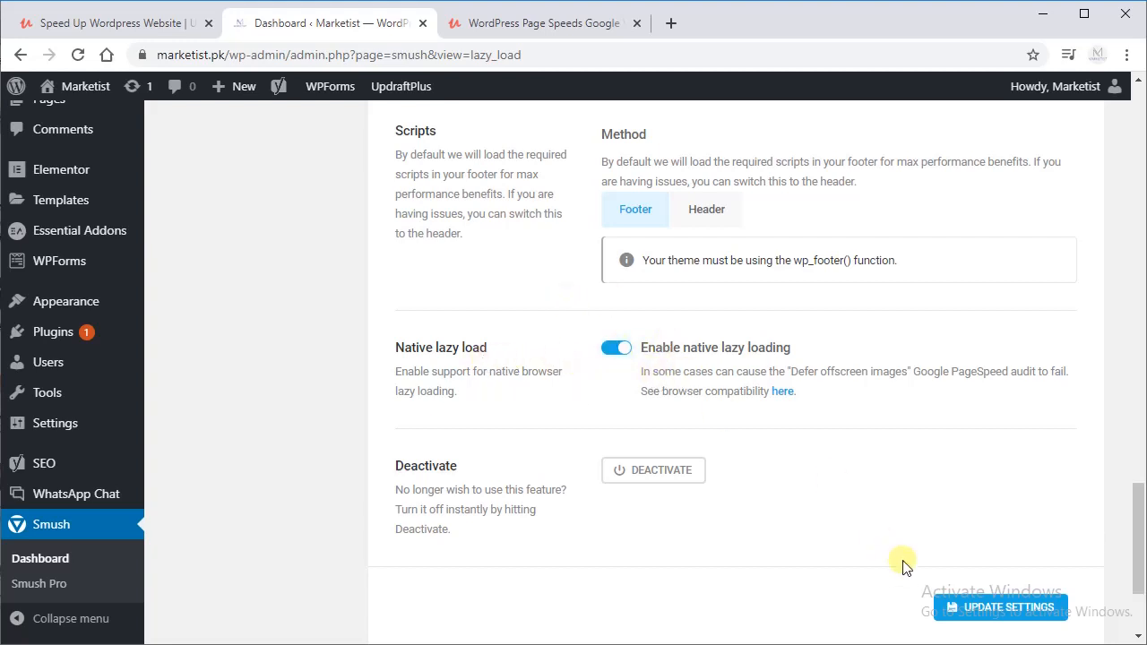
click(1000, 609)
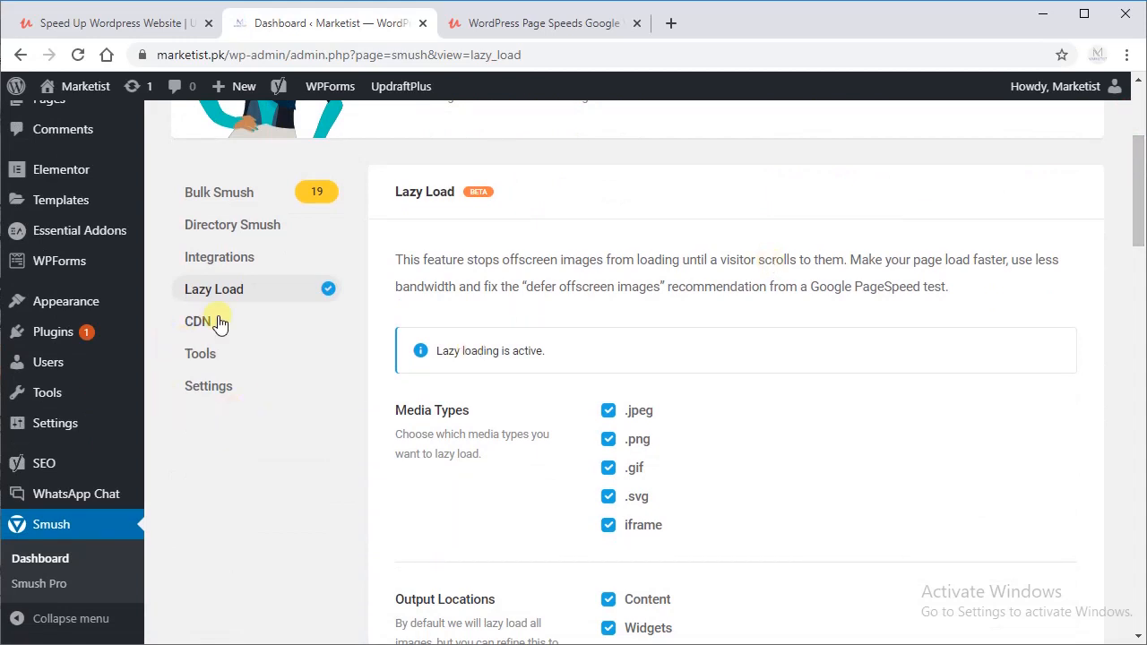
Step: Review the CDN section, which only offers a Pro upgrade
click(197, 321)
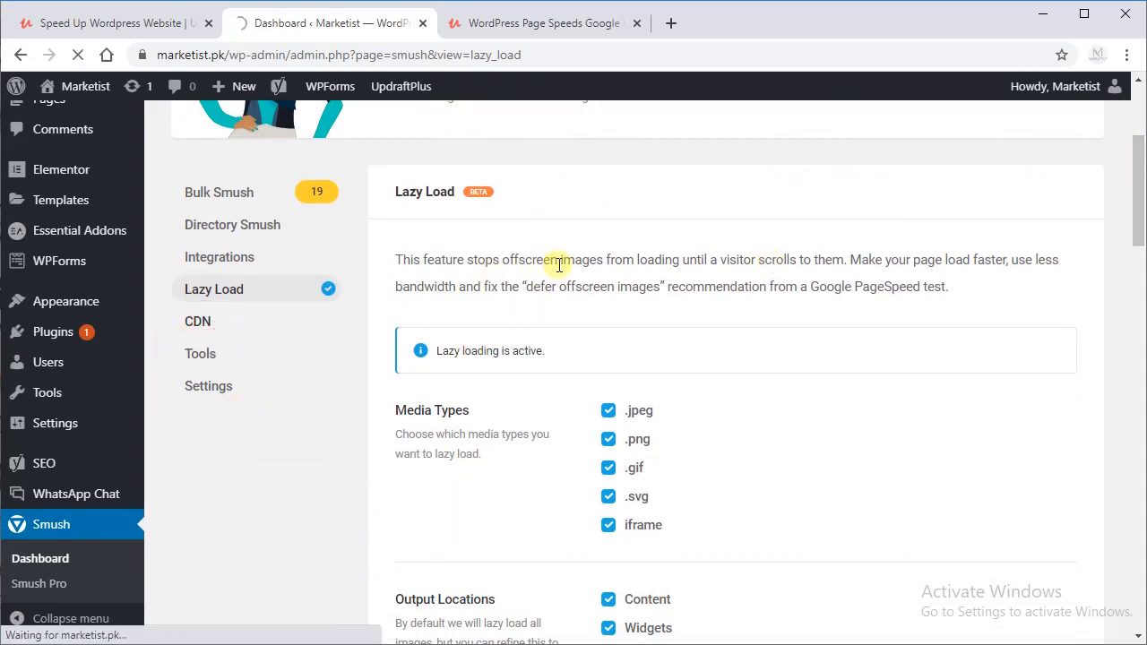
click(197, 321)
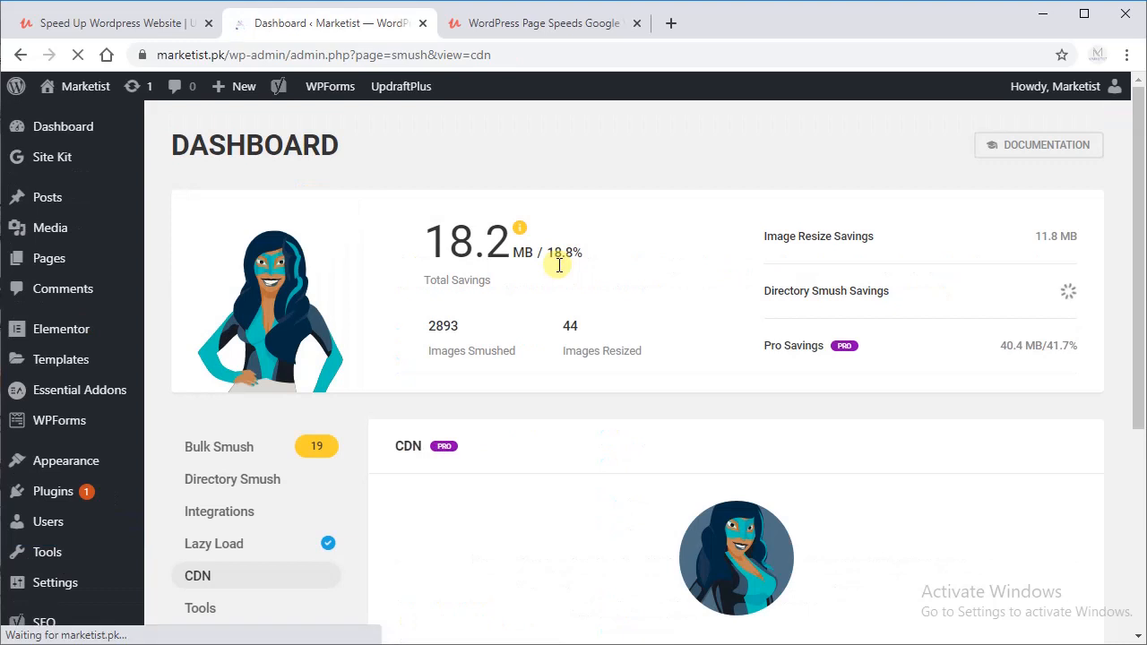
scroll(down, 3)
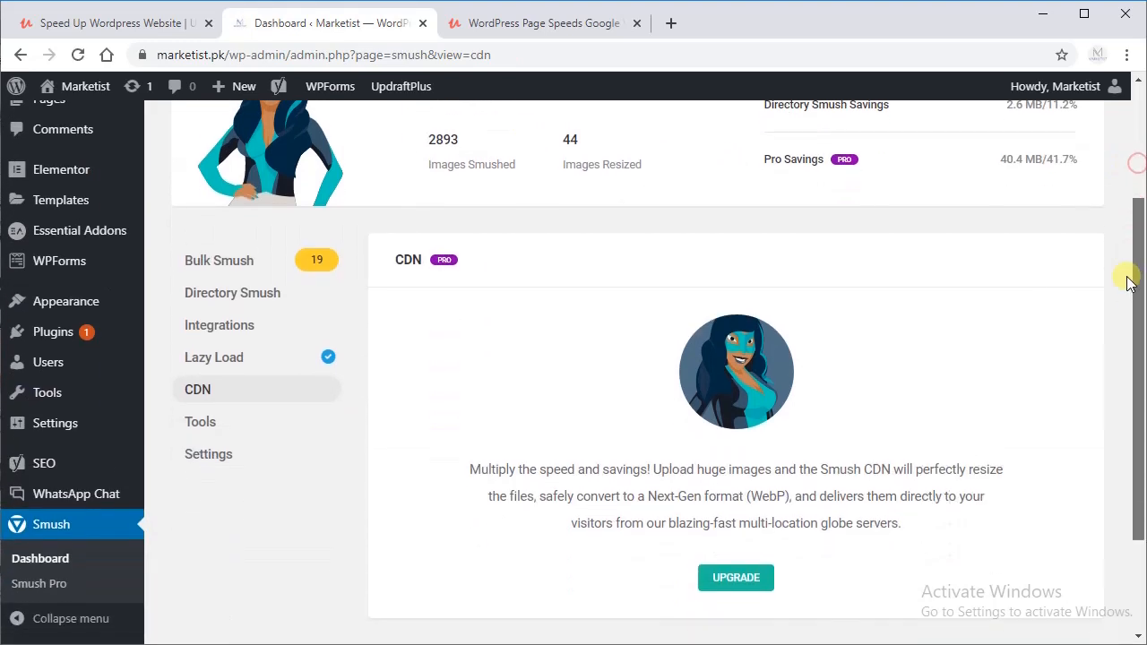
scroll(down, 3)
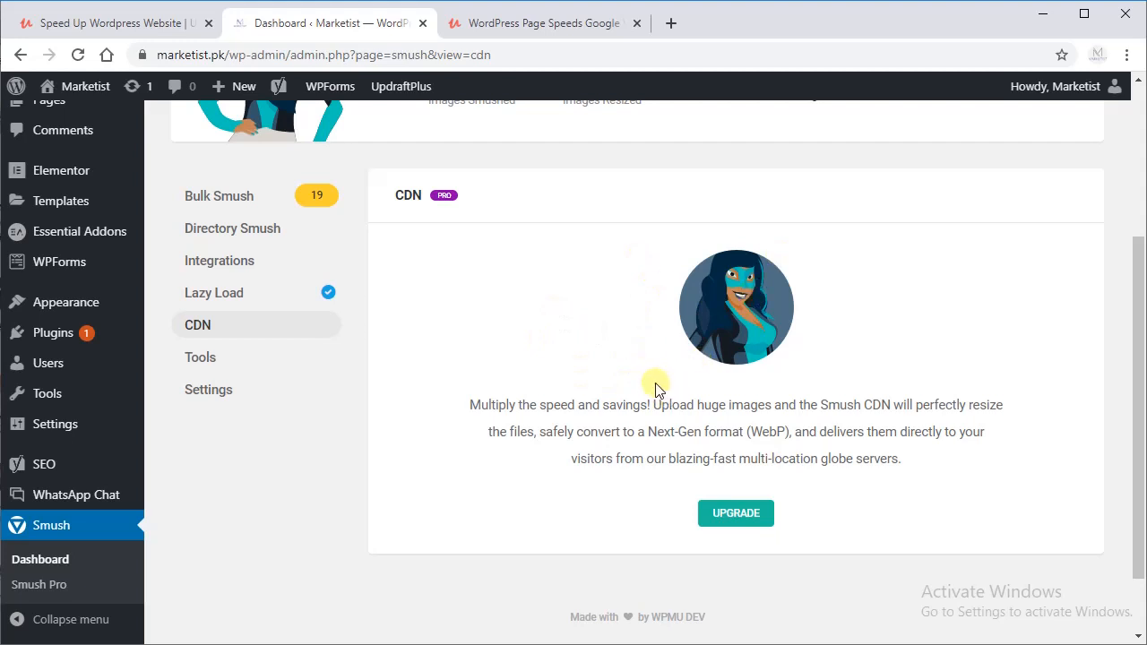
mouse_move(201, 358)
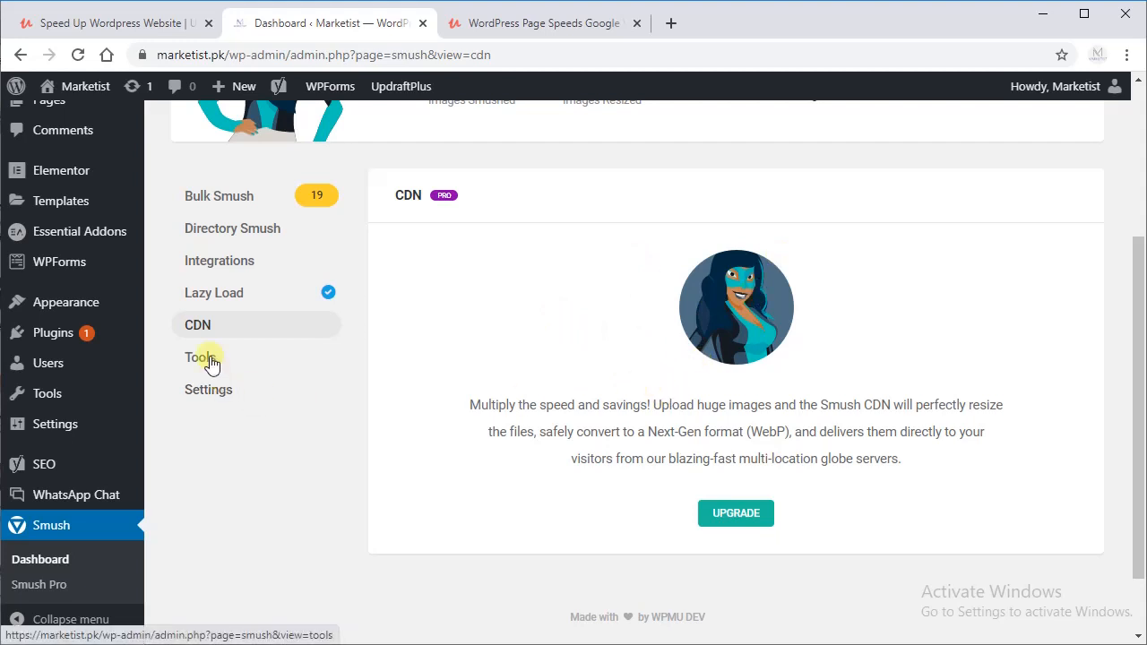
Step: Review the Tools section with image resize detection off and Bulk Restore as Pro
click(200, 356)
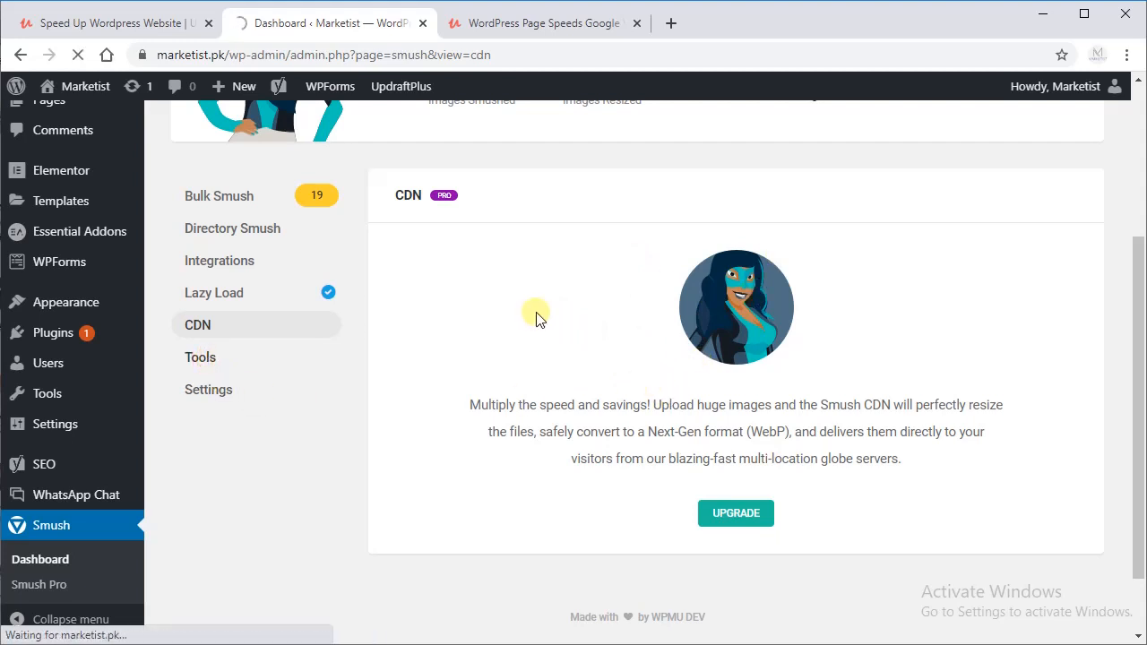
click(200, 359)
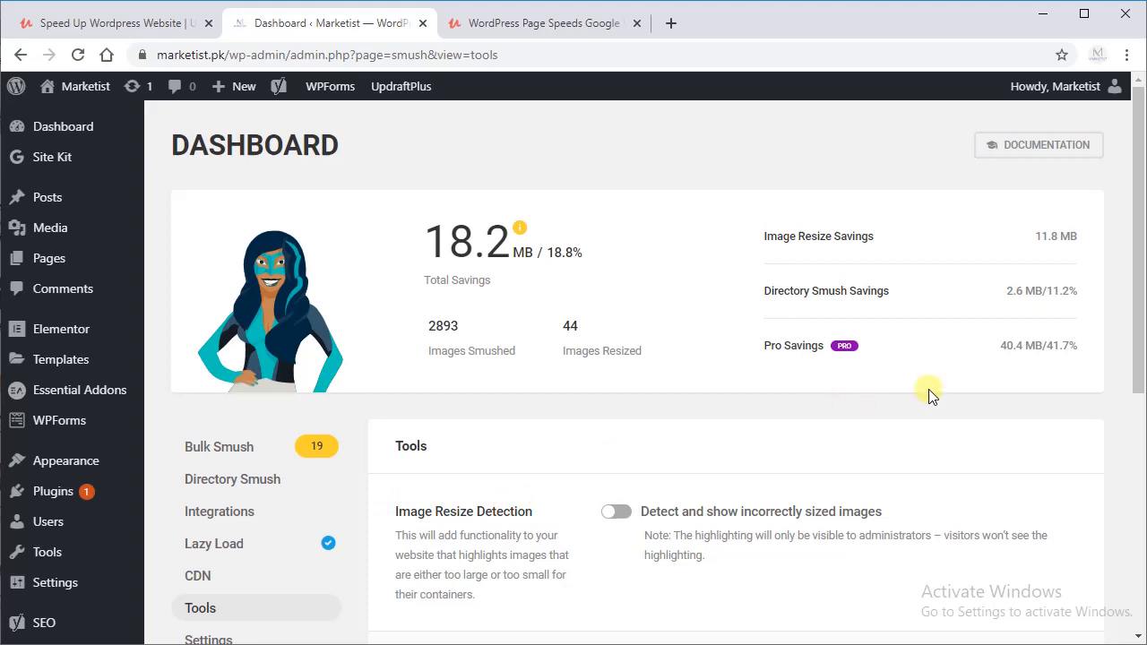
scroll(down, 3)
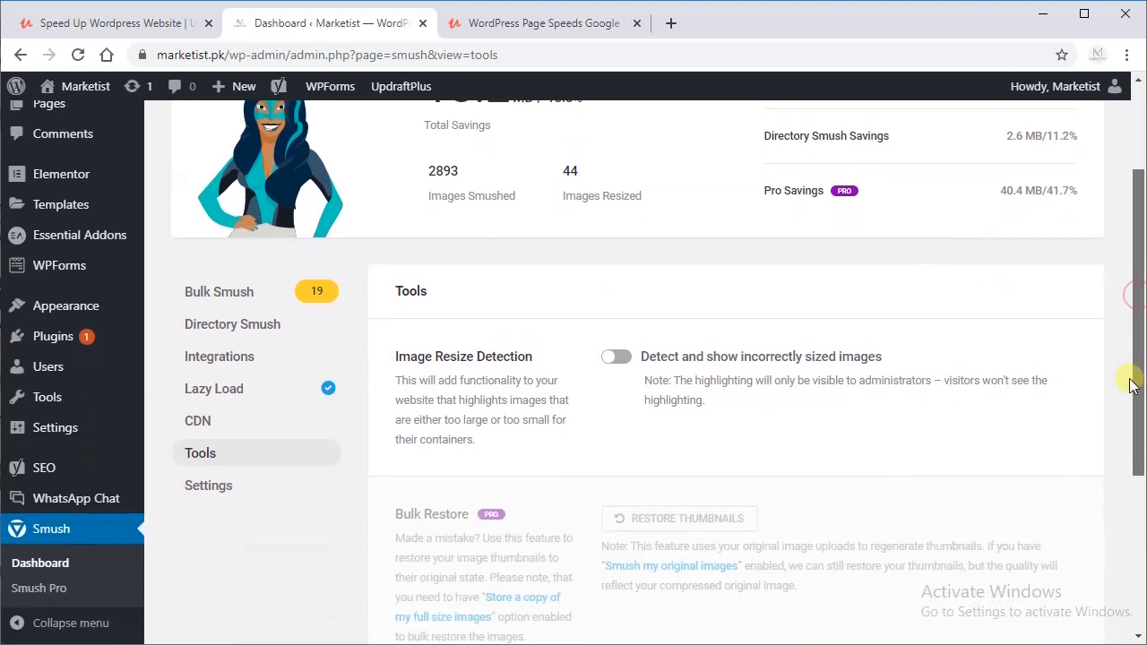
scroll(down, 3)
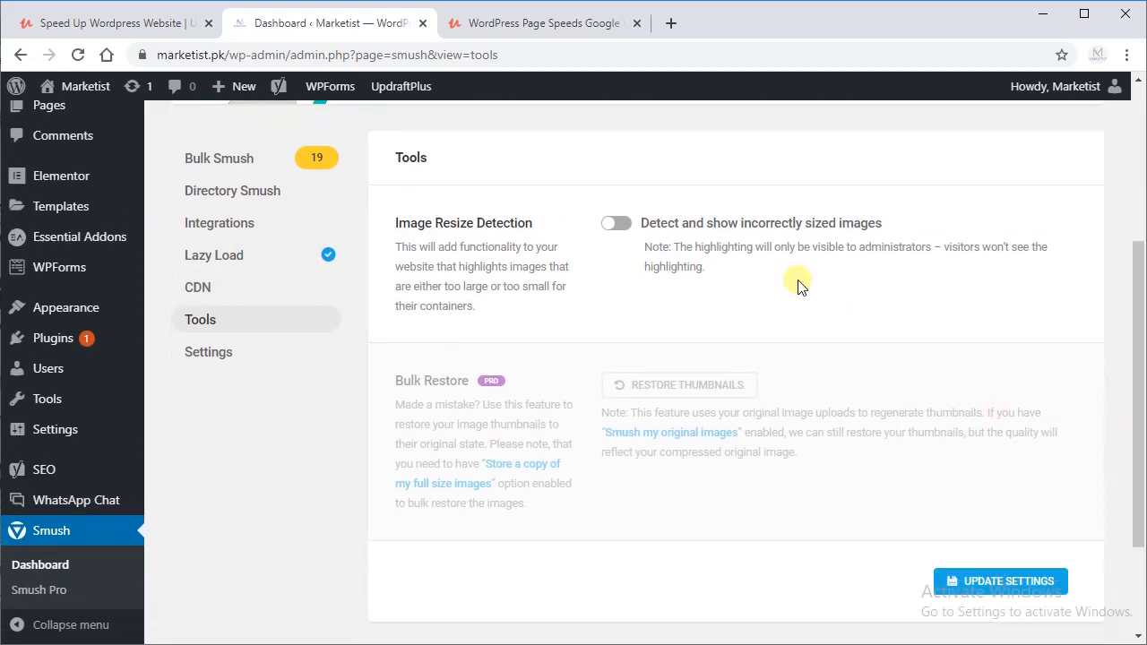
mouse_move(230, 362)
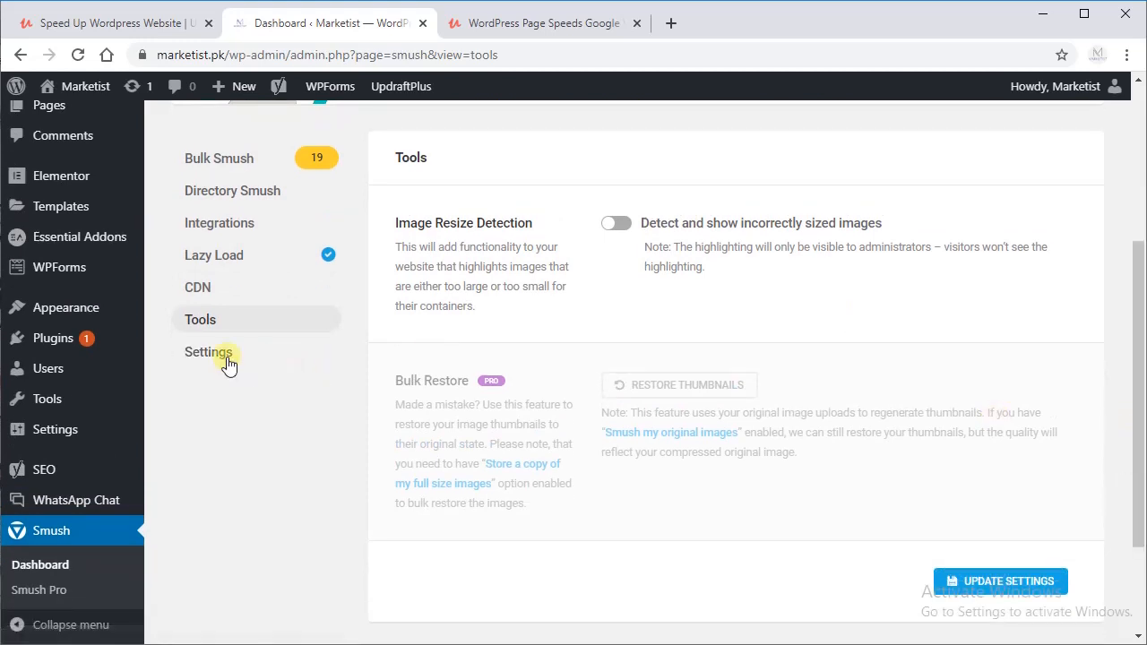
mouse_move(211, 351)
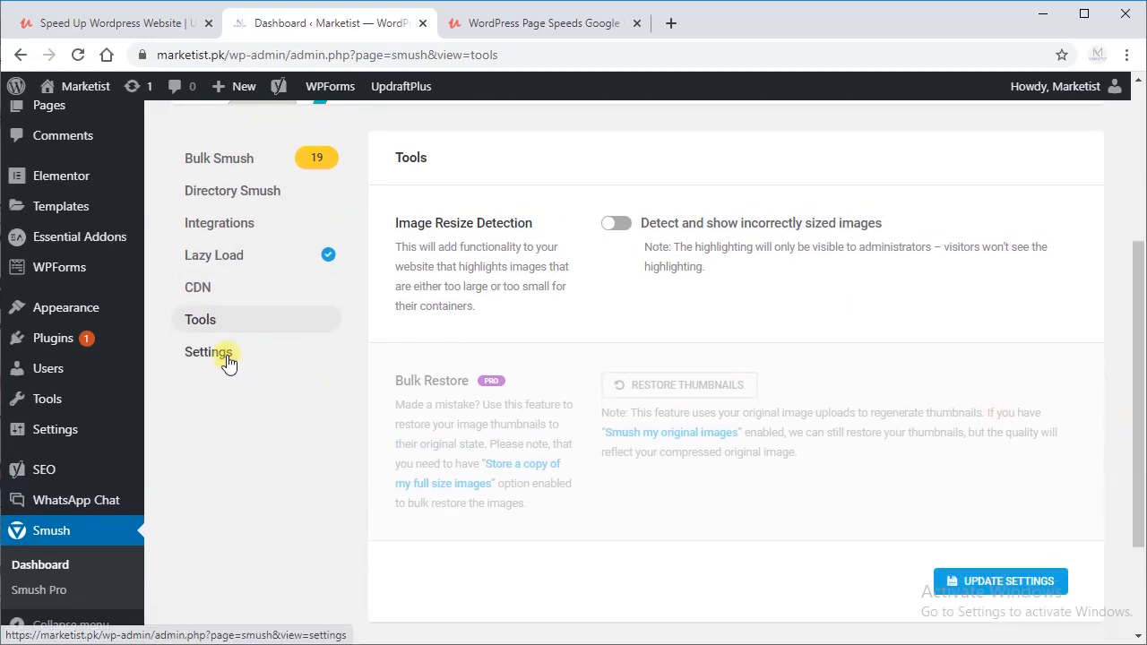
Step: Review Translations, Color Accessibility, Usage Tracking and Data options, keeping data on uninstall
click(208, 352)
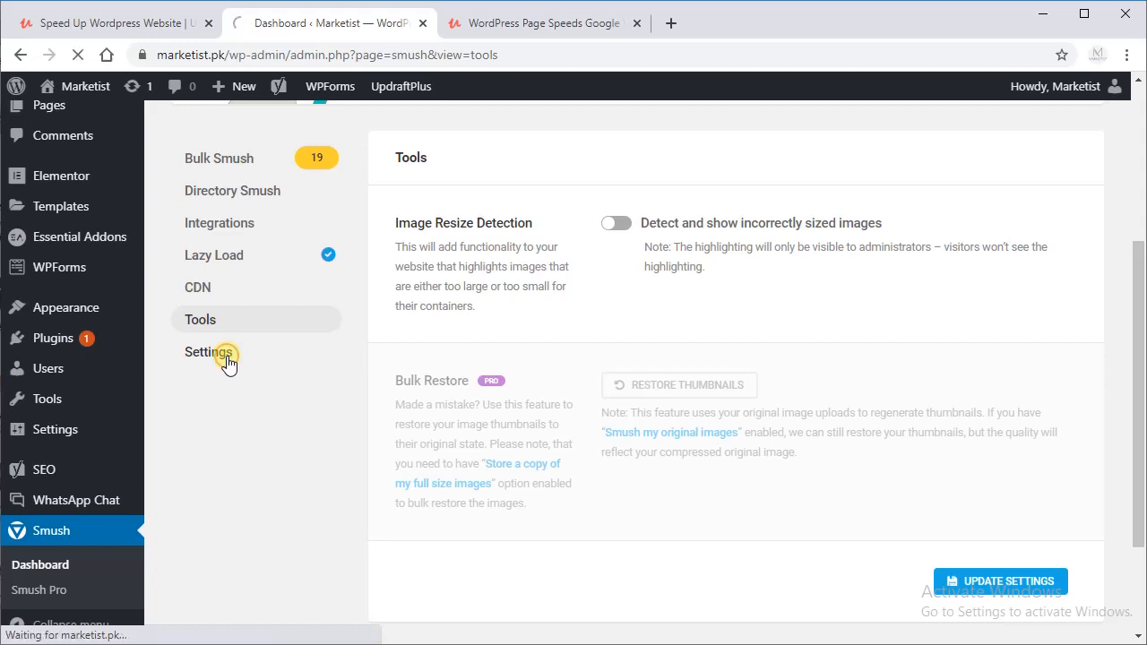
click(208, 352)
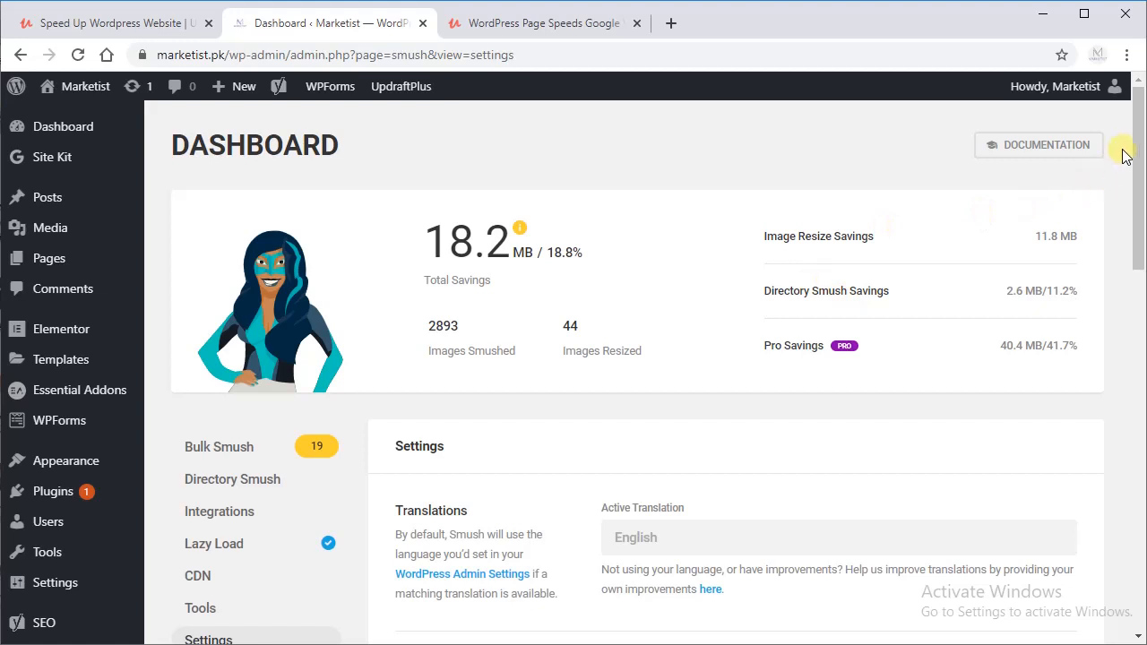
scroll(down, 3)
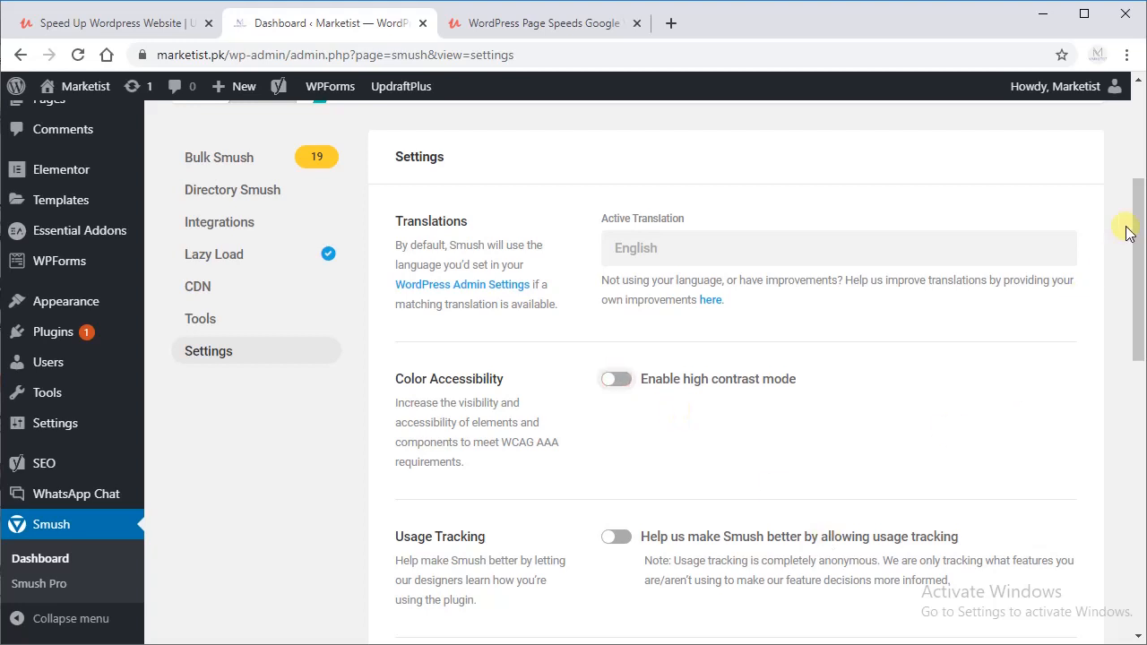
scroll(down, 3)
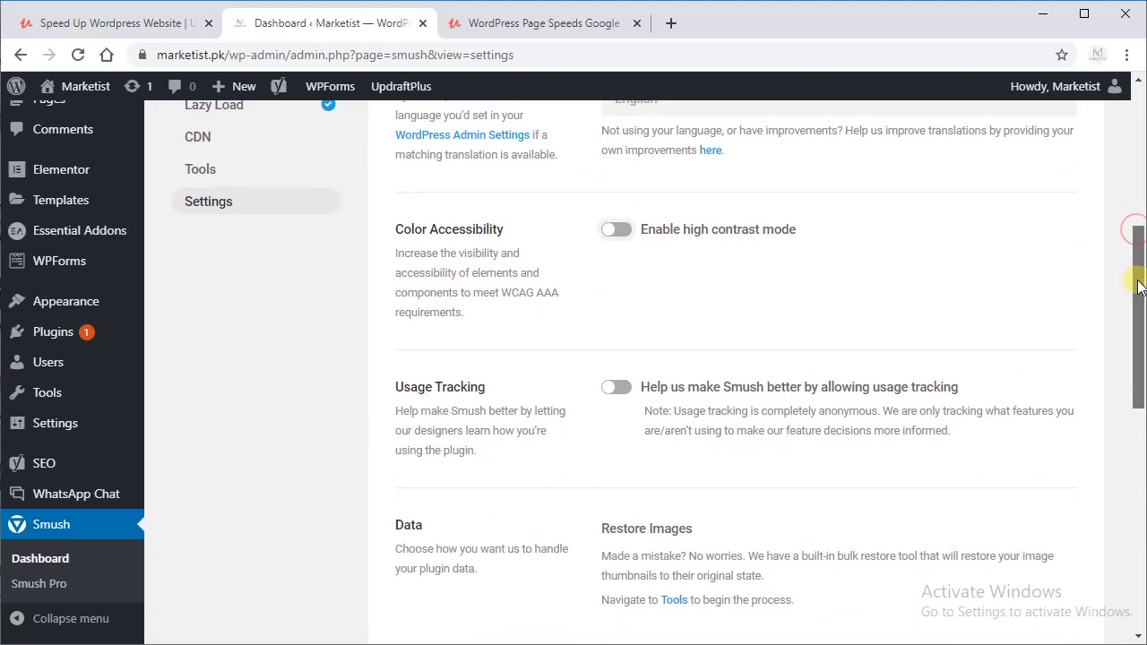
scroll(down, 3)
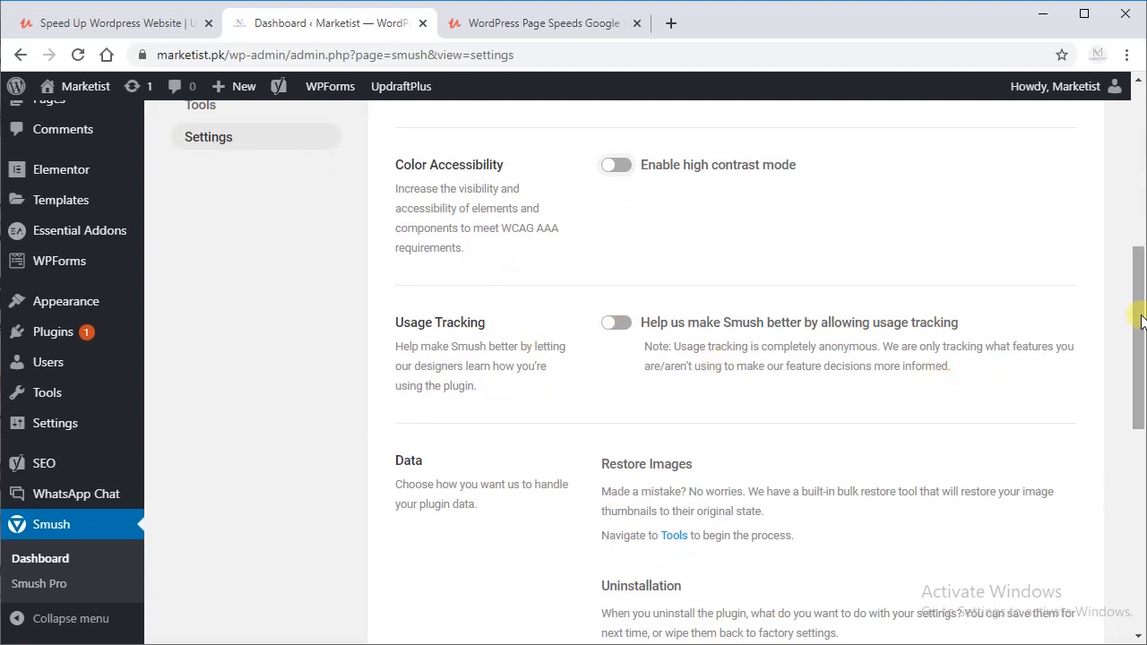
scroll(down, 3)
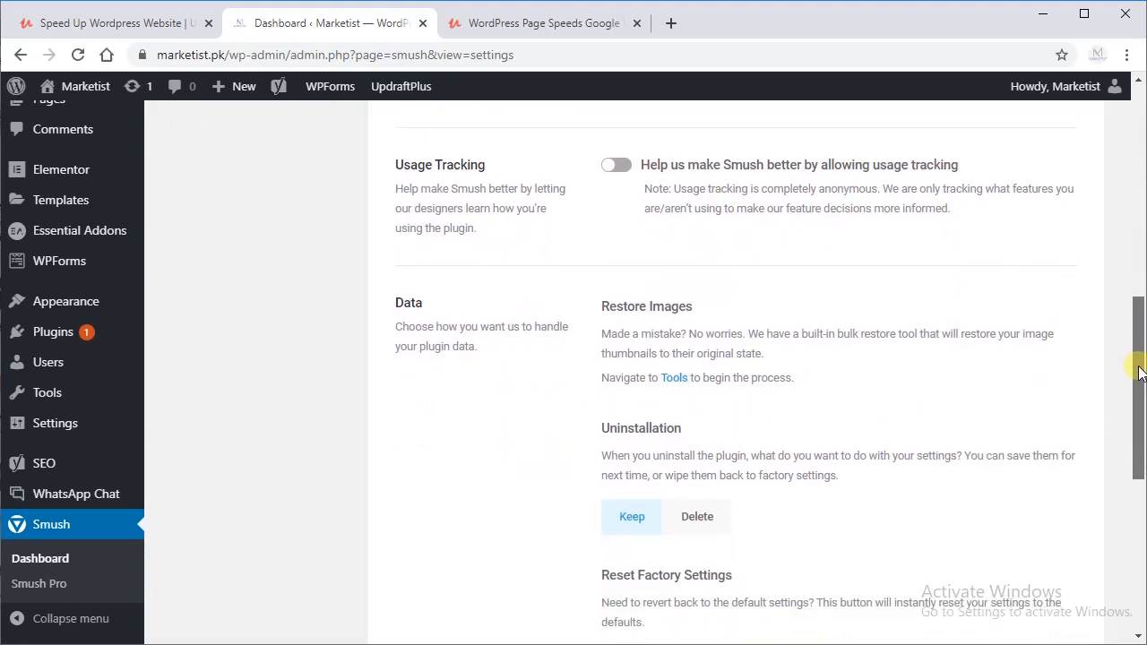
scroll(down, 3)
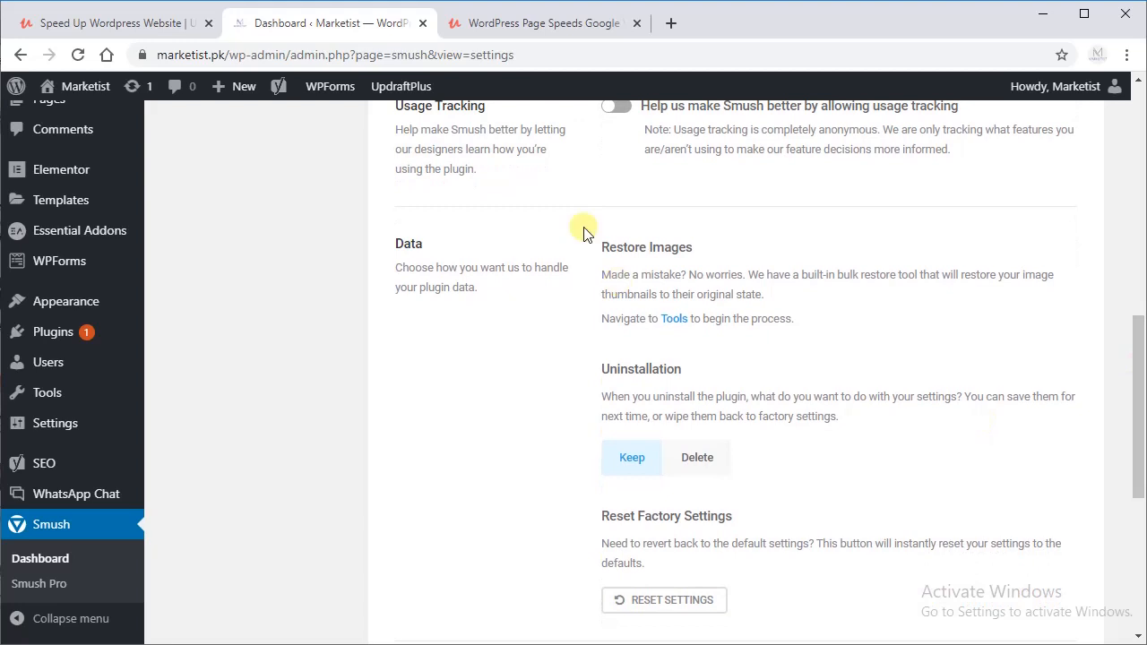
mouse_move(606, 387)
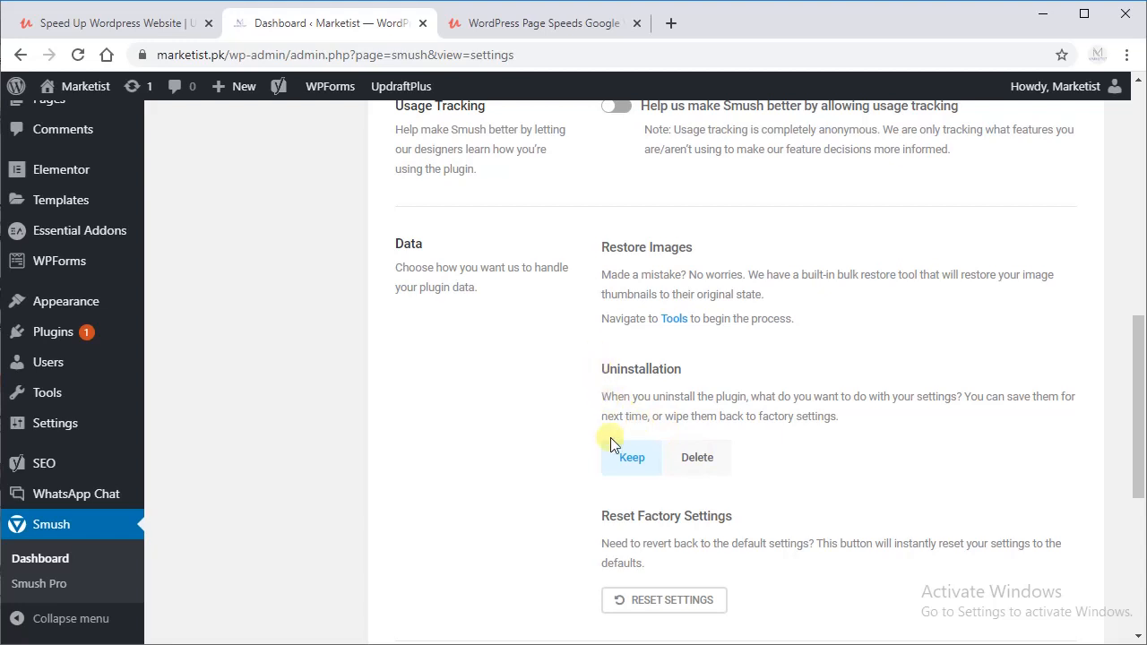
mouse_move(1135, 397)
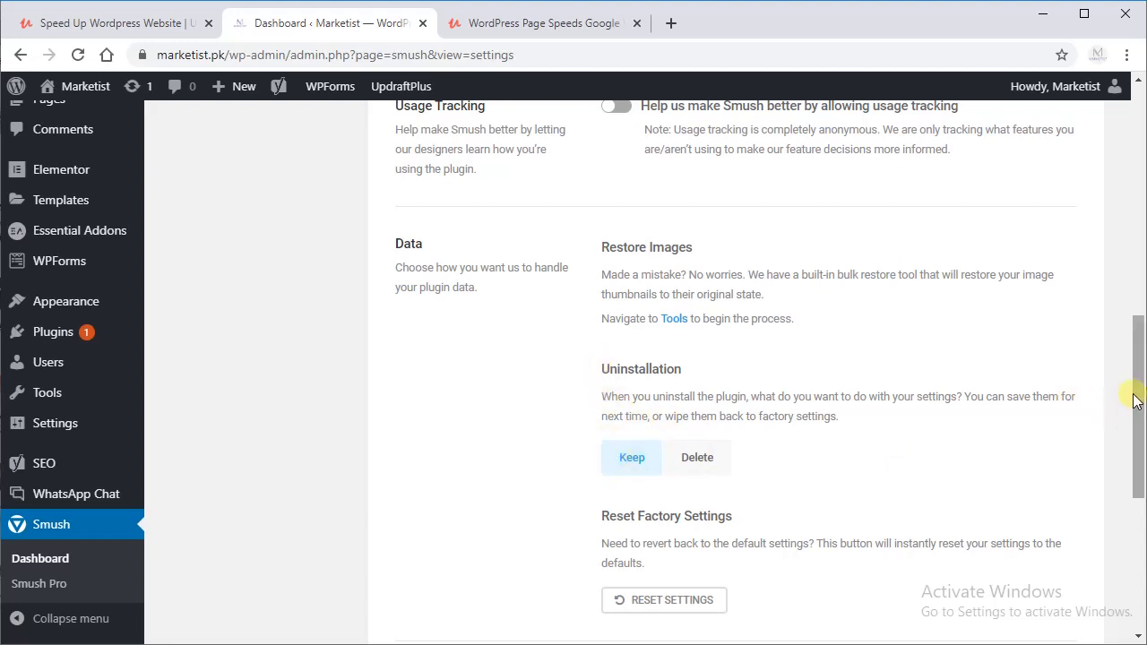
scroll(down, 3)
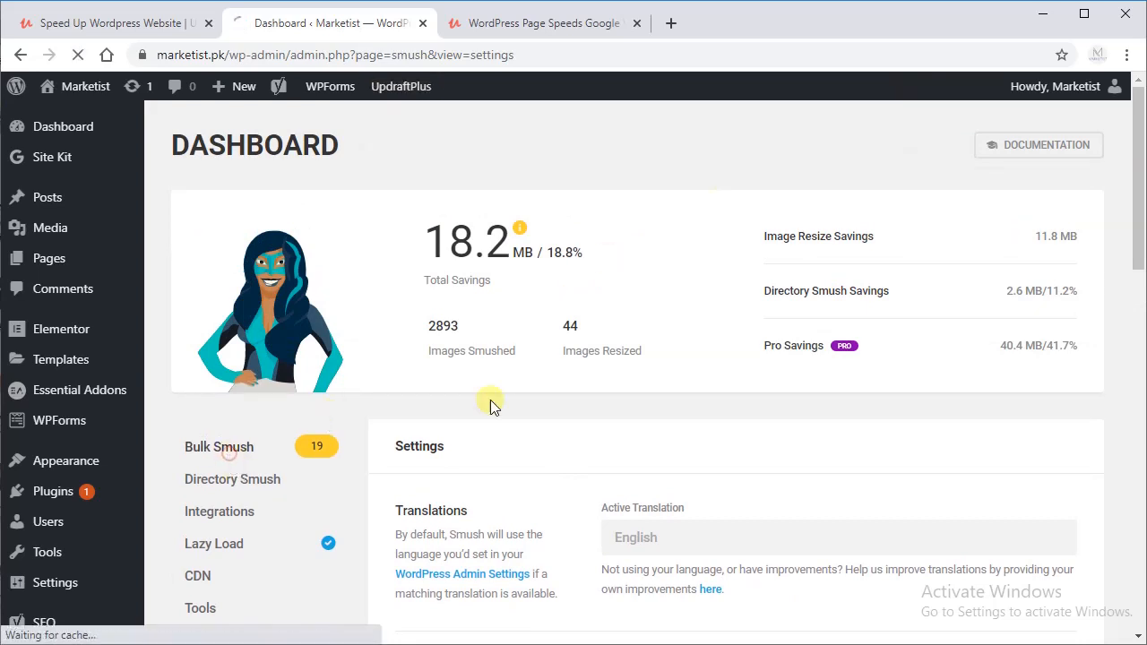
Step: Bulk smush the 19 flagged attachments until all are reported as smushed
click(219, 448)
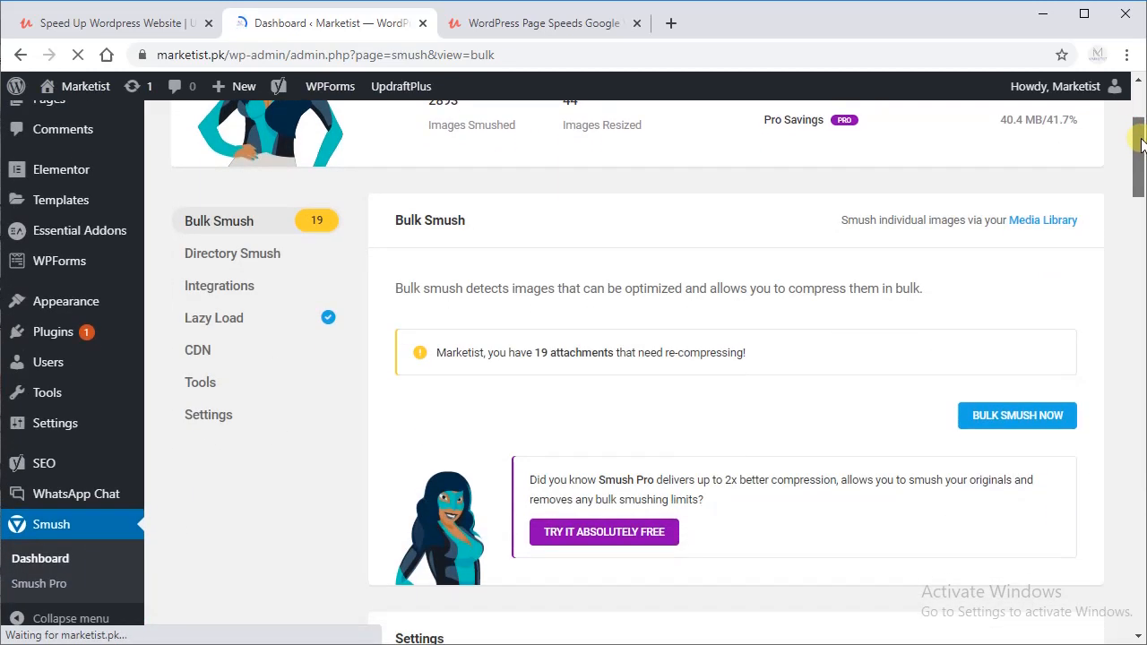
click(1016, 415)
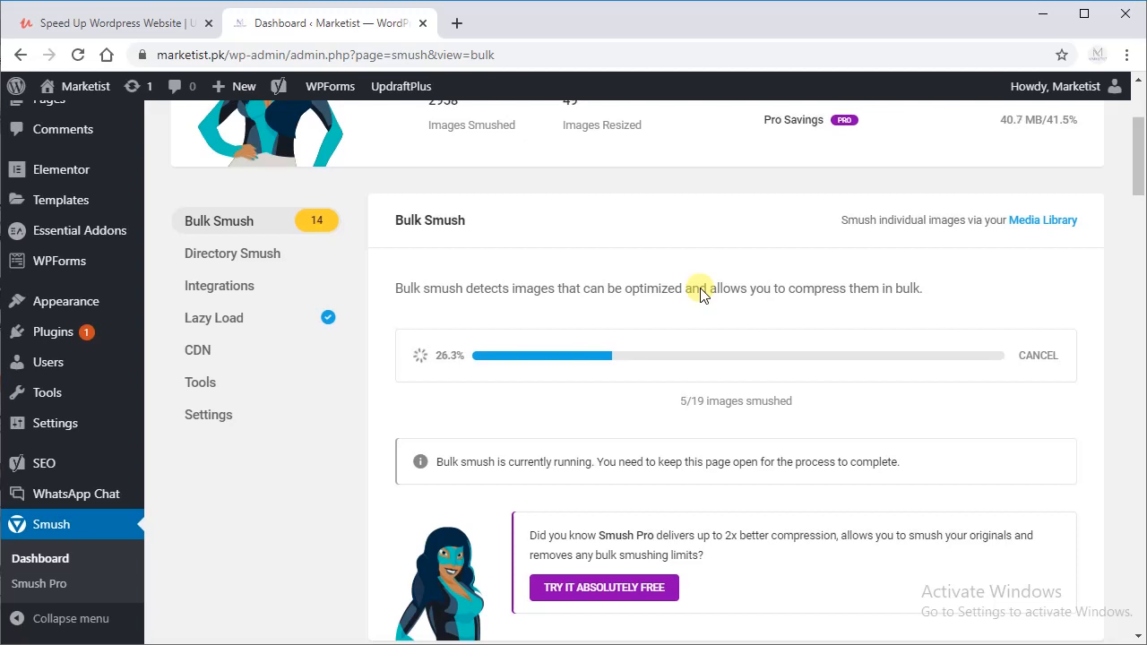
mouse_move(993, 262)
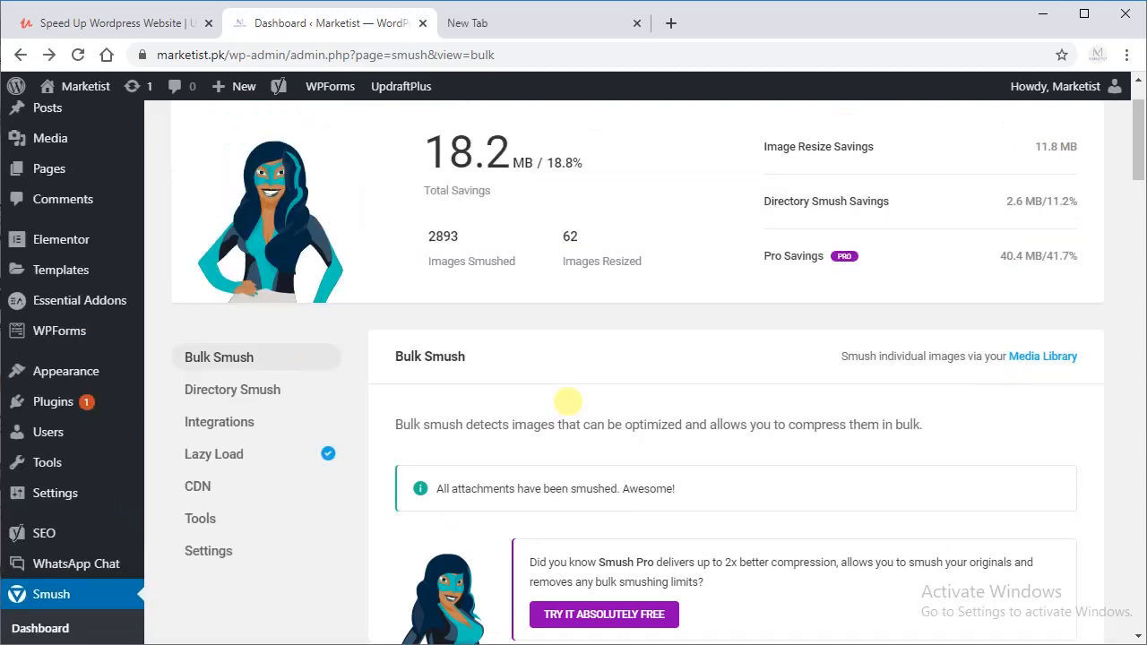
scroll(down, 3)
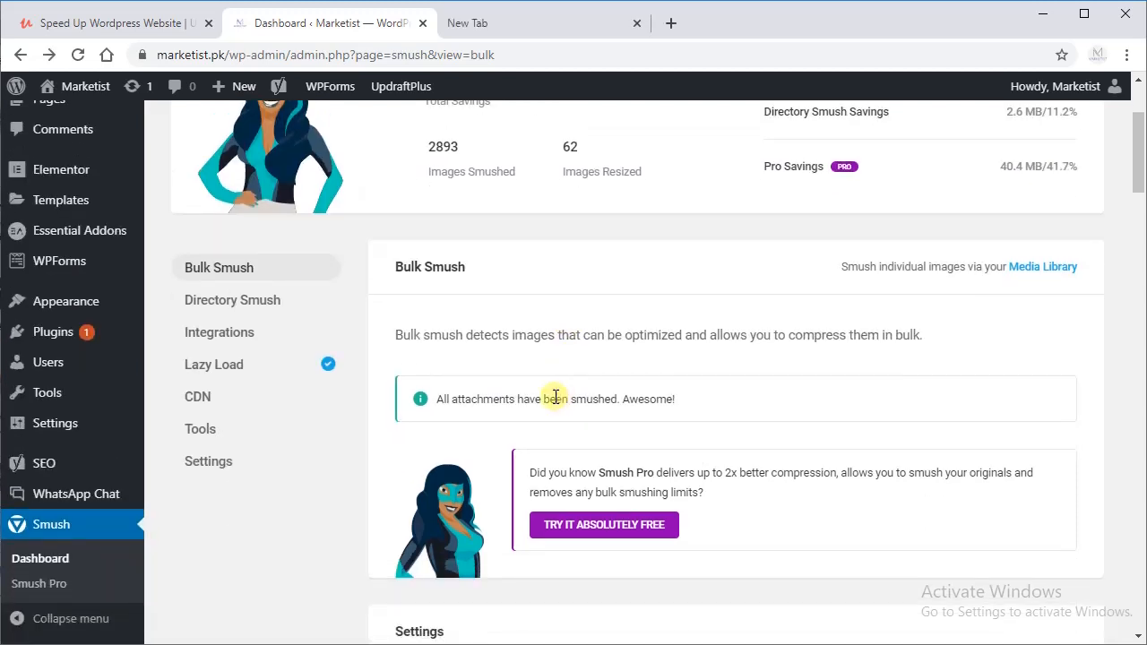
mouse_move(592, 432)
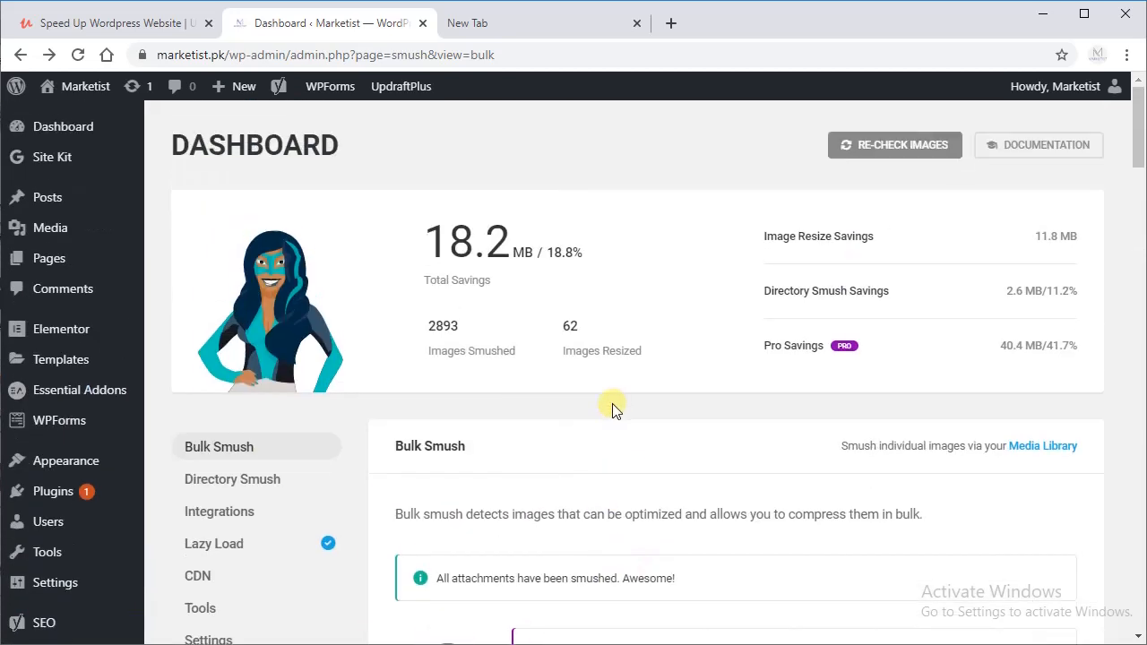
mouse_move(61, 330)
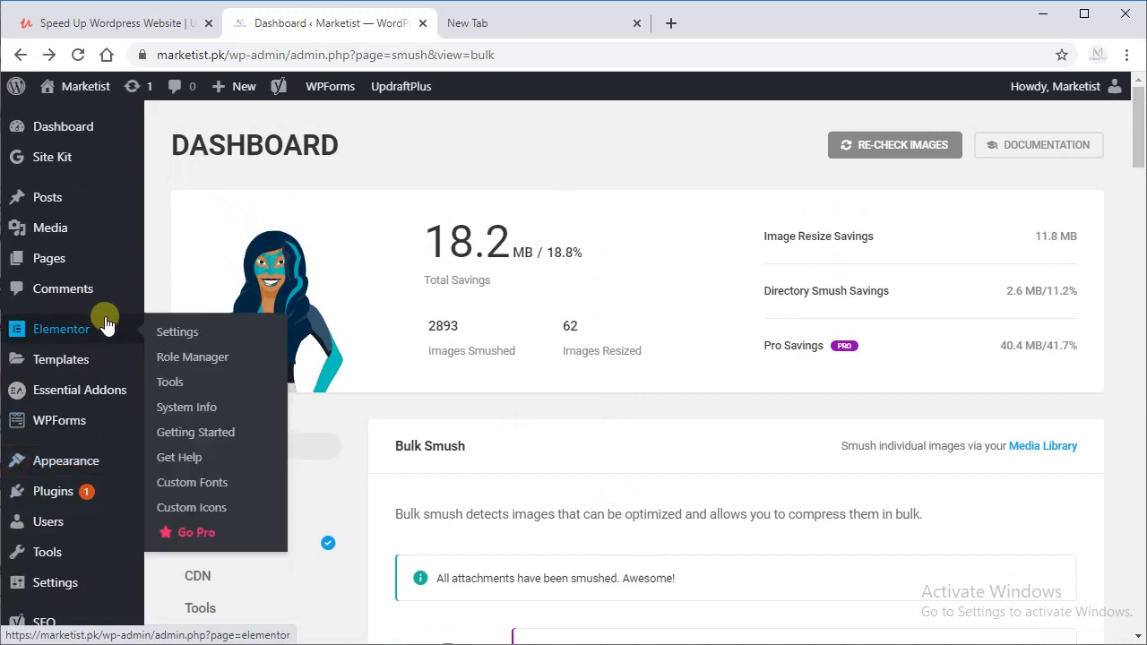
Step: From the Installed Plugins list, activate the Hummingbird plugin
click(54, 491)
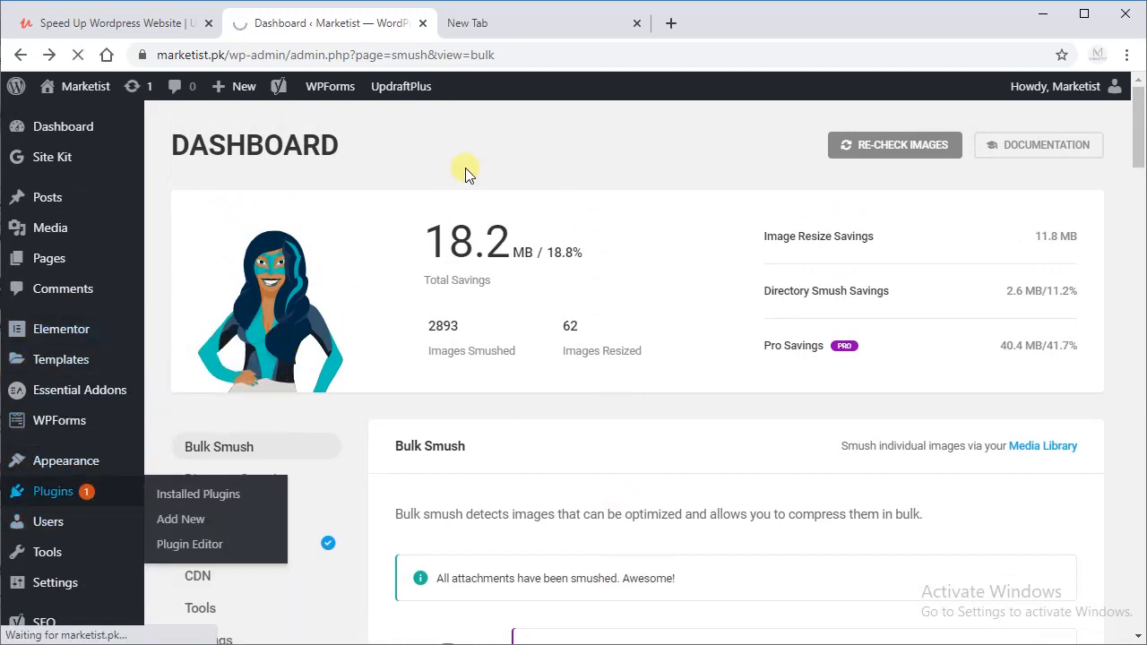
click(197, 494)
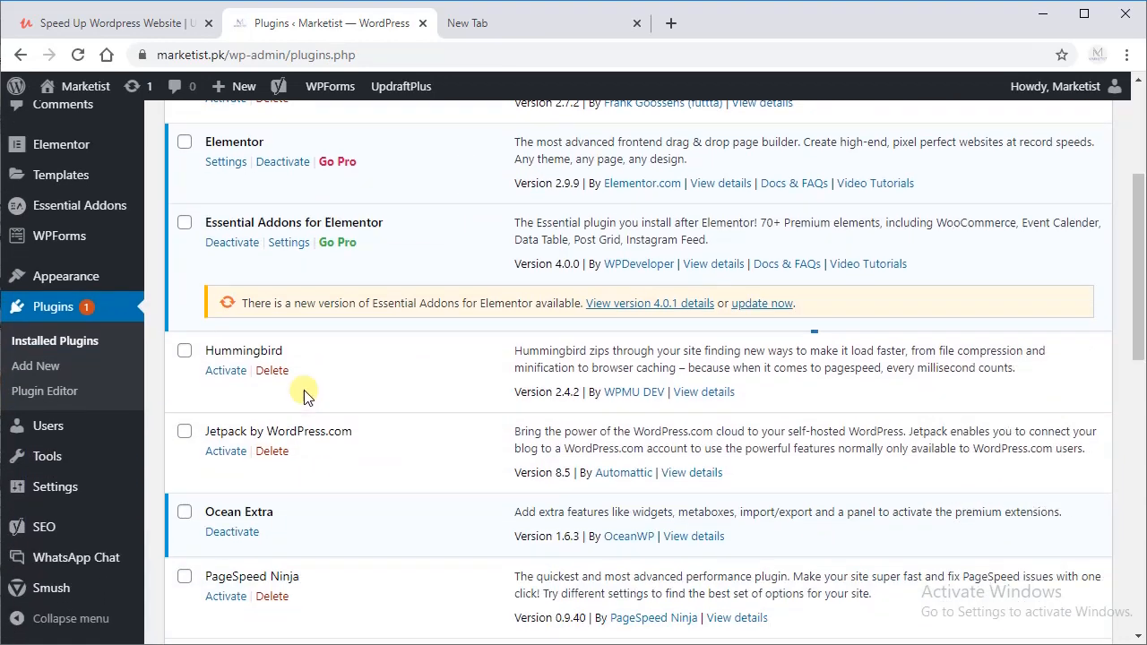
click(225, 370)
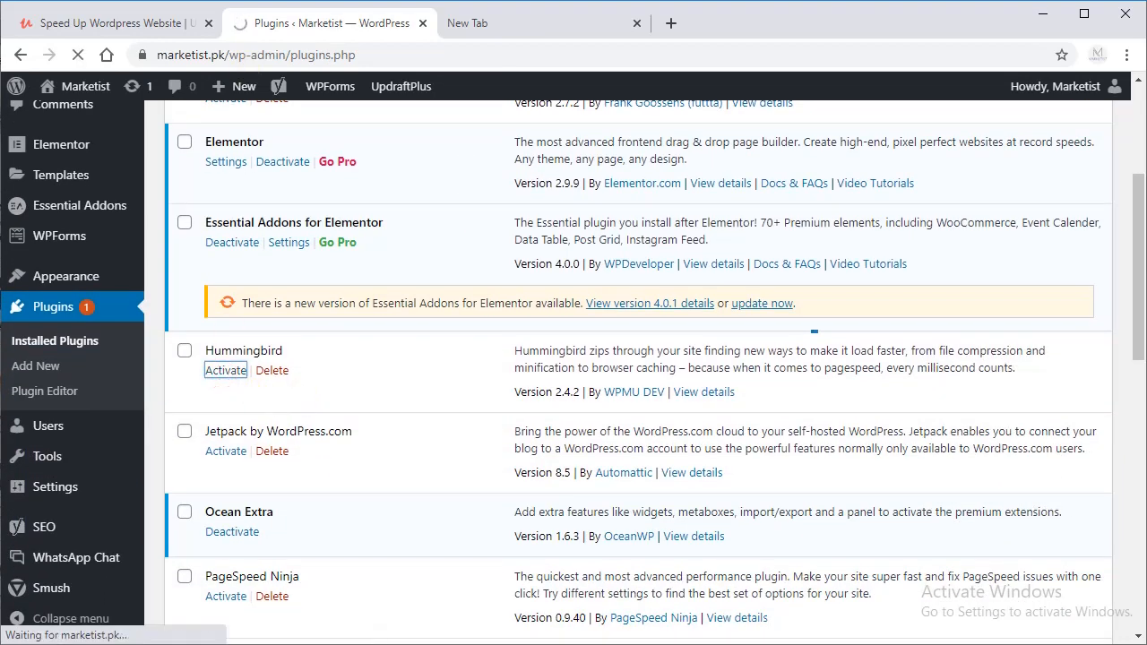